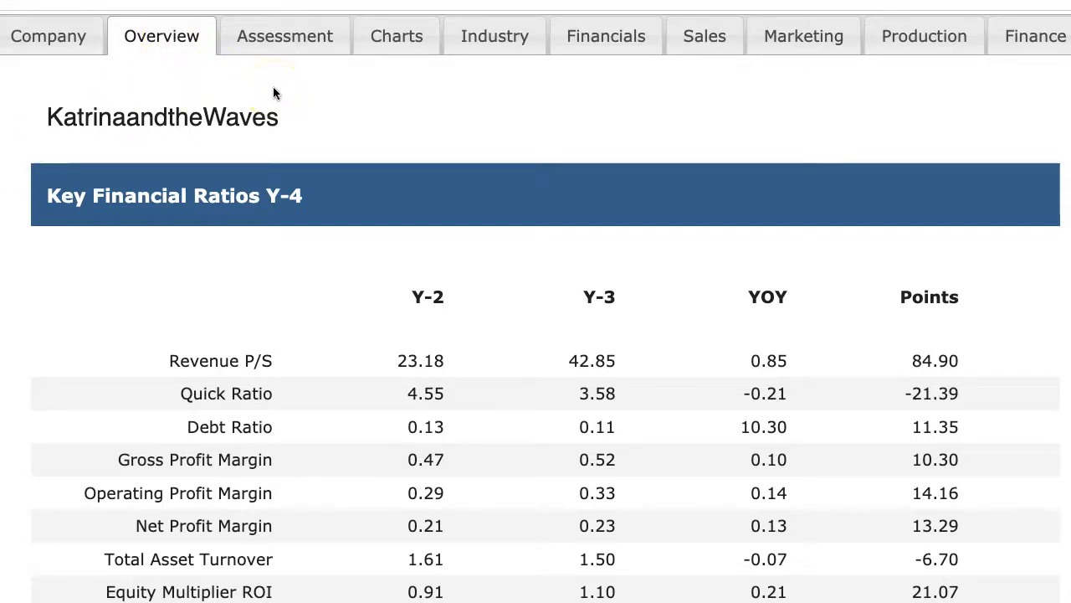
- Review the Team Performance sales-by-year chart, then return to the Charts leaderboard results
scroll(down, 3)
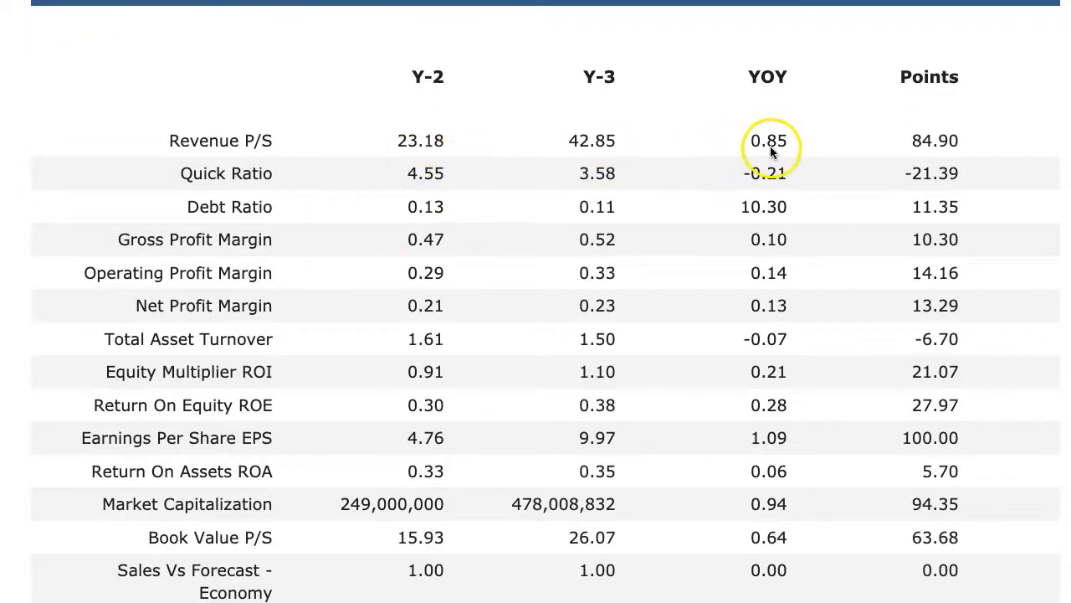
mouse_move(920, 159)
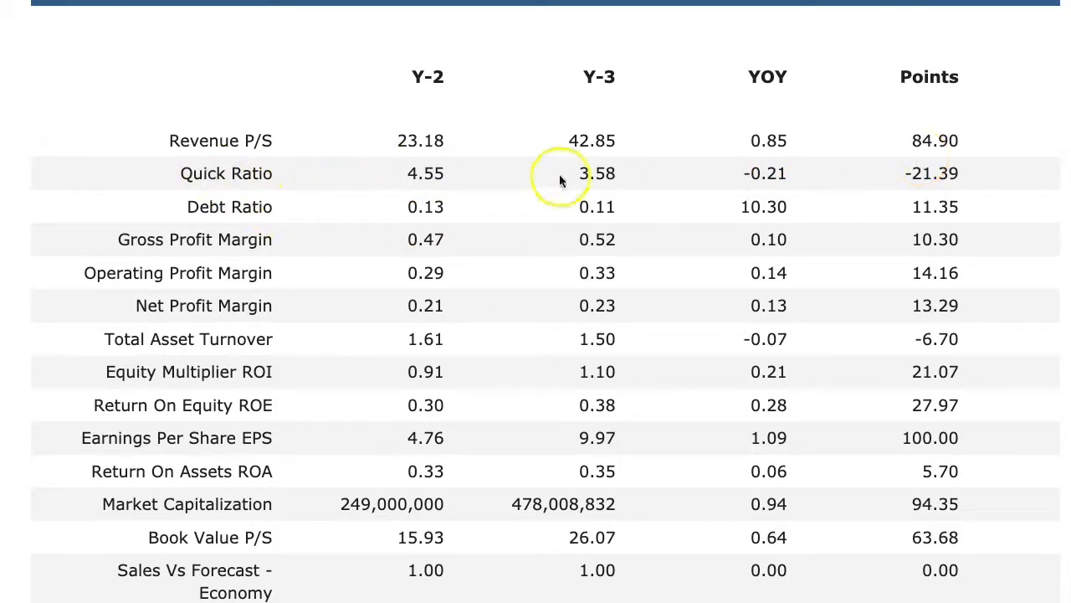
mouse_move(740, 176)
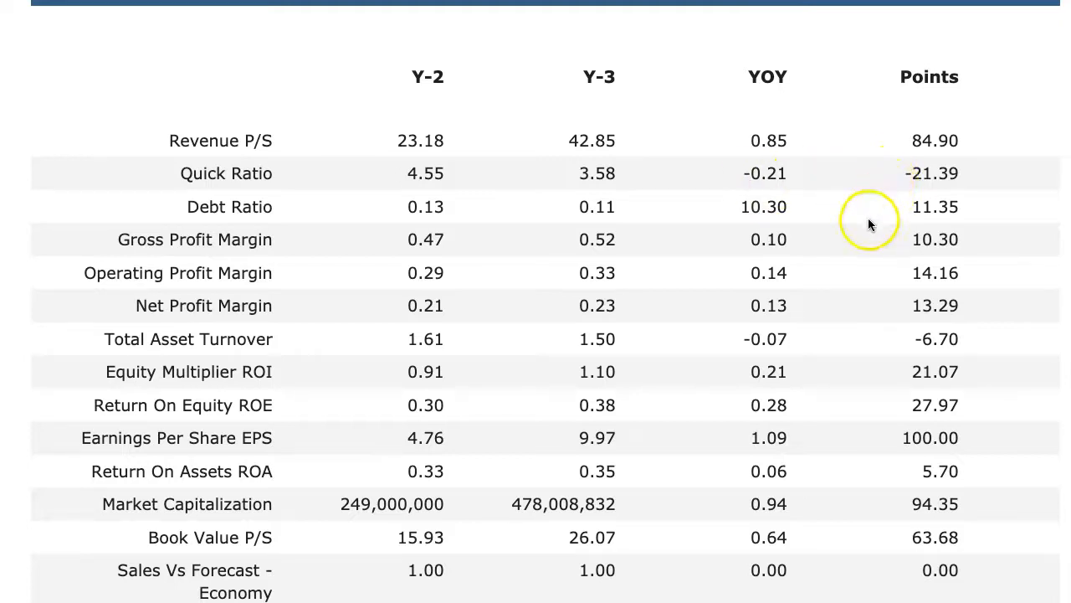
mouse_move(596, 239)
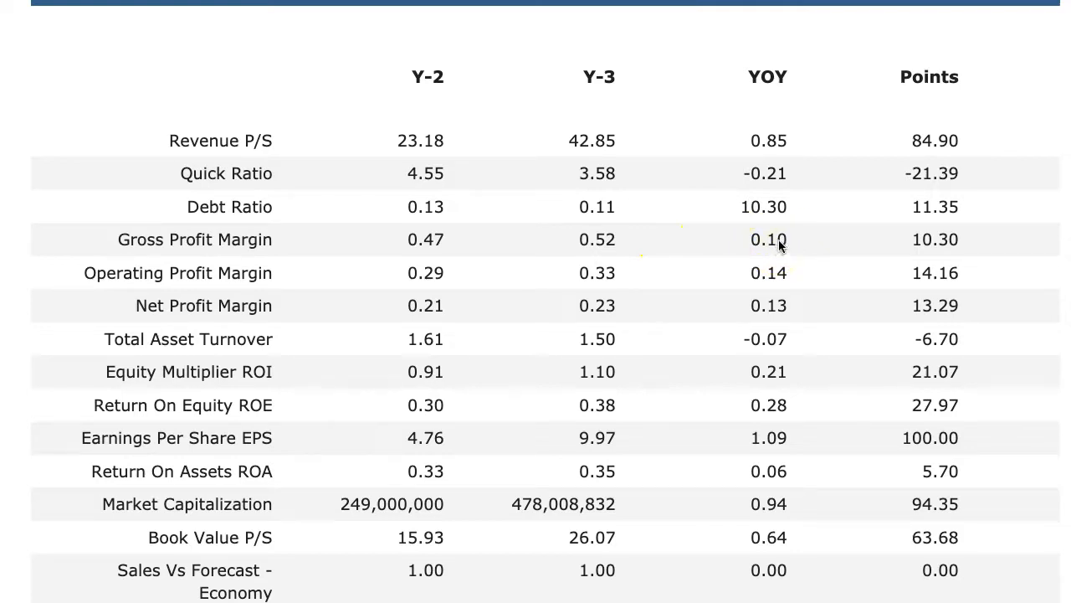
mouse_move(793, 276)
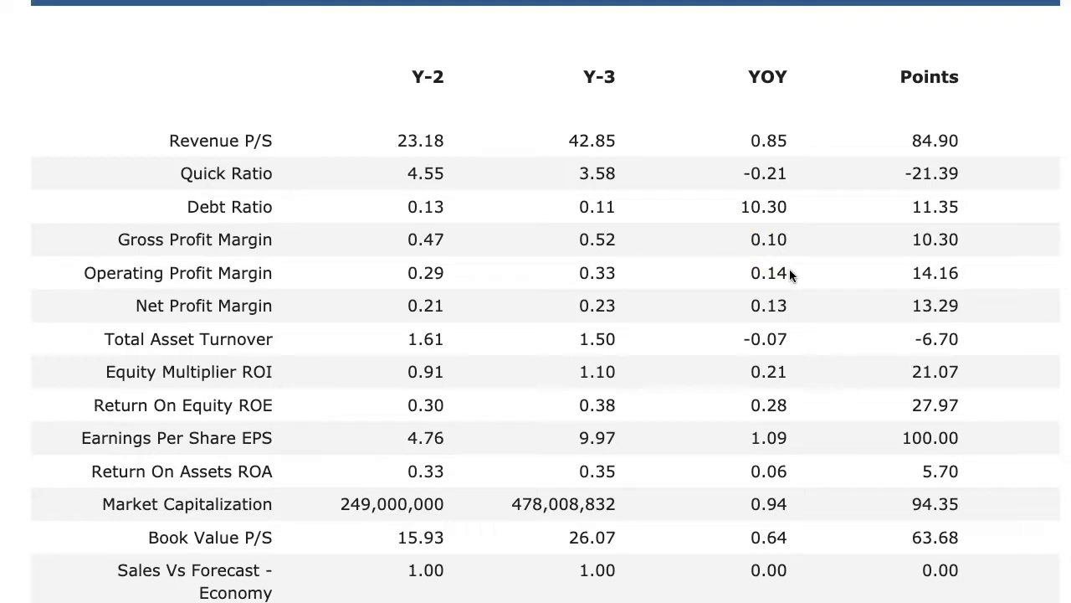
mouse_move(795, 276)
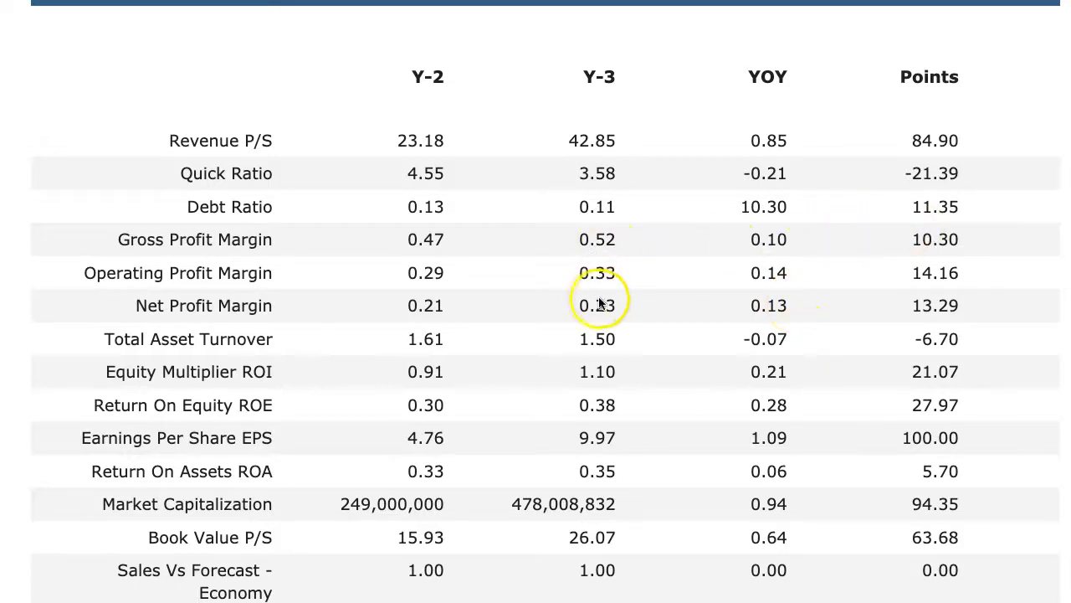
scroll(down, 3)
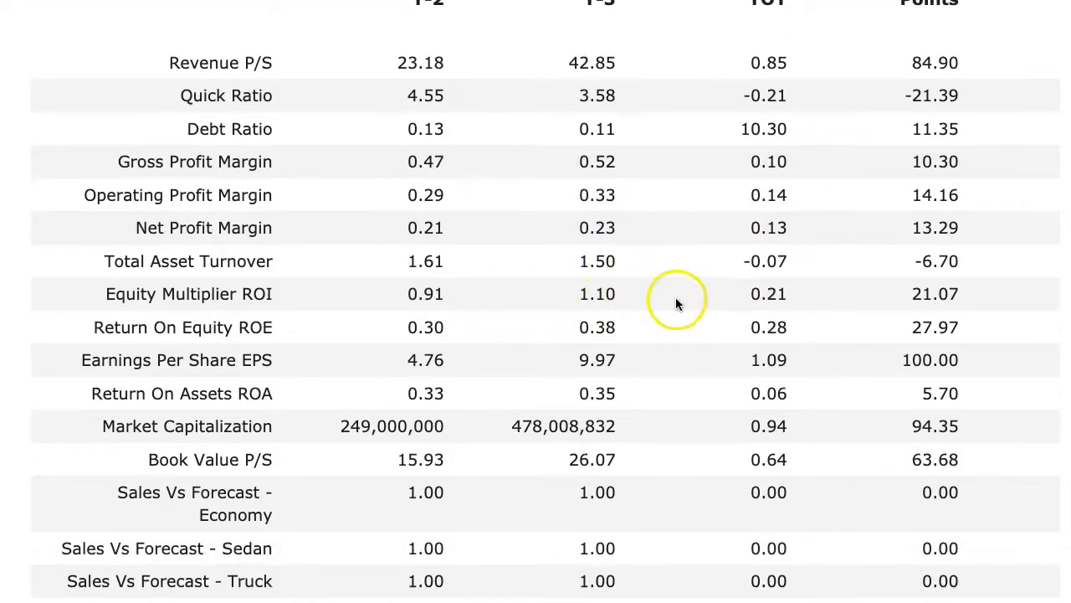
mouse_move(251, 352)
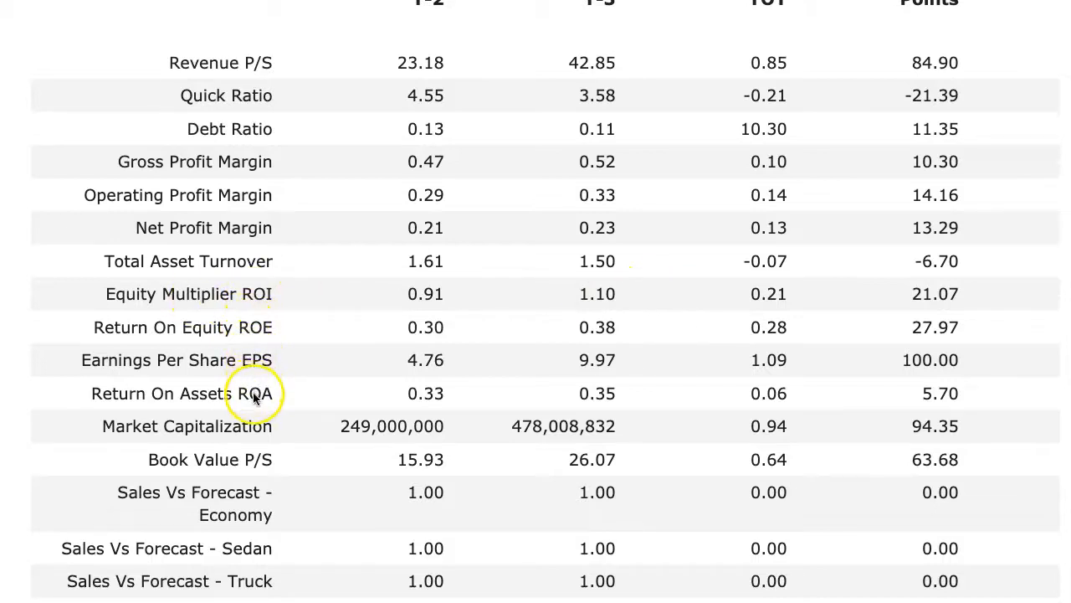
mouse_move(291, 293)
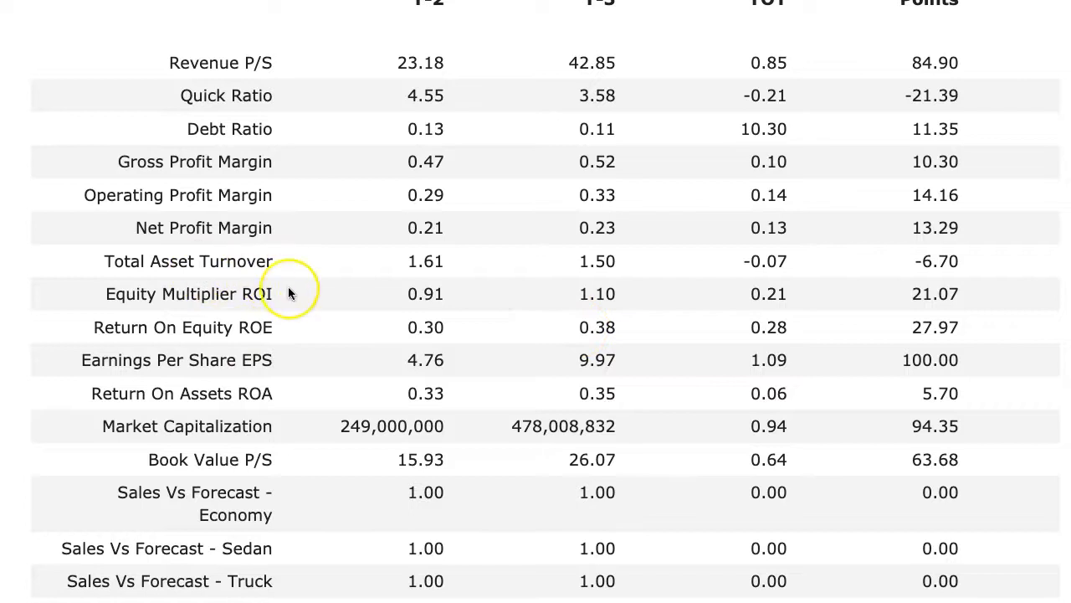
mouse_move(137, 276)
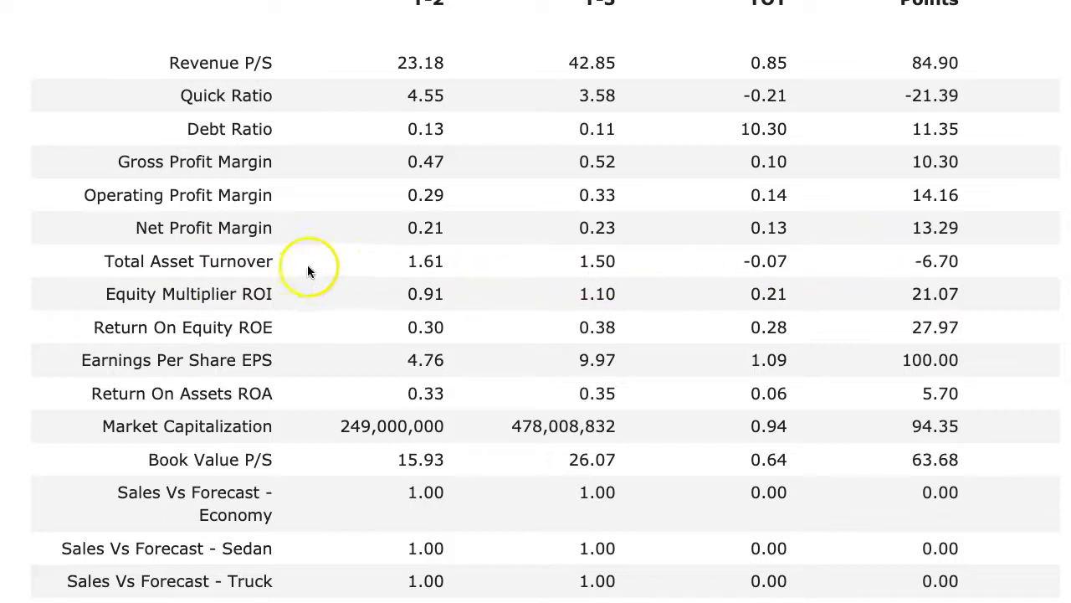
mouse_move(394, 401)
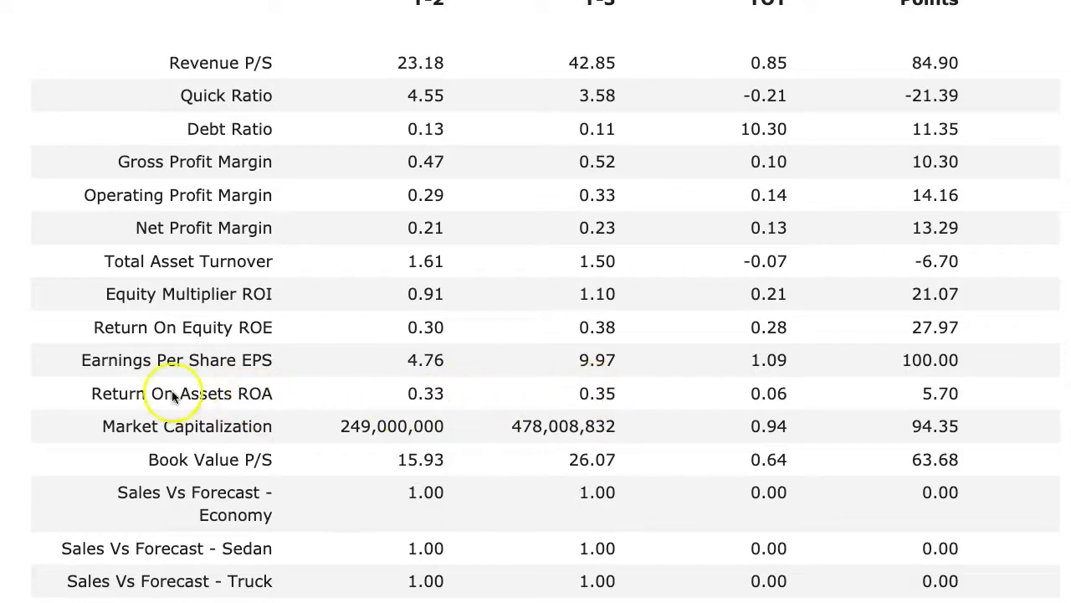
mouse_move(281, 382)
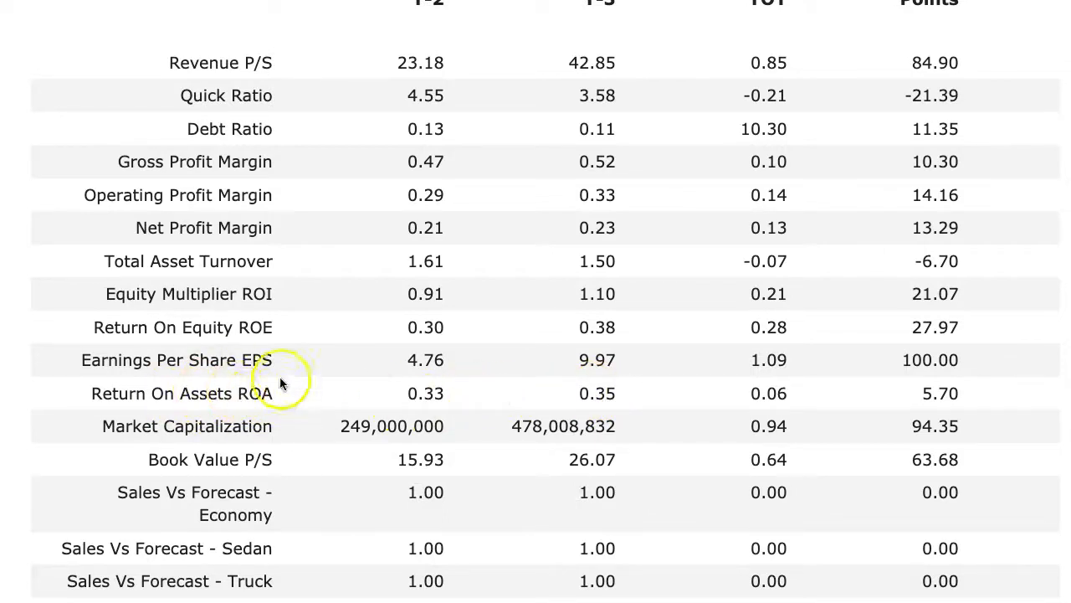
mouse_move(317, 388)
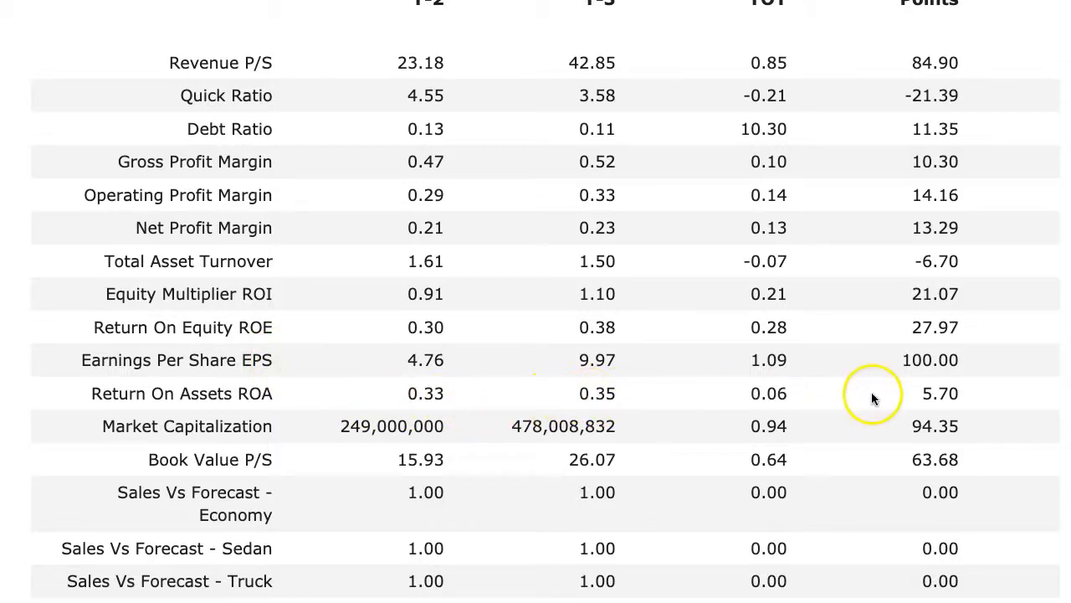
mouse_move(773, 371)
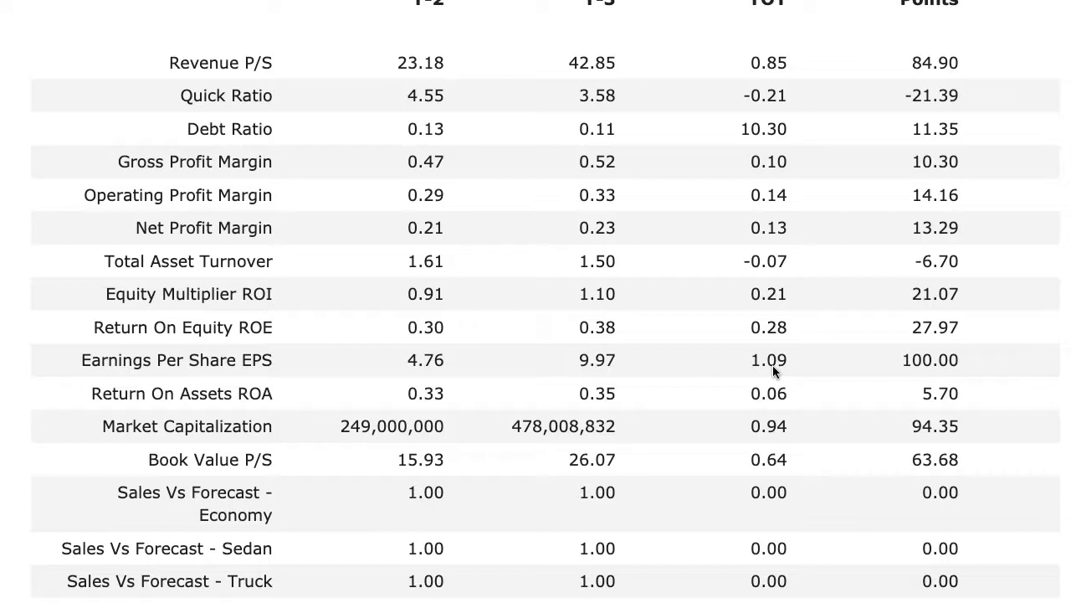
mouse_move(719, 310)
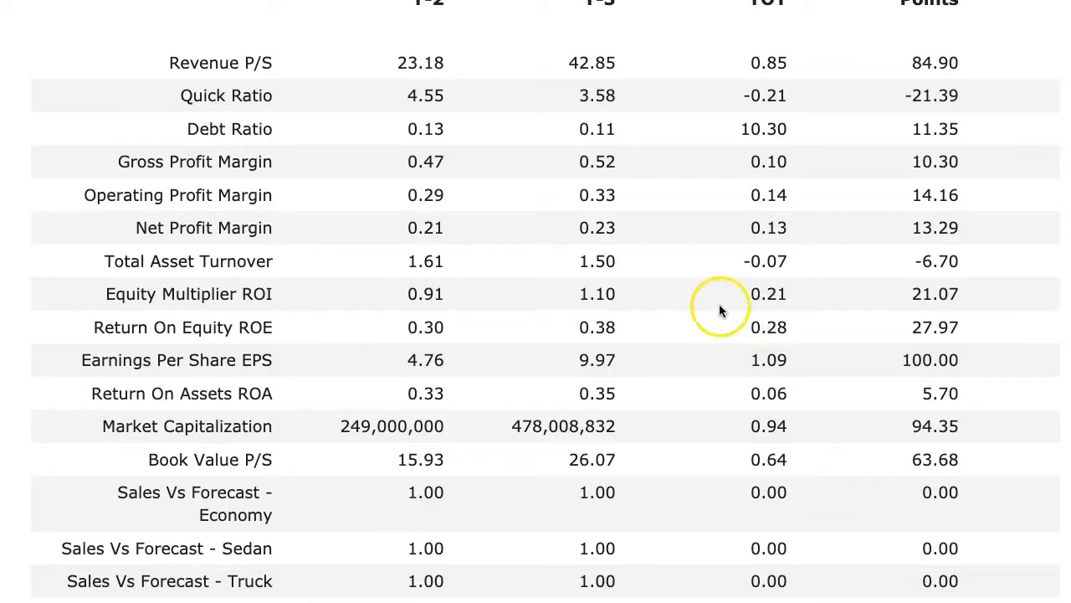
scroll(down, 3)
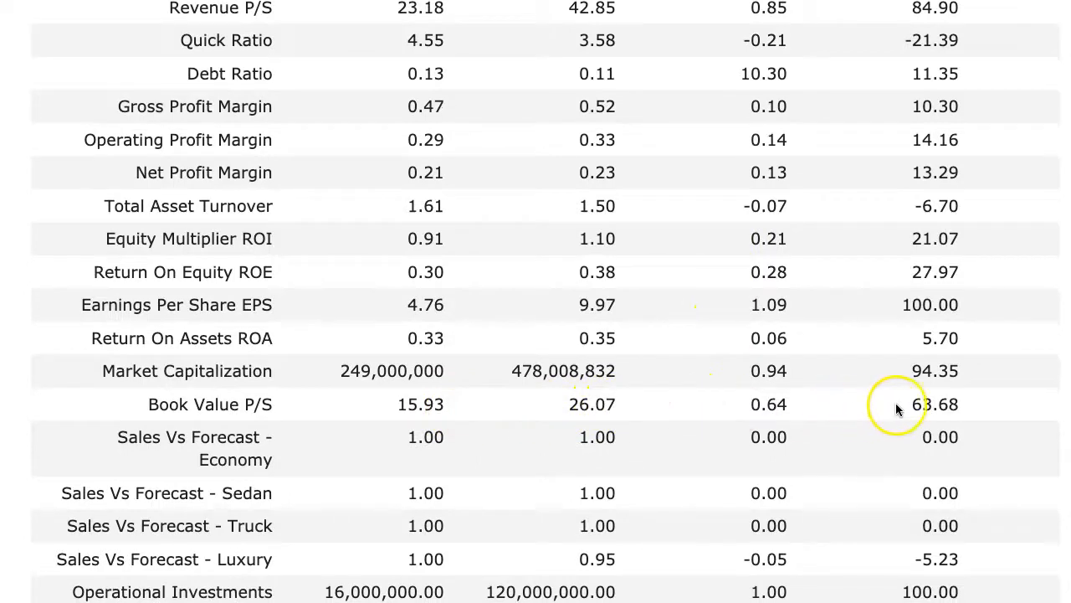
scroll(down, 3)
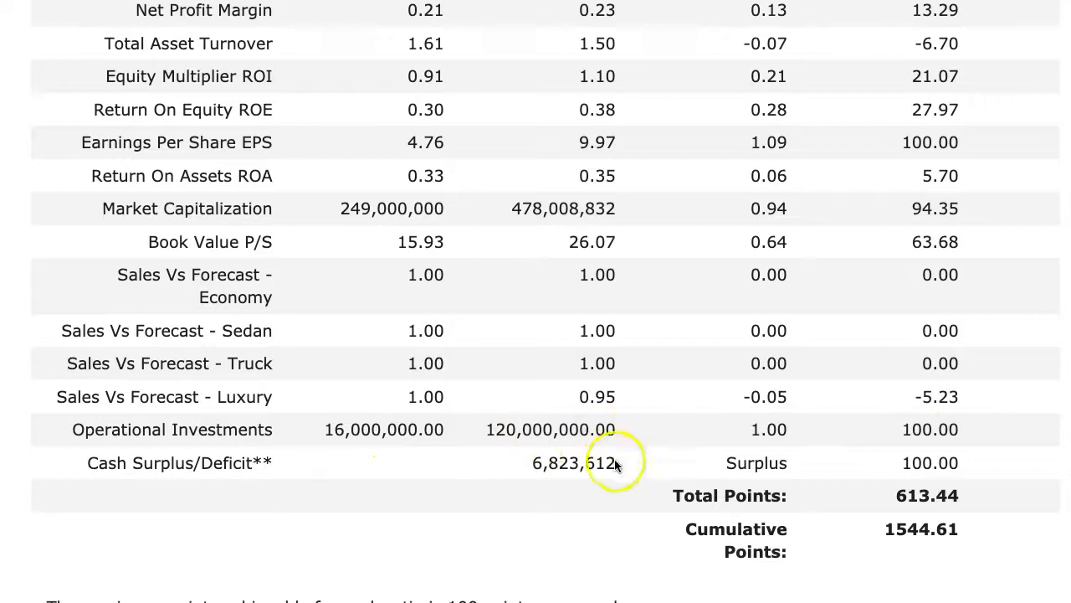
mouse_move(936, 502)
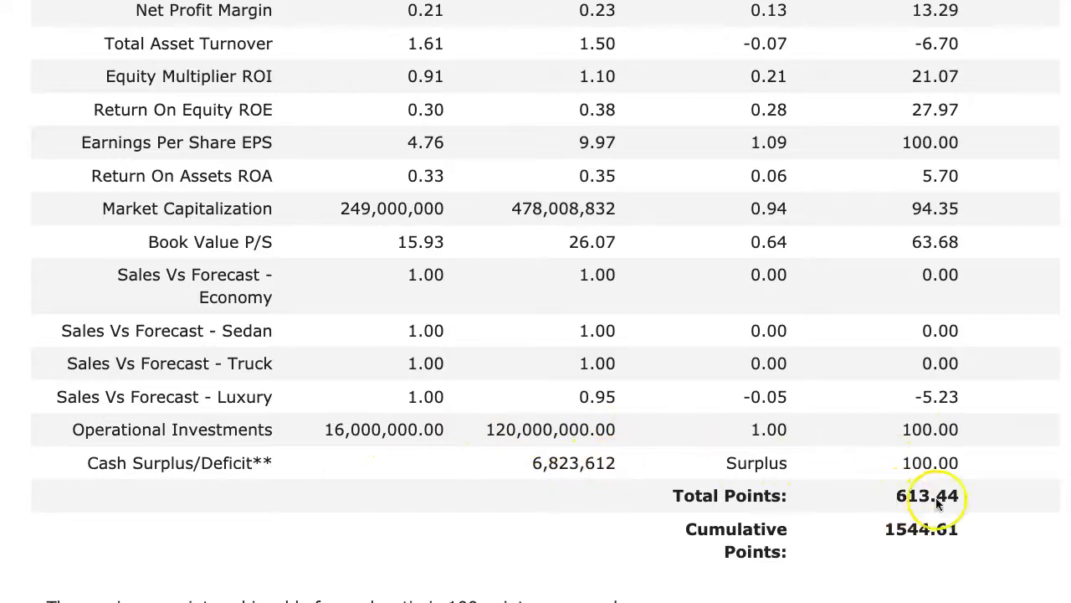
mouse_move(795, 417)
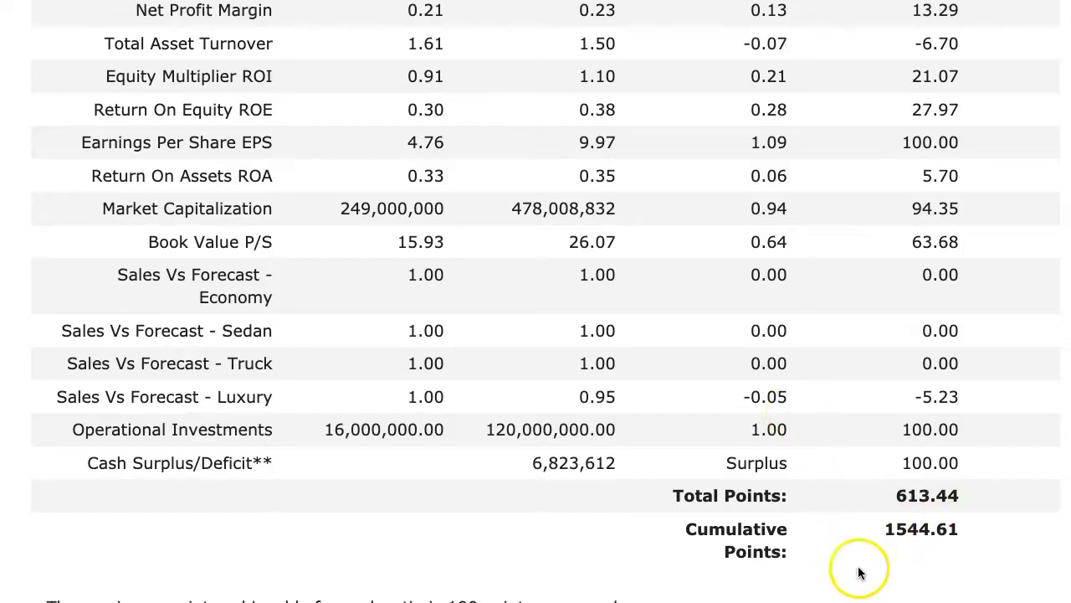
mouse_move(835, 512)
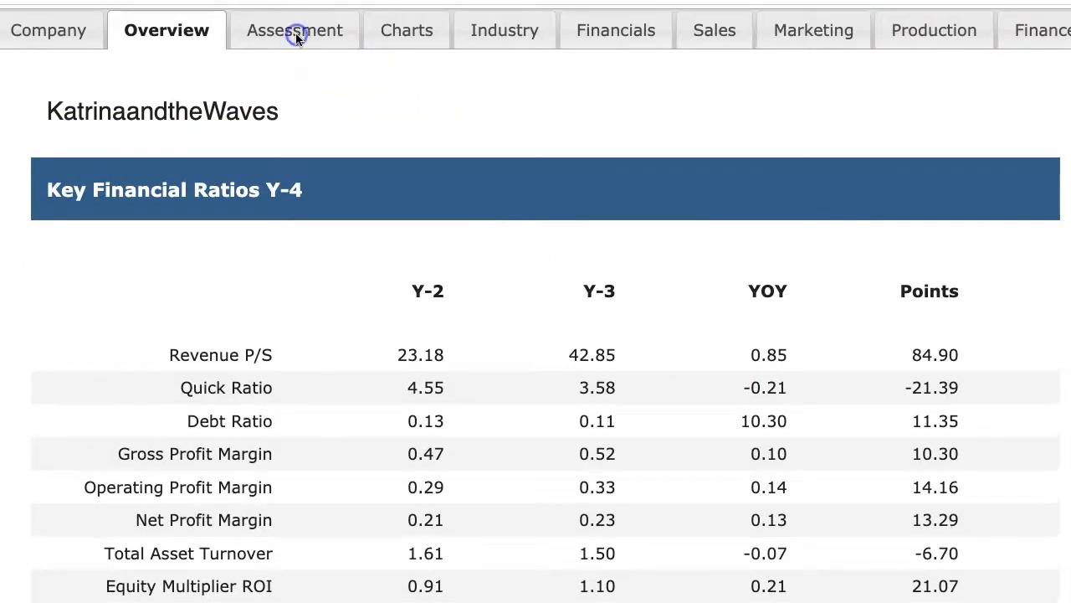
click(294, 30)
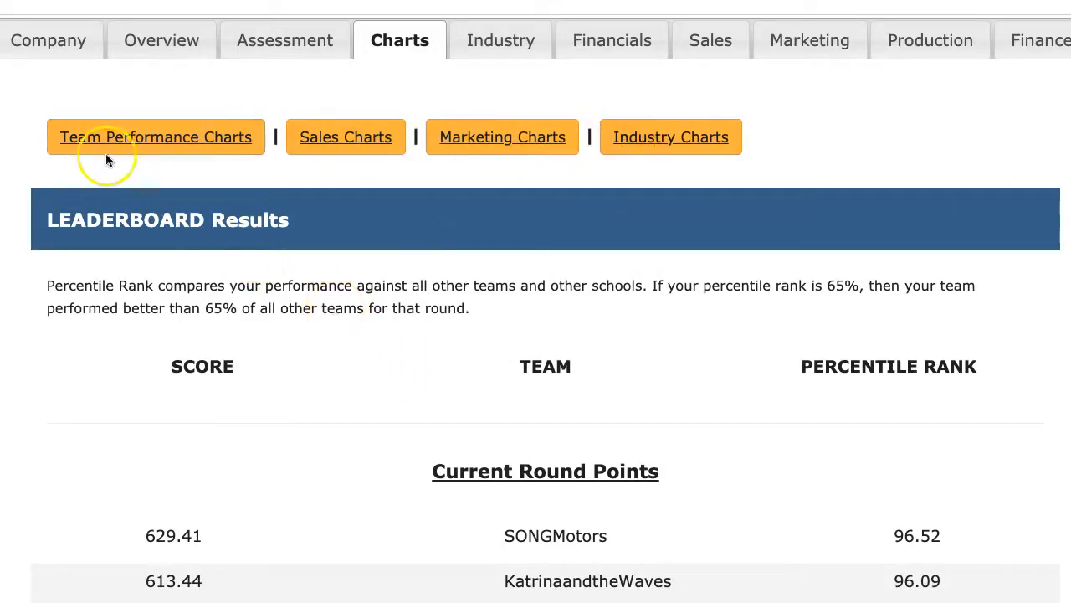
click(155, 137)
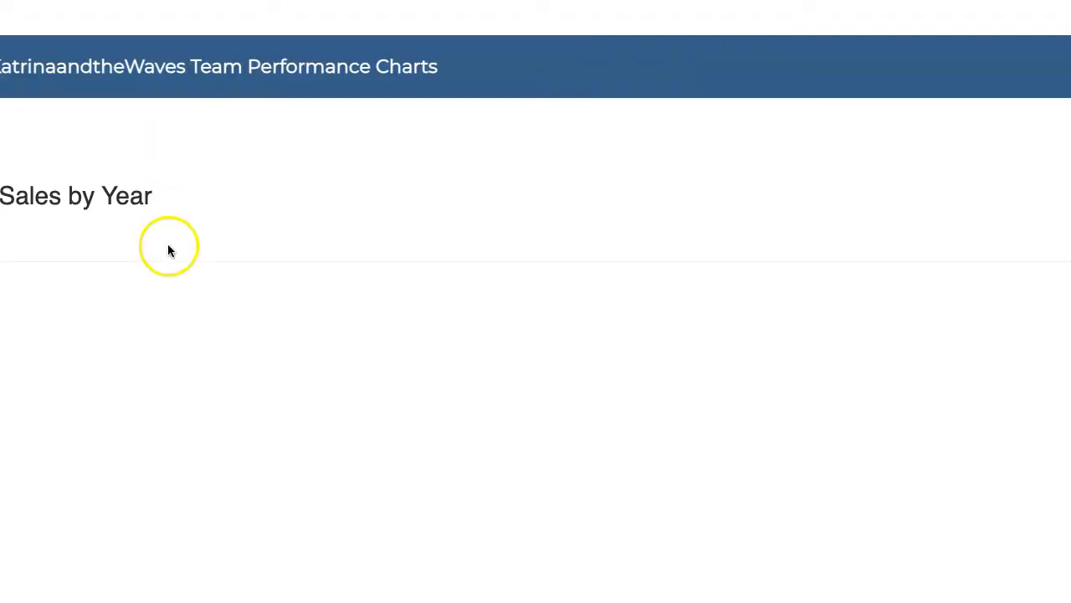
scroll(down, 3)
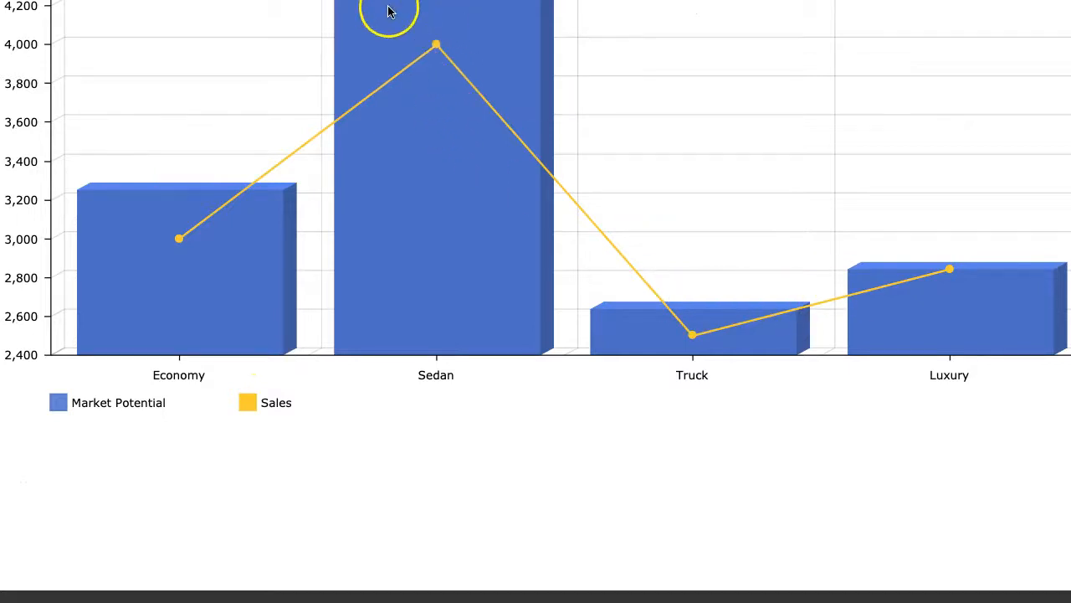
mouse_move(177, 209)
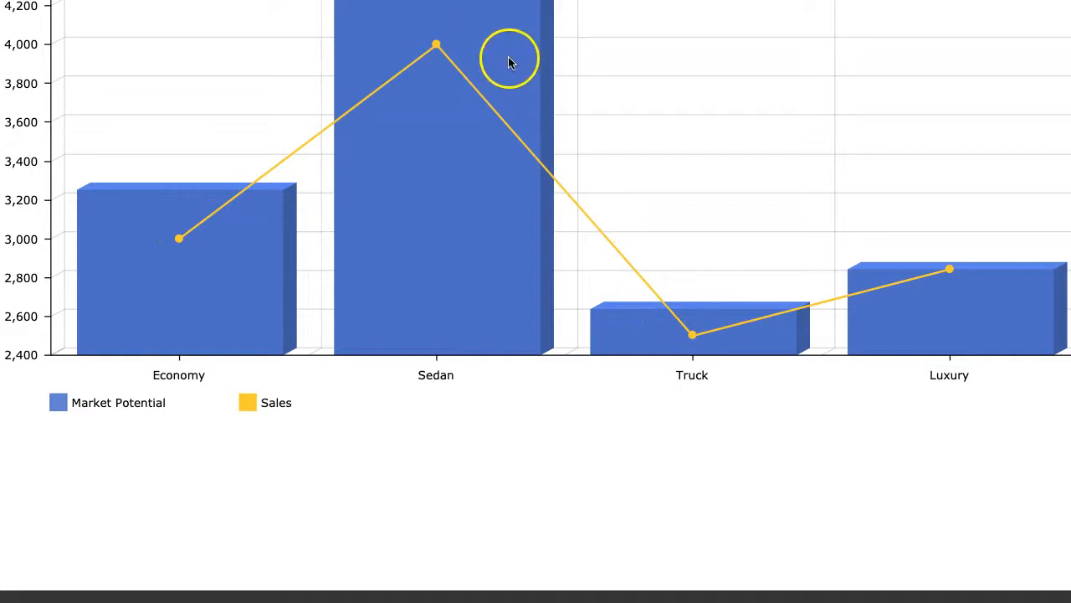
mouse_move(719, 325)
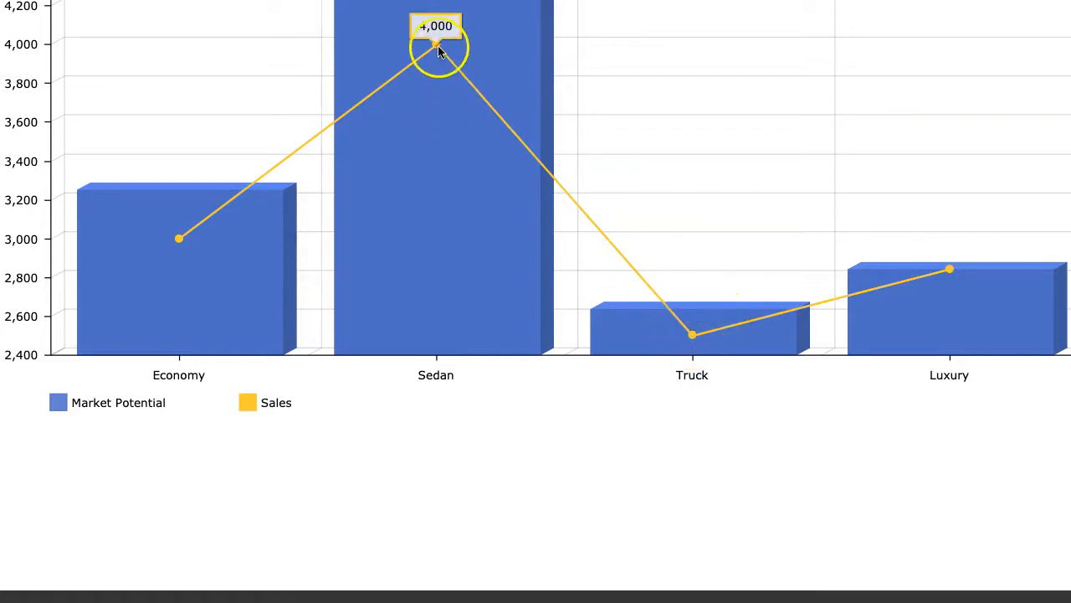
mouse_move(177, 241)
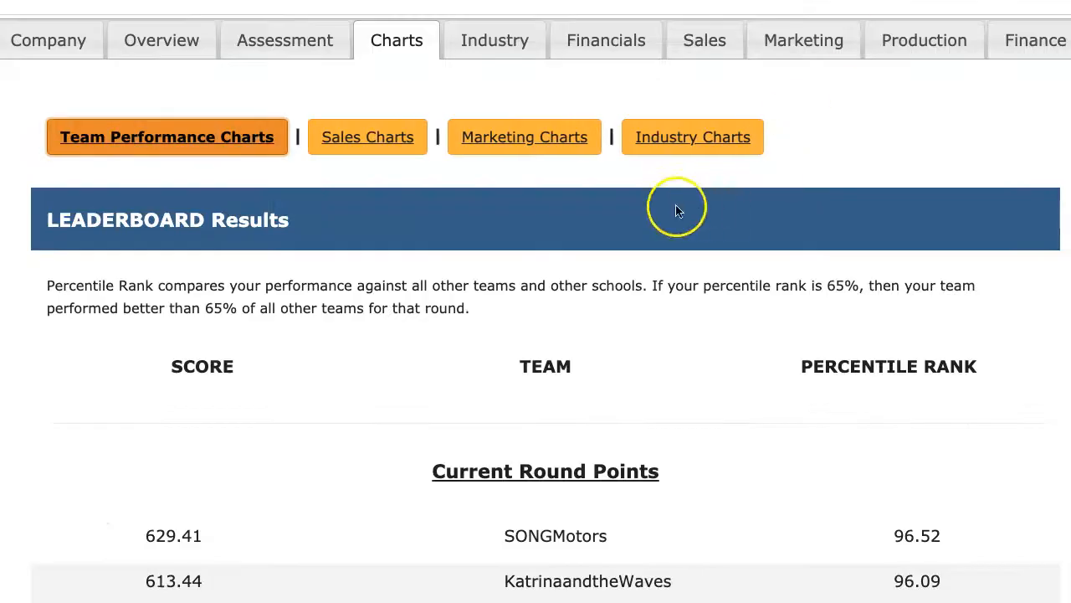
mouse_move(493, 40)
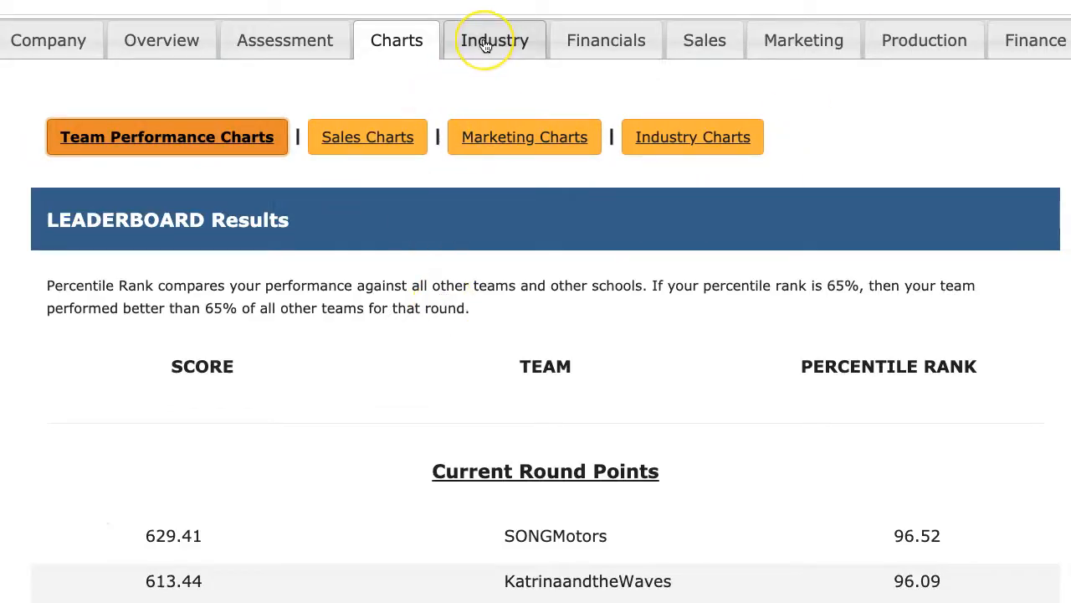
click(493, 40)
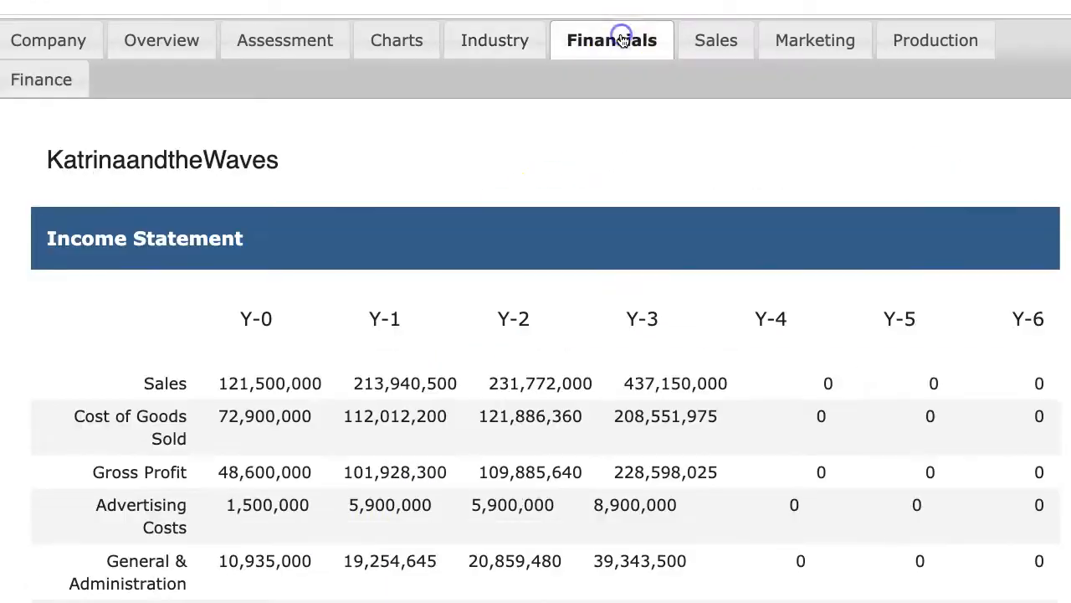
click(706, 40)
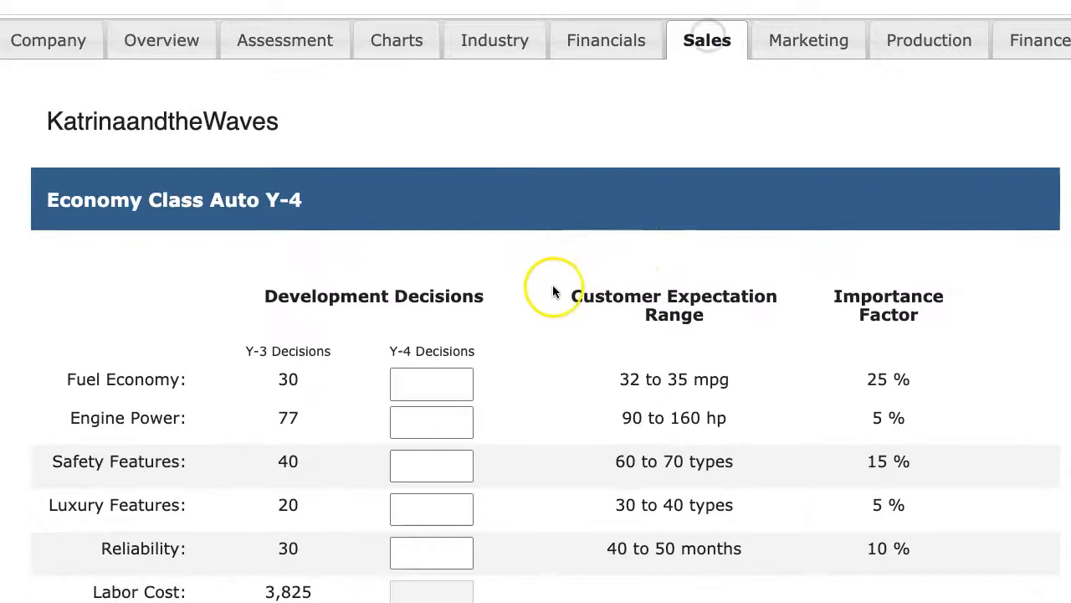
scroll(down, 3)
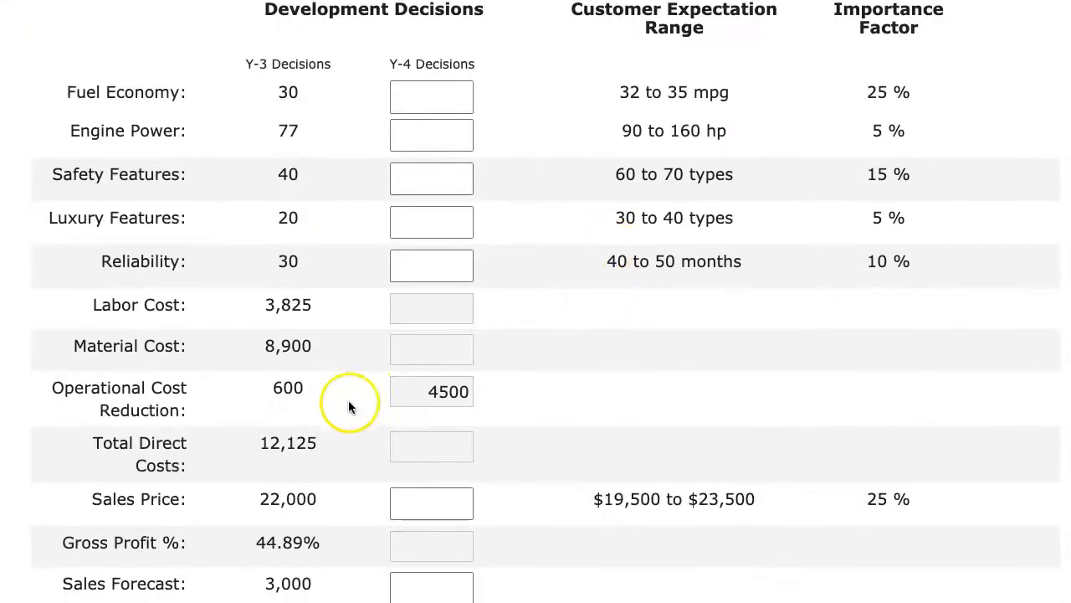
double_click(288, 388)
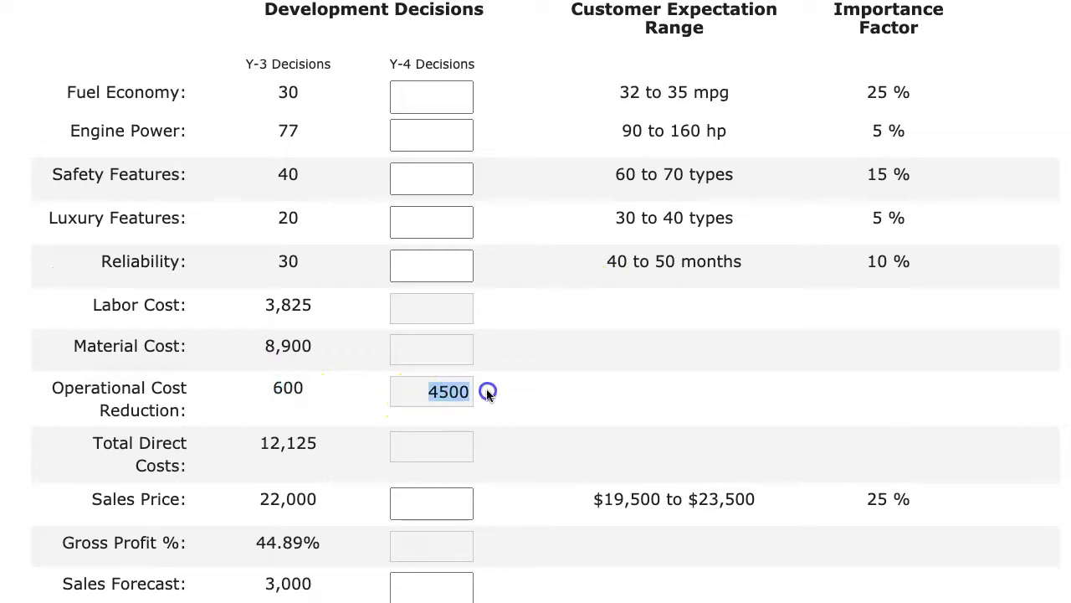
click(931, 20)
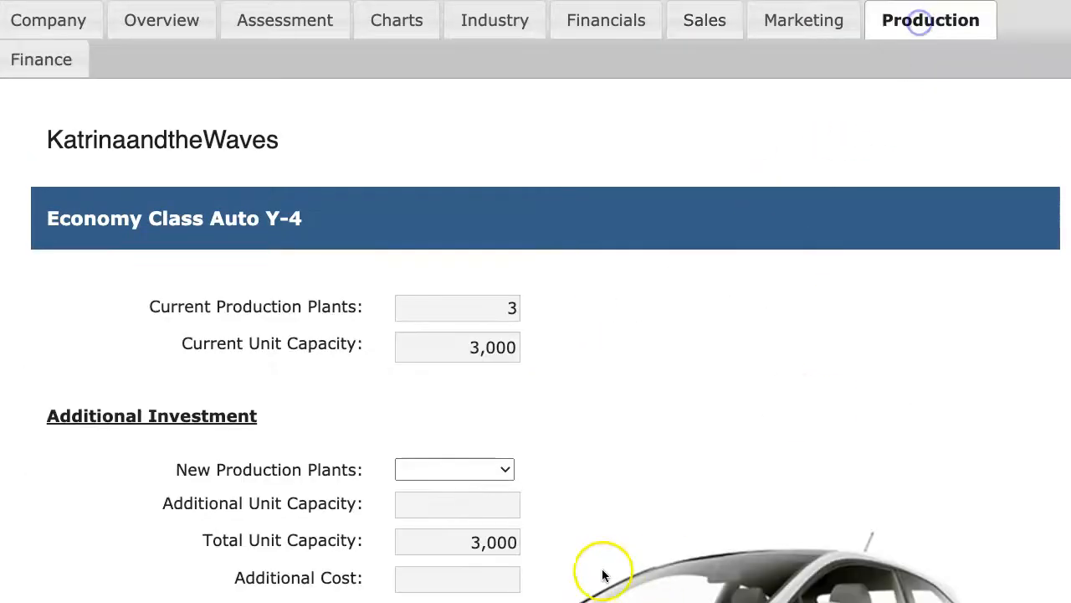
scroll(down, 3)
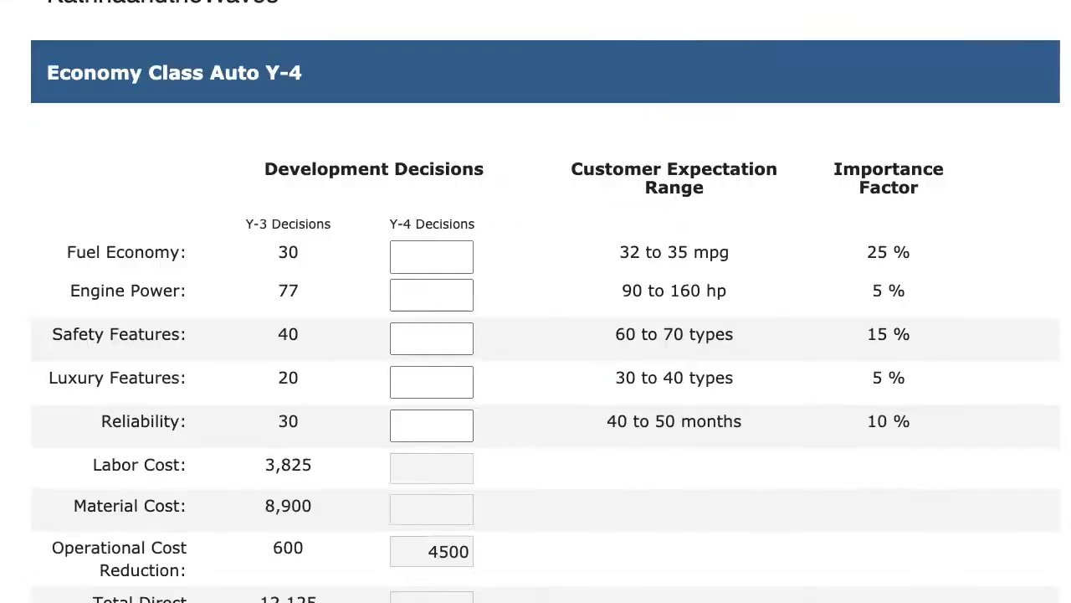
scroll(down, 3)
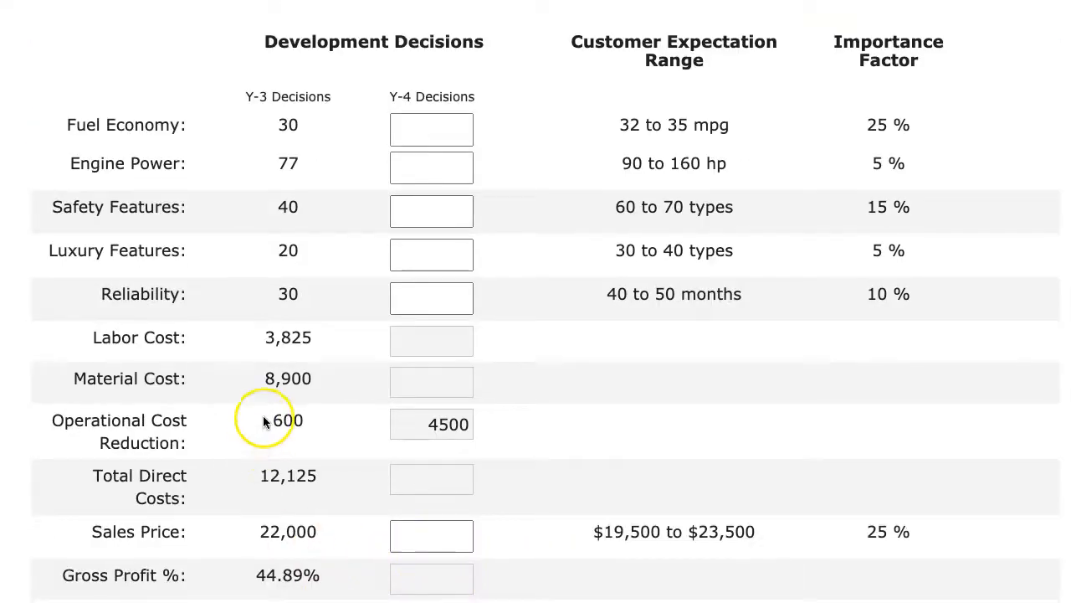
double_click(287, 418)
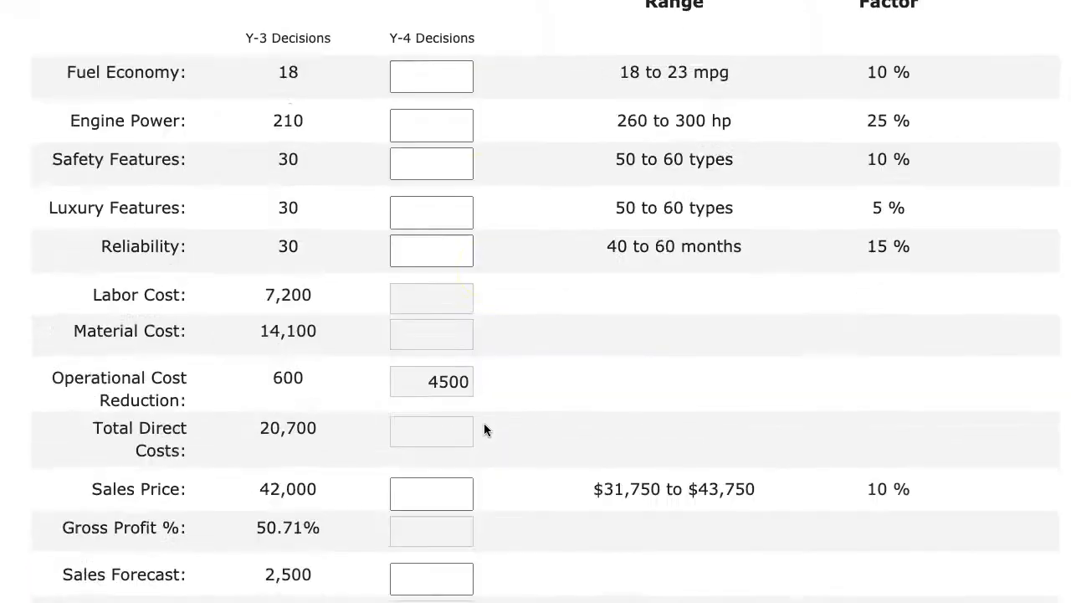
scroll(down, 3)
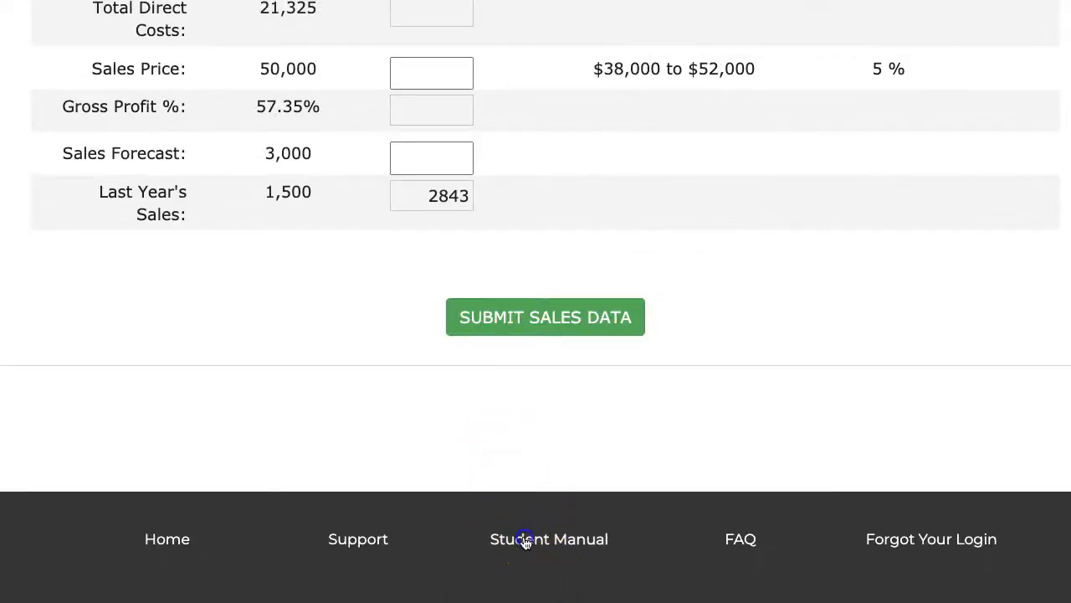
click(549, 539)
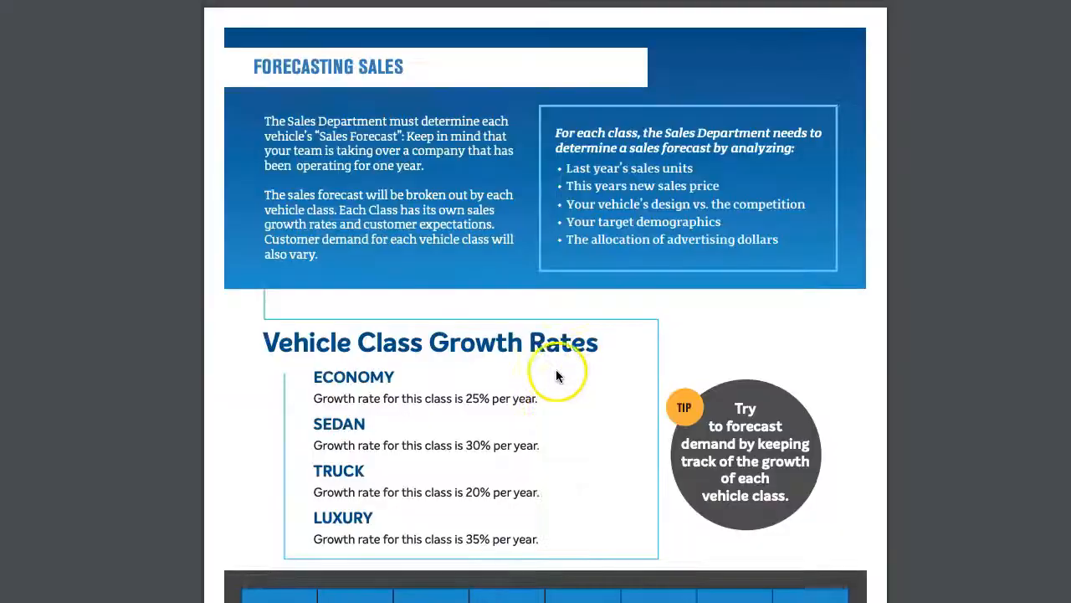
scroll(down, 3)
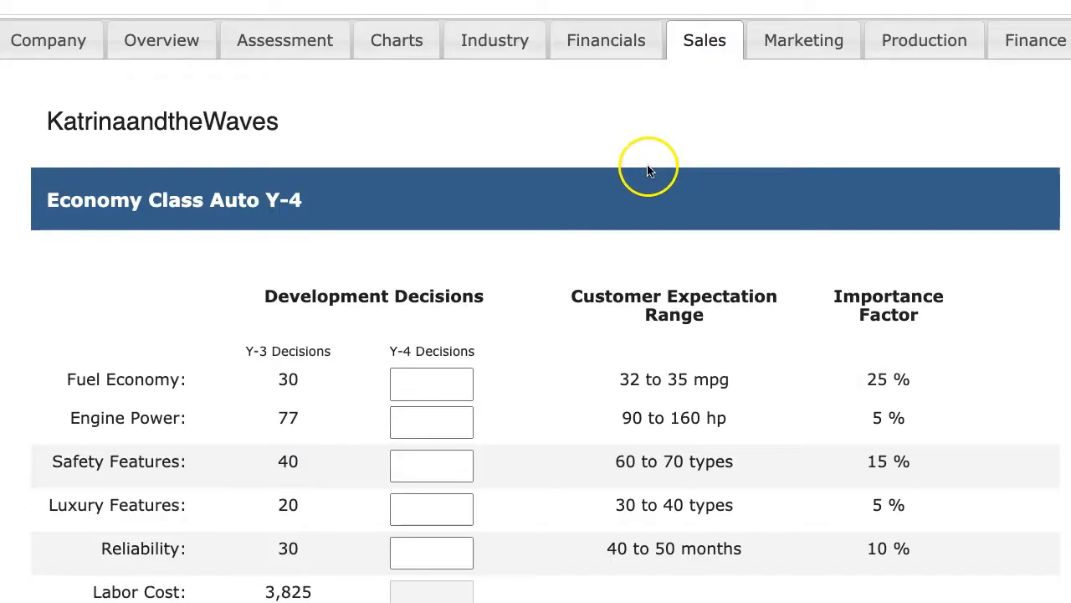
- Enter Economy Year-4 fuel economy 33 and engine power 80
scroll(down, 3)
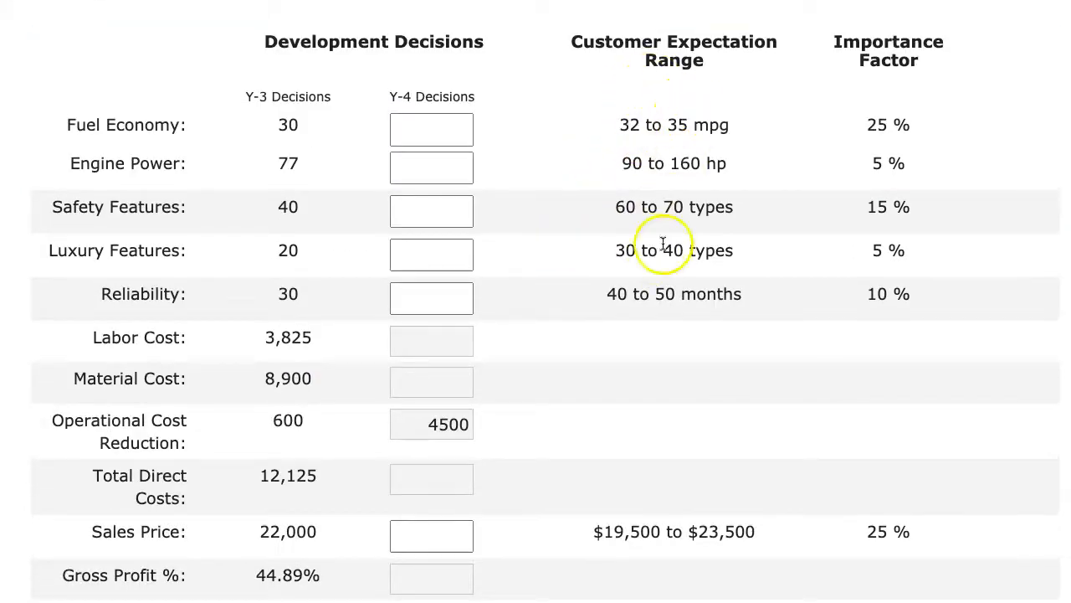
mouse_move(885, 271)
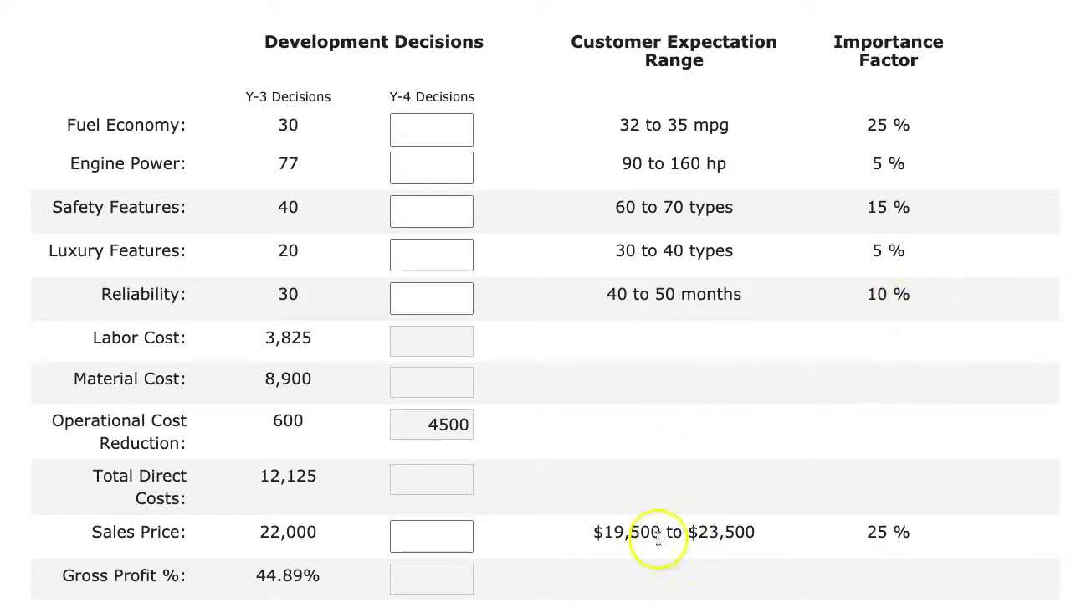
mouse_move(422, 269)
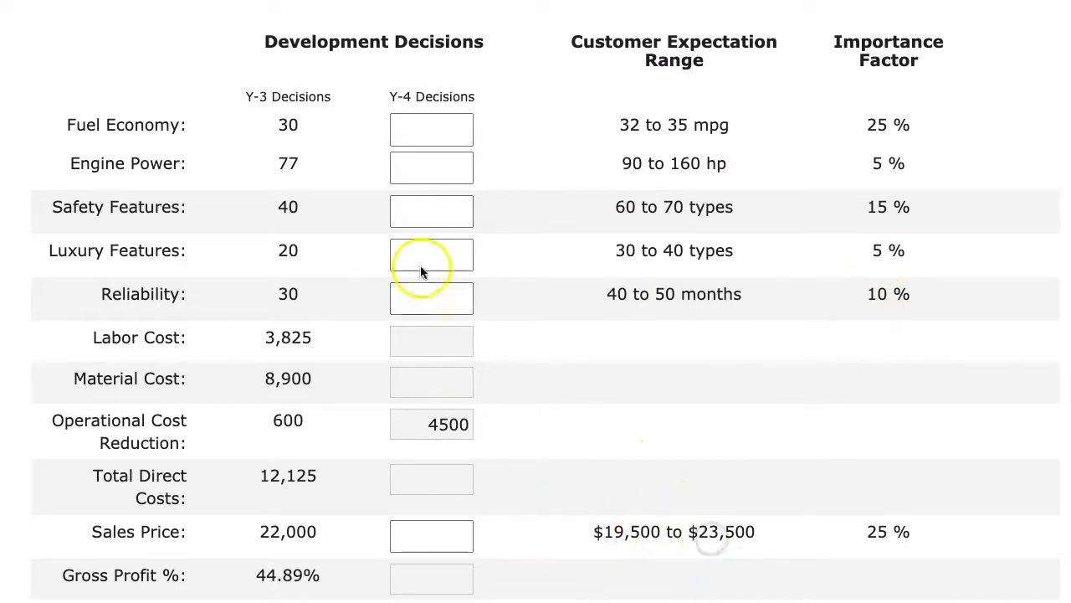
click(432, 130)
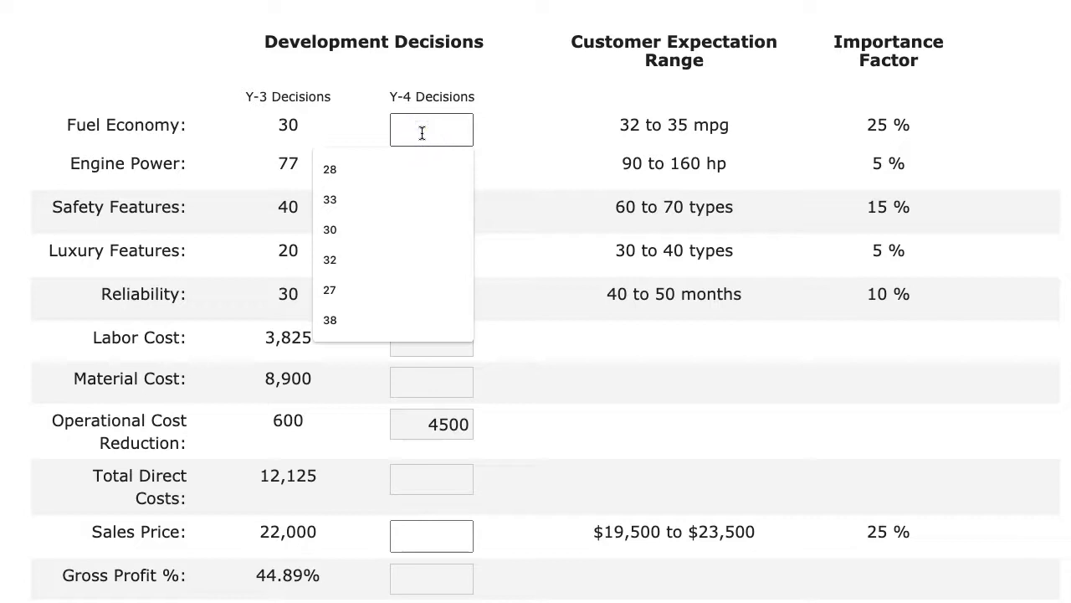
text(31)
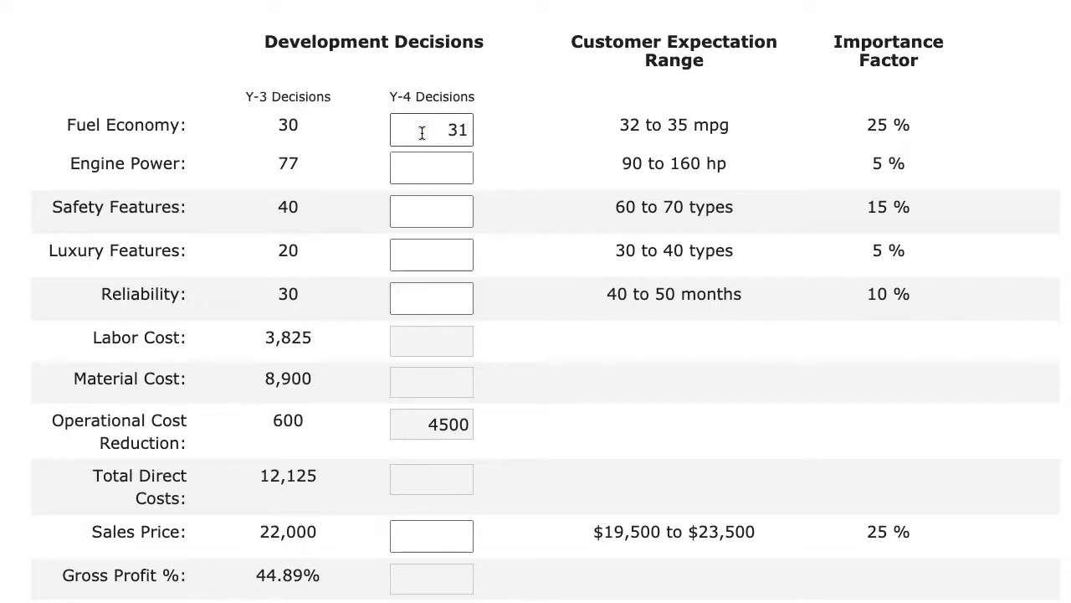
text(33)
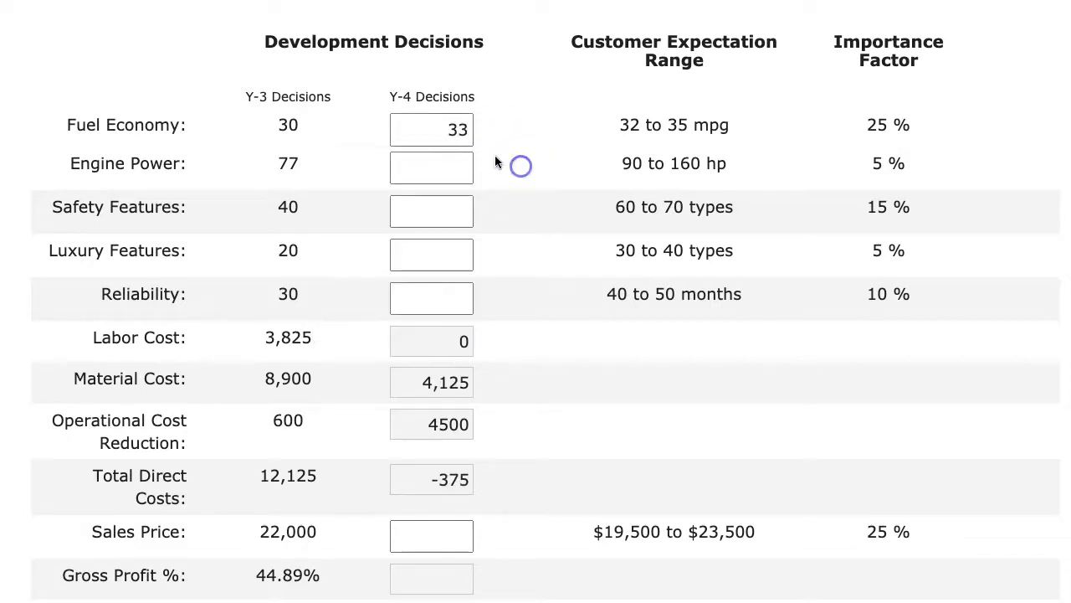
click(432, 164)
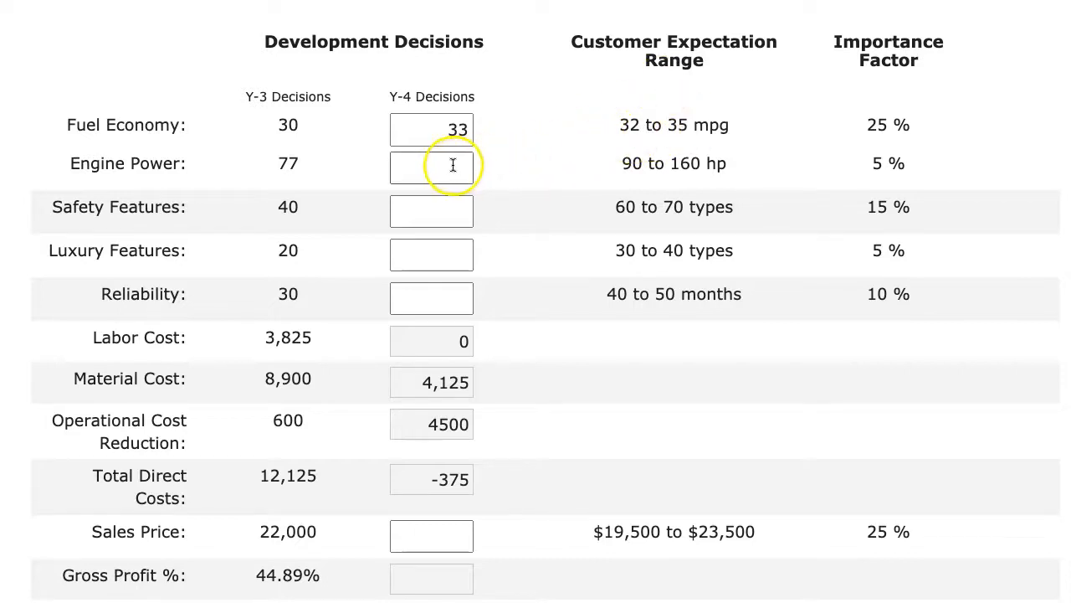
text(80)
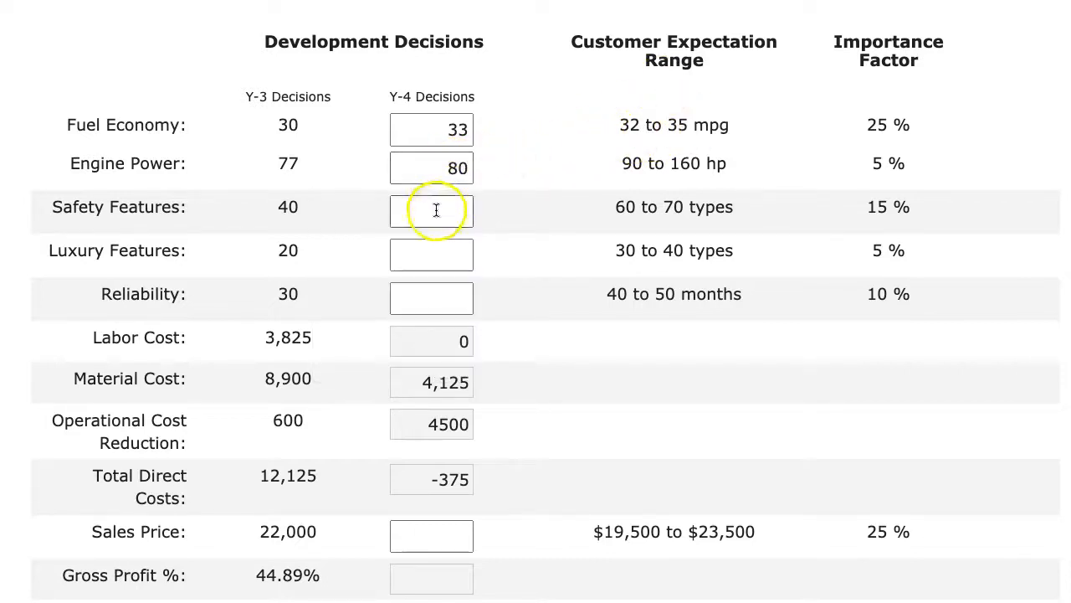
- Enter the remaining Economy features, 23,000 price and 3,500 sales forecast
click(432, 254)
text(25)
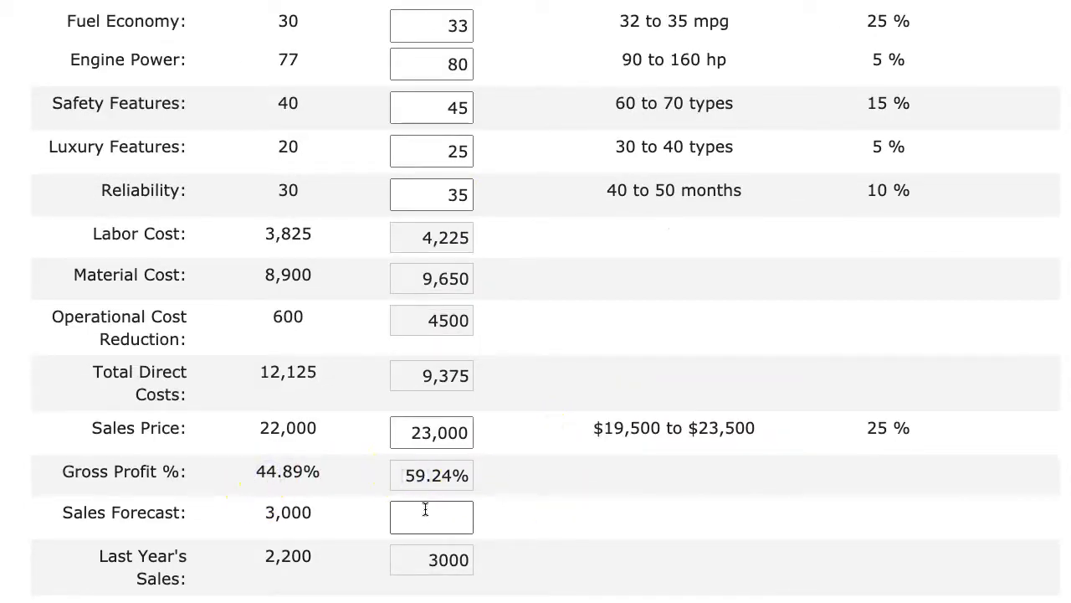
text(3500)
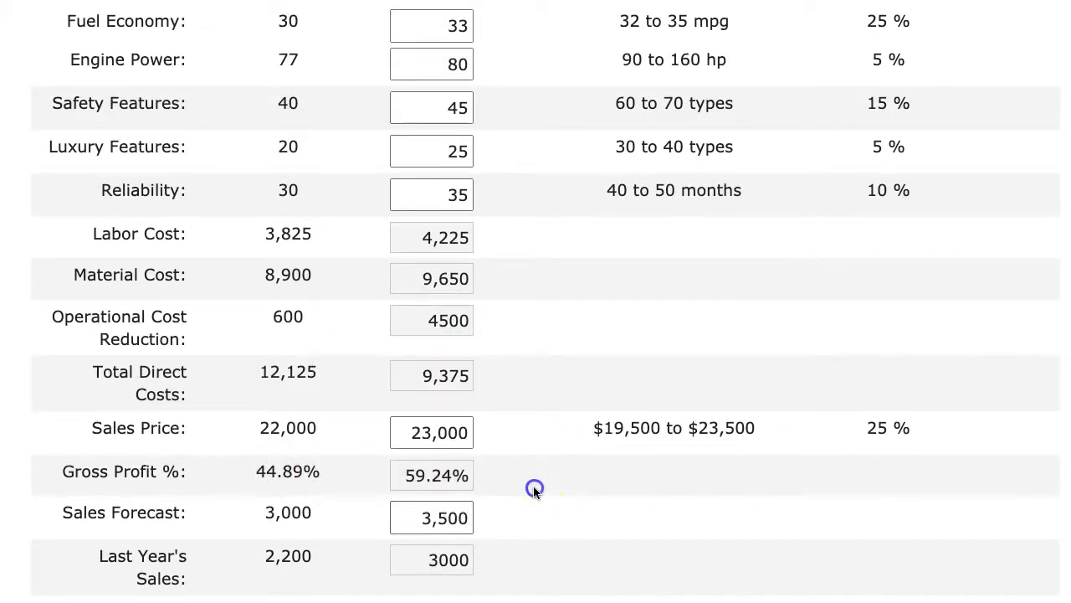
scroll(down, 3)
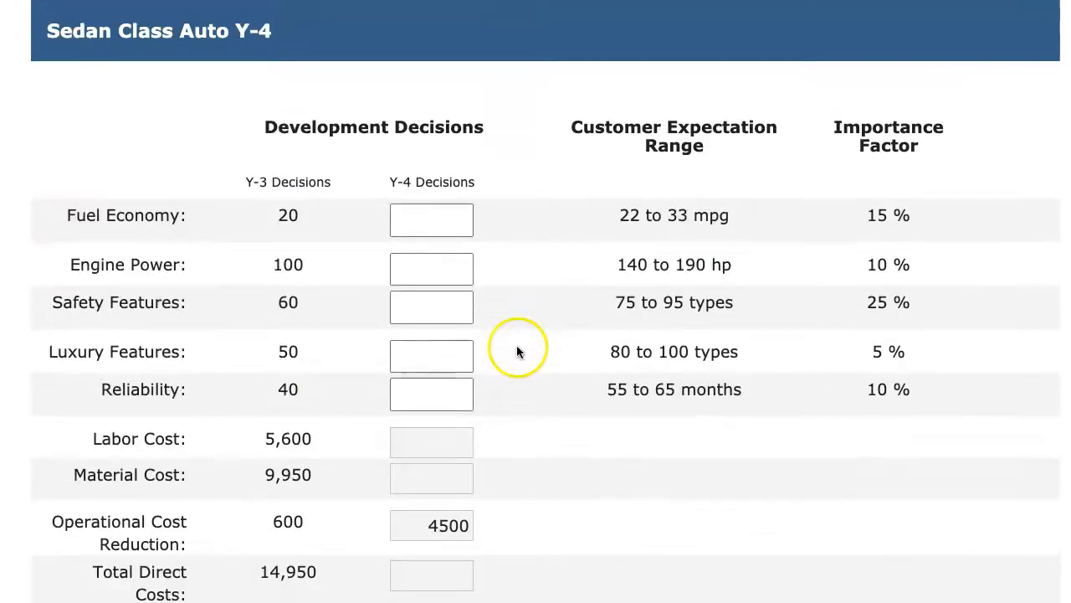
- Enter Sedan Year-4 features 25, 120, 65, 65, 45 with 34,000 price and 4,500 forecast
click(431, 219)
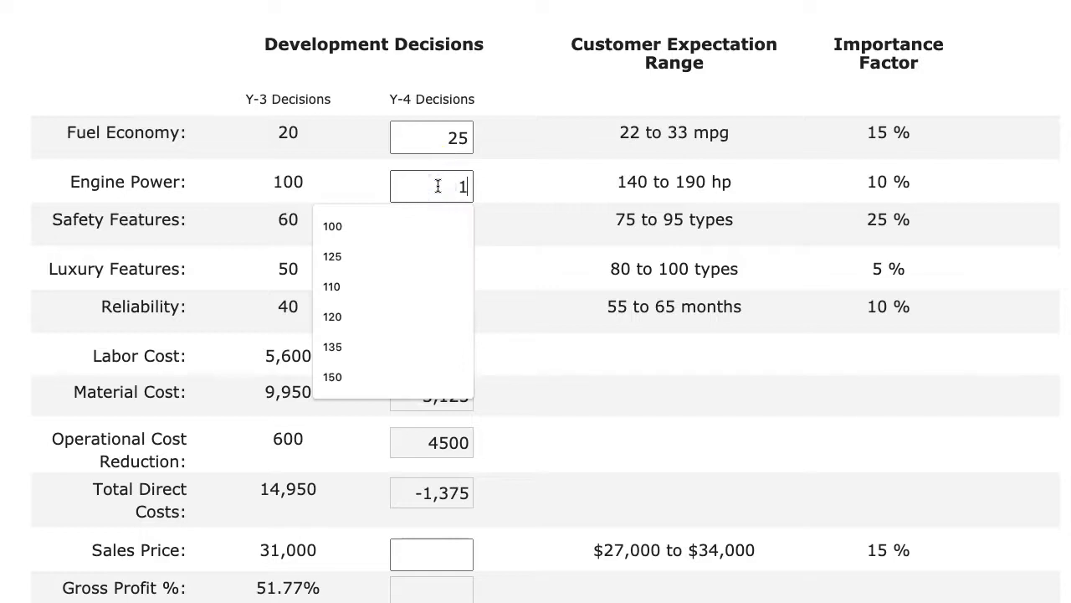
click(331, 317)
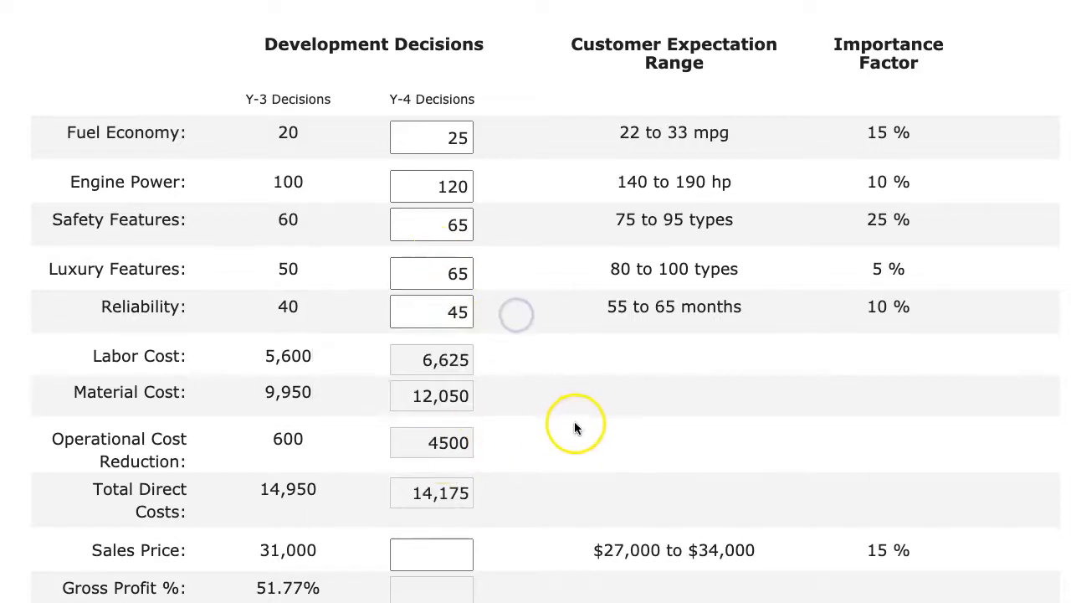
text(340)
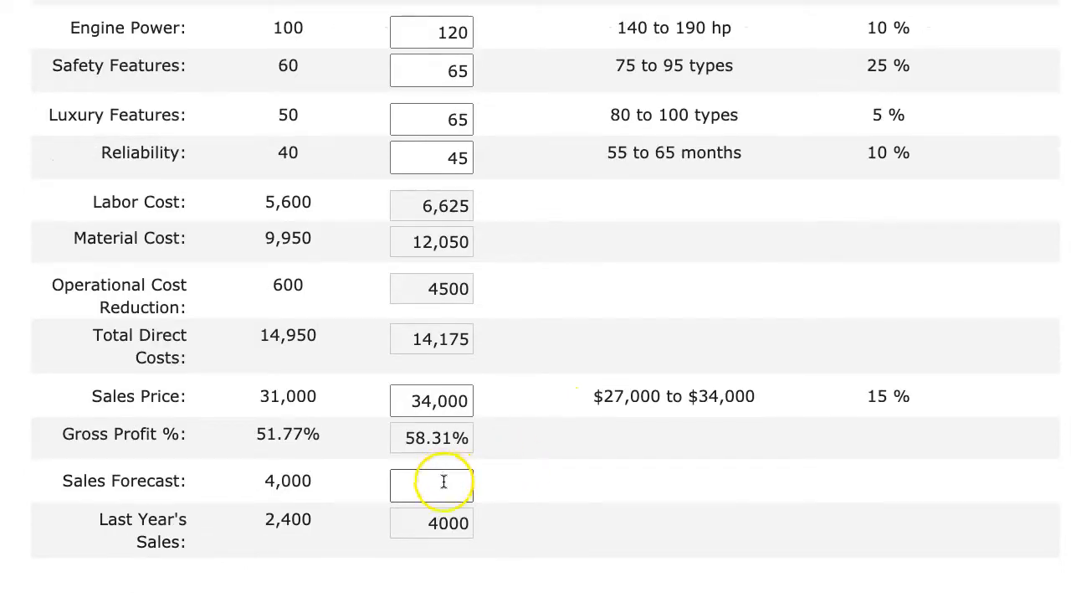
text(4500)
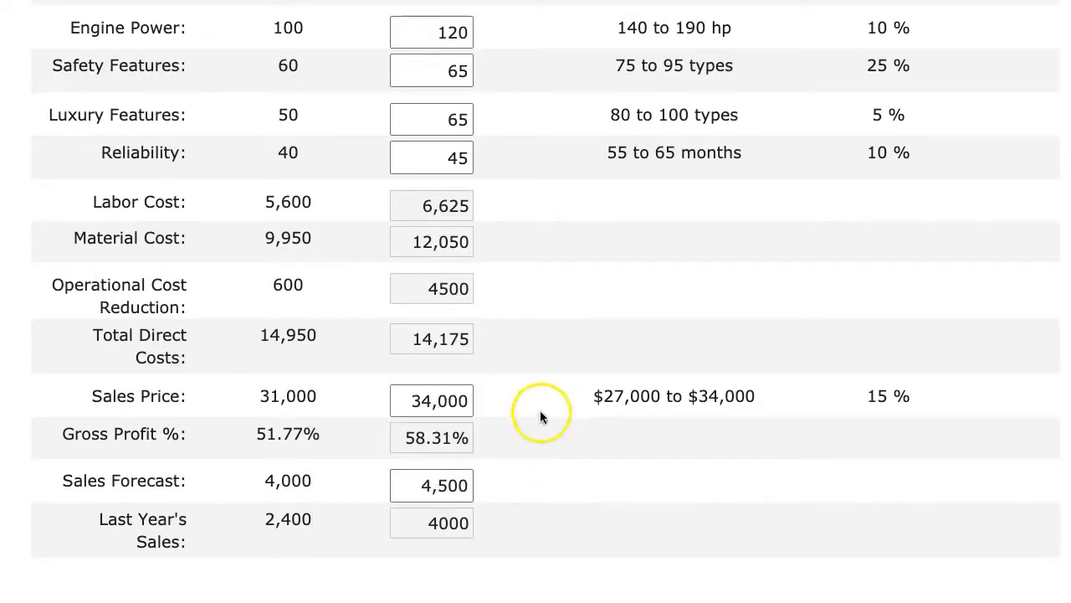
scroll(down, 3)
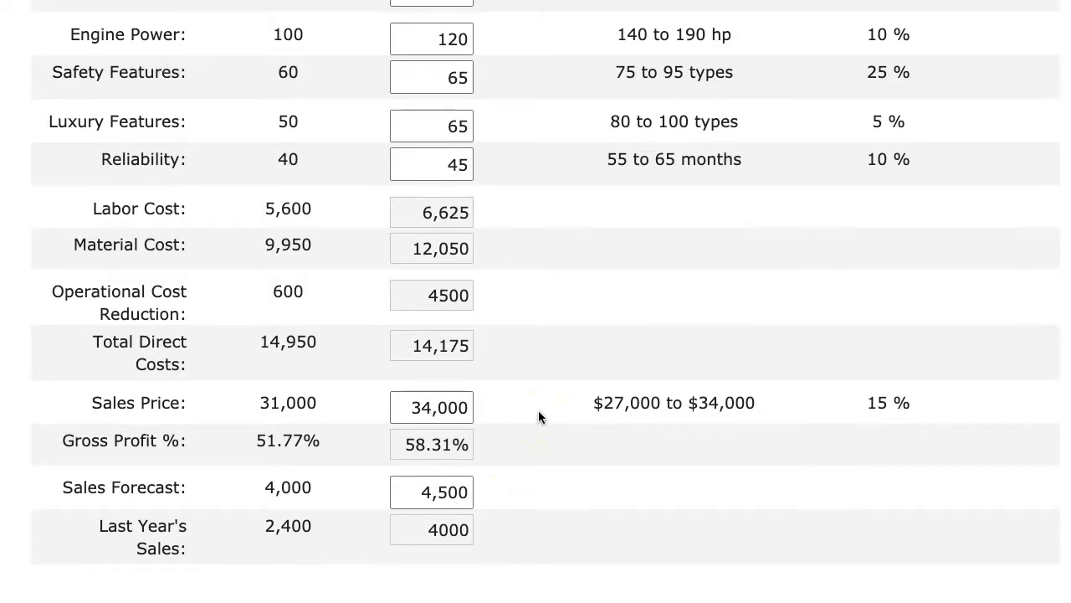
scroll(down, 3)
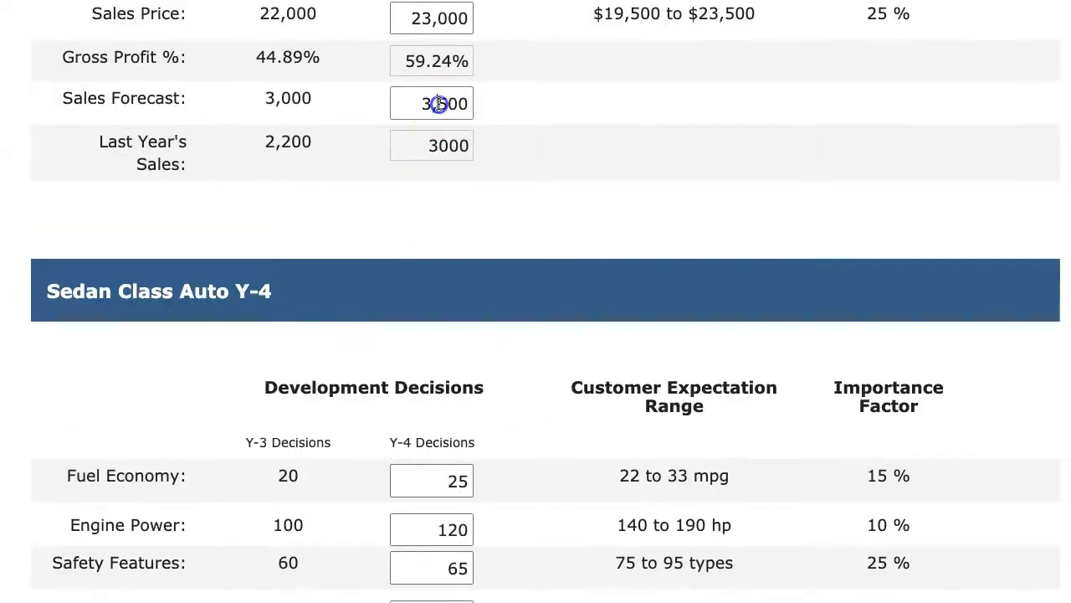
scroll(down, 3)
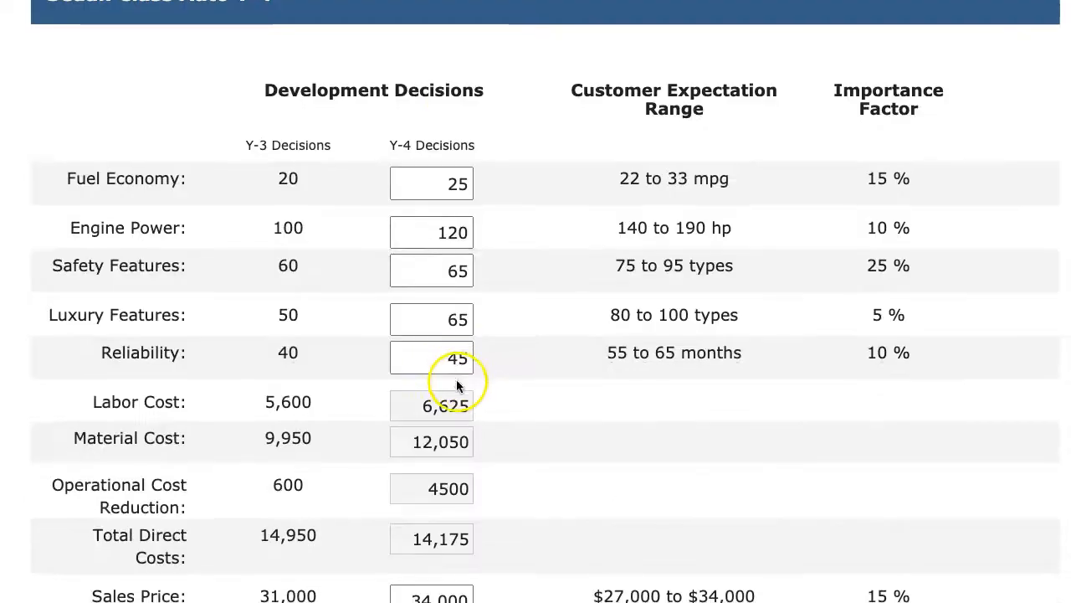
scroll(down, 3)
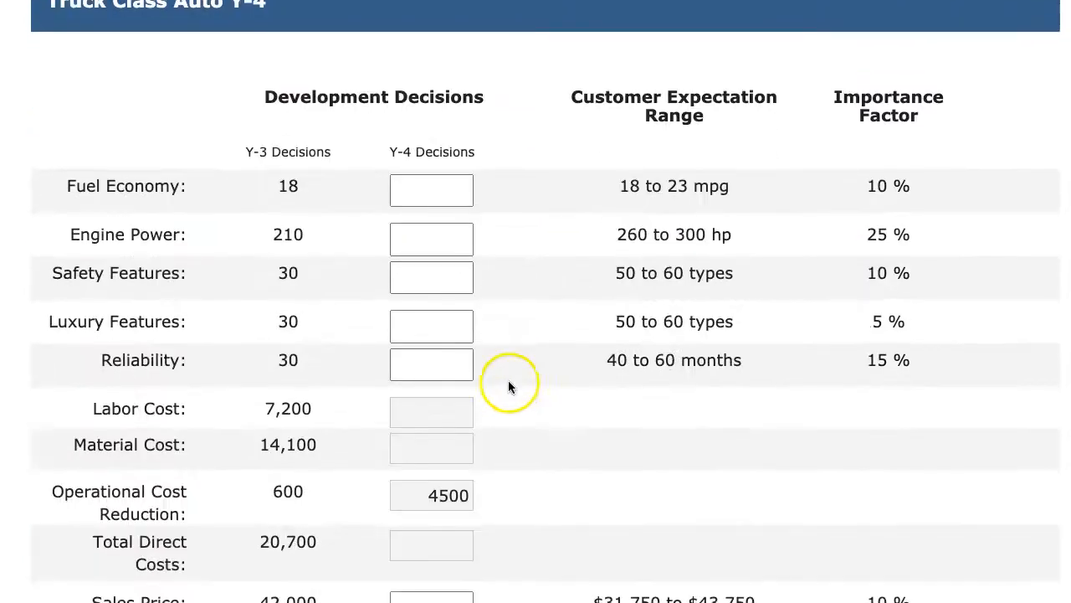
- Enter Truck Year-4 fuel economy 23, engine power 230, safety features and 43,500 price
text(20)
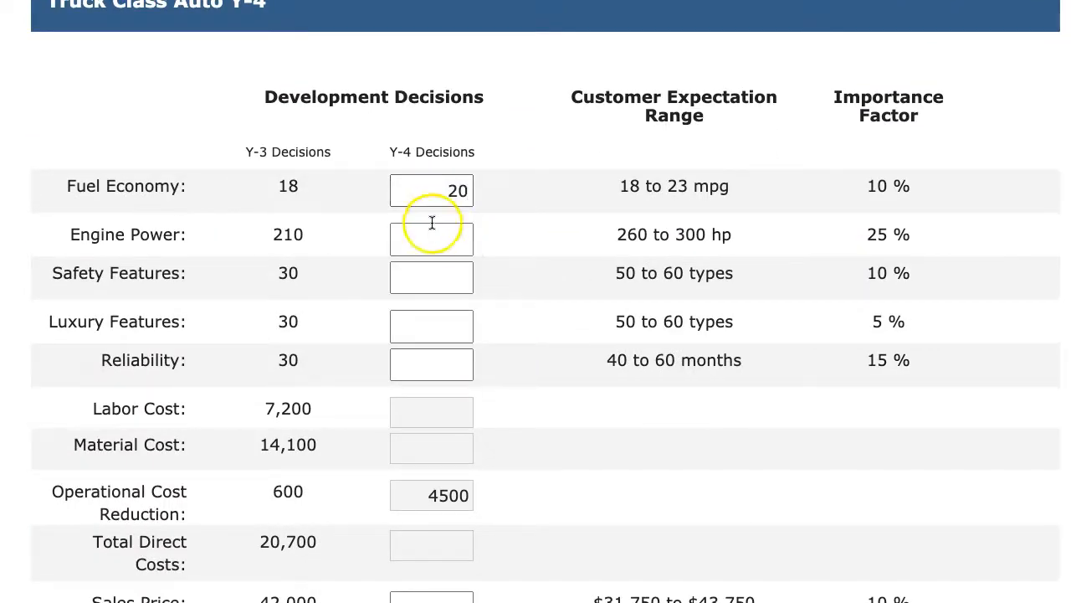
text(23)
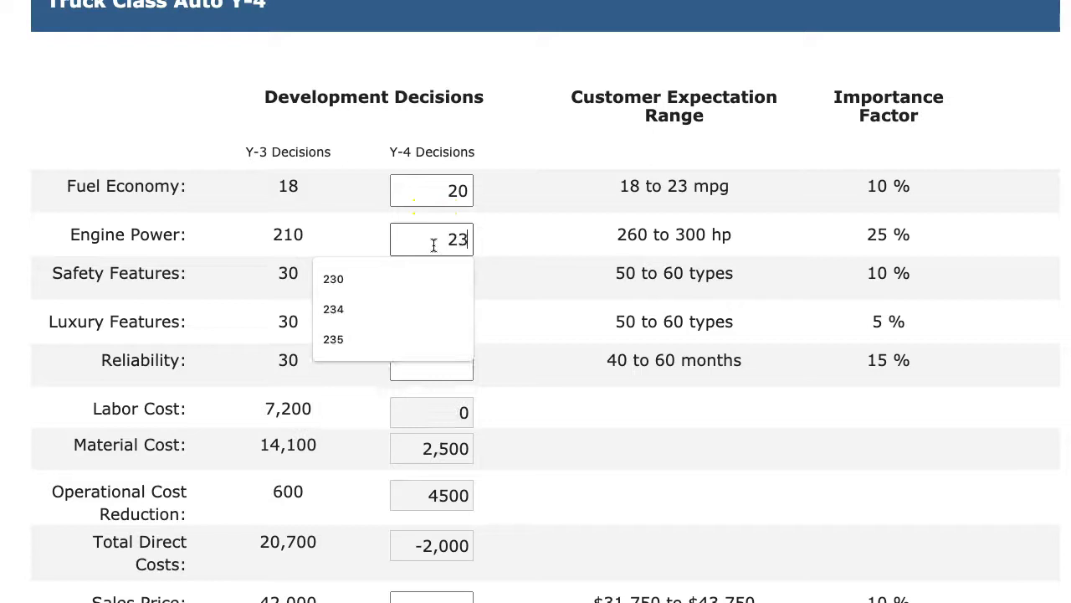
click(333, 278)
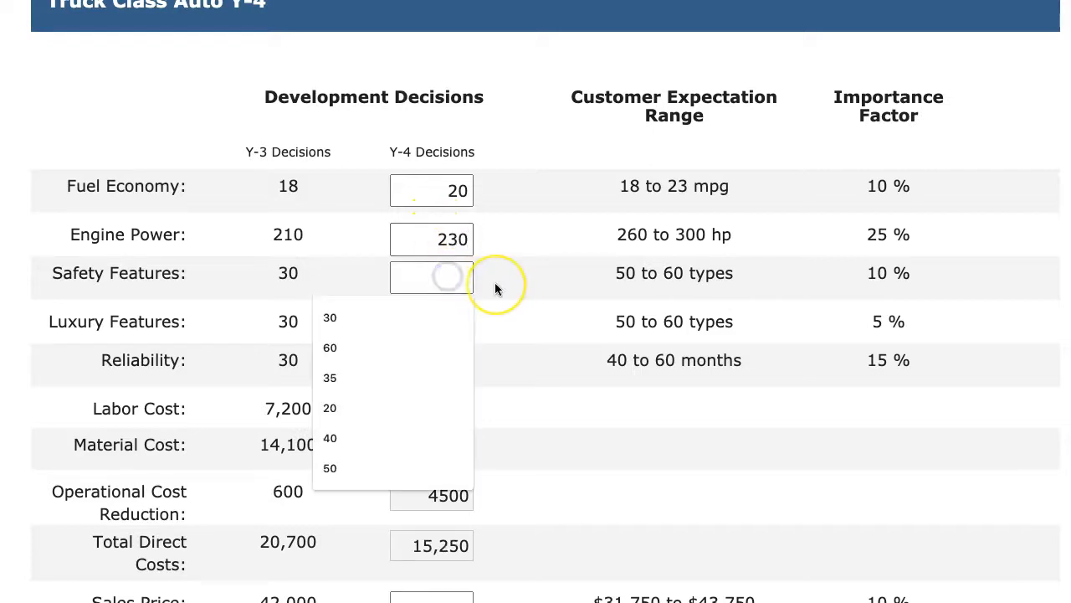
click(330, 438)
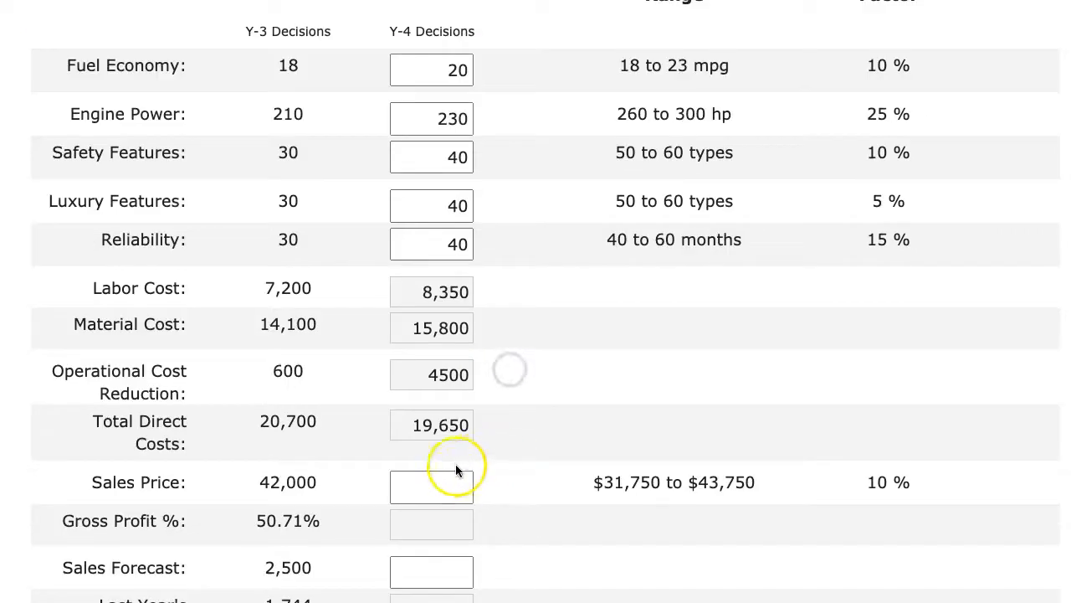
text(43,500)
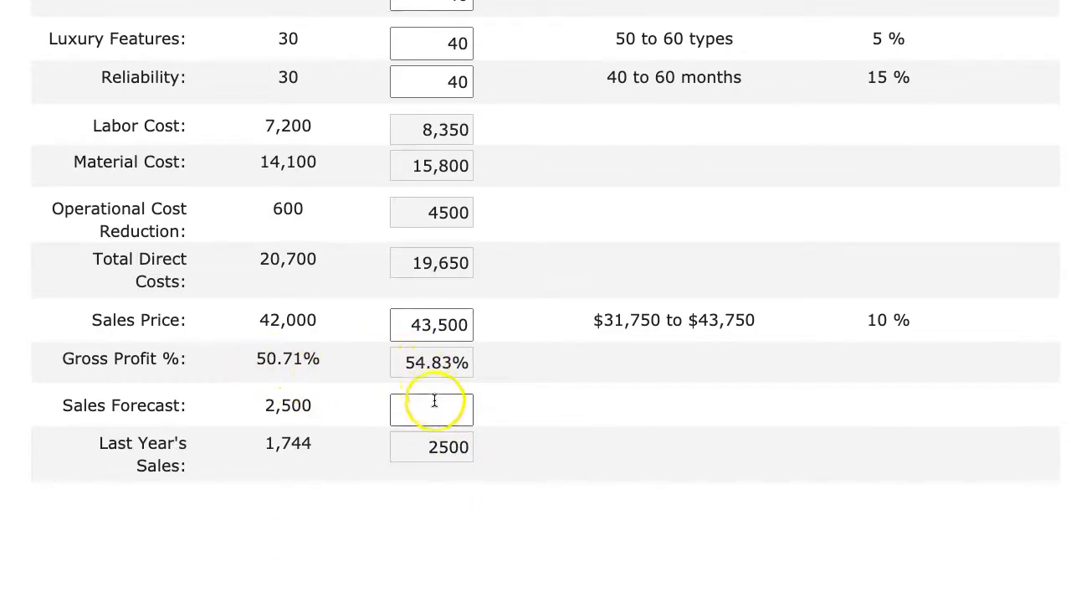
text(2)
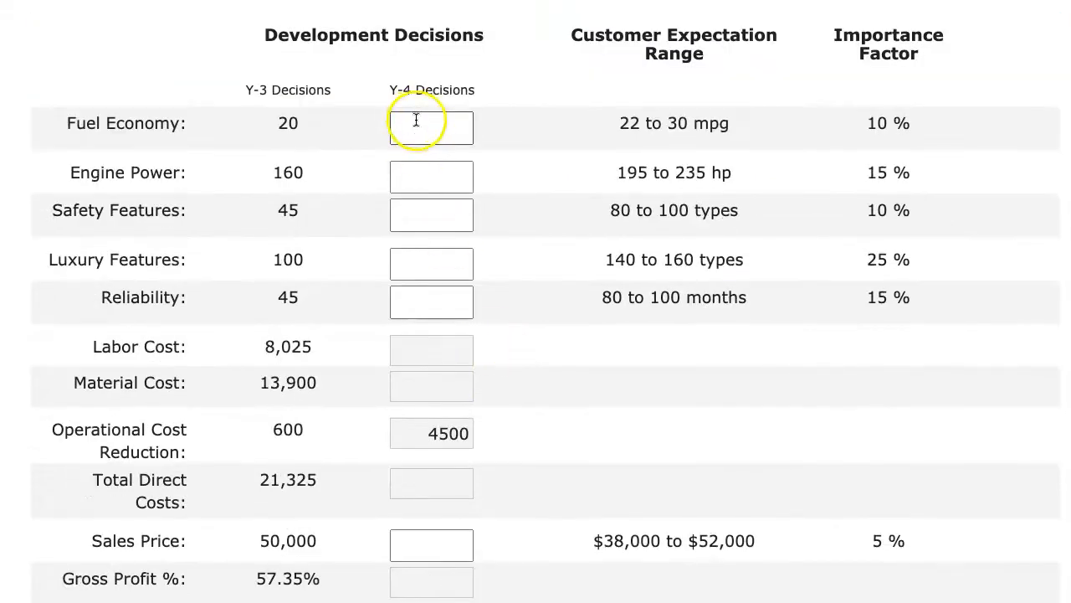
- Enter Luxury Year-4 features with 52,000 price and 3,000 sales forecast
text(23)
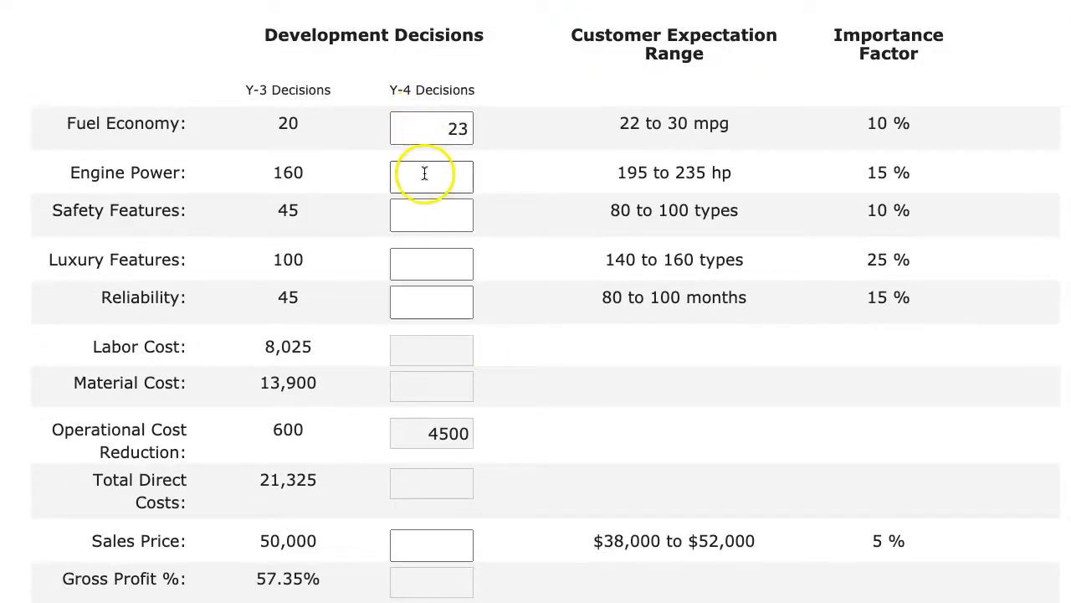
text(180)
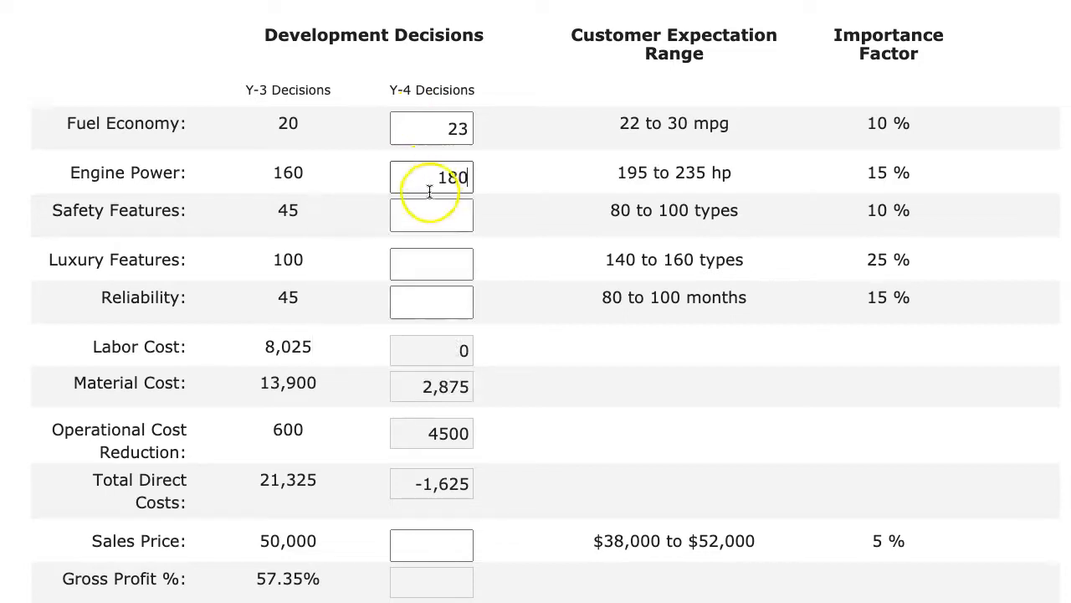
text(65)
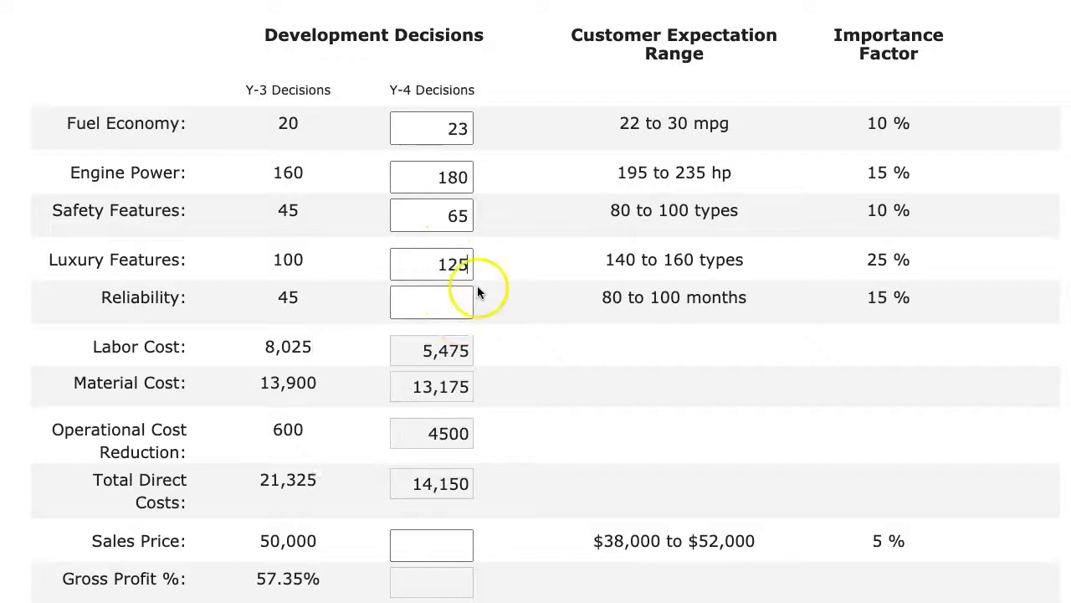
text(52,000)
click(432, 301)
text(60)
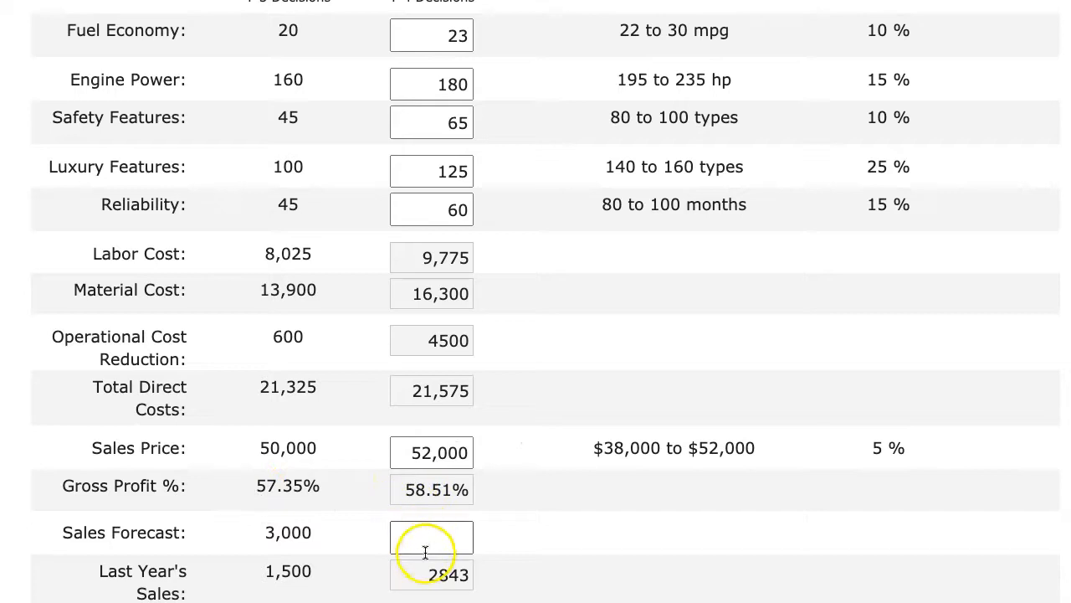
text(3,000)
click(432, 84)
text(1)
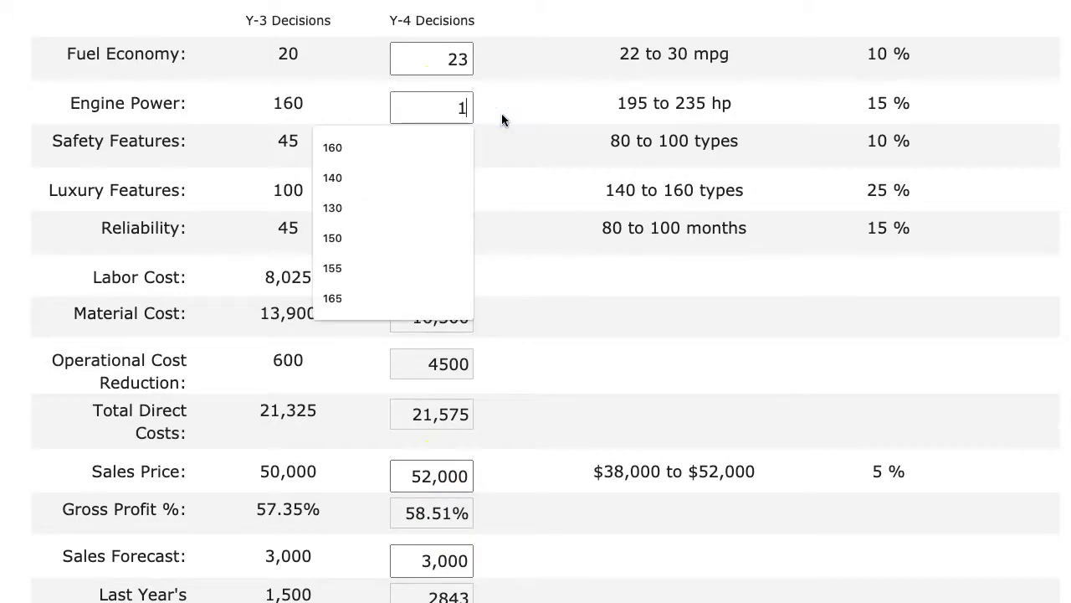
text(705)
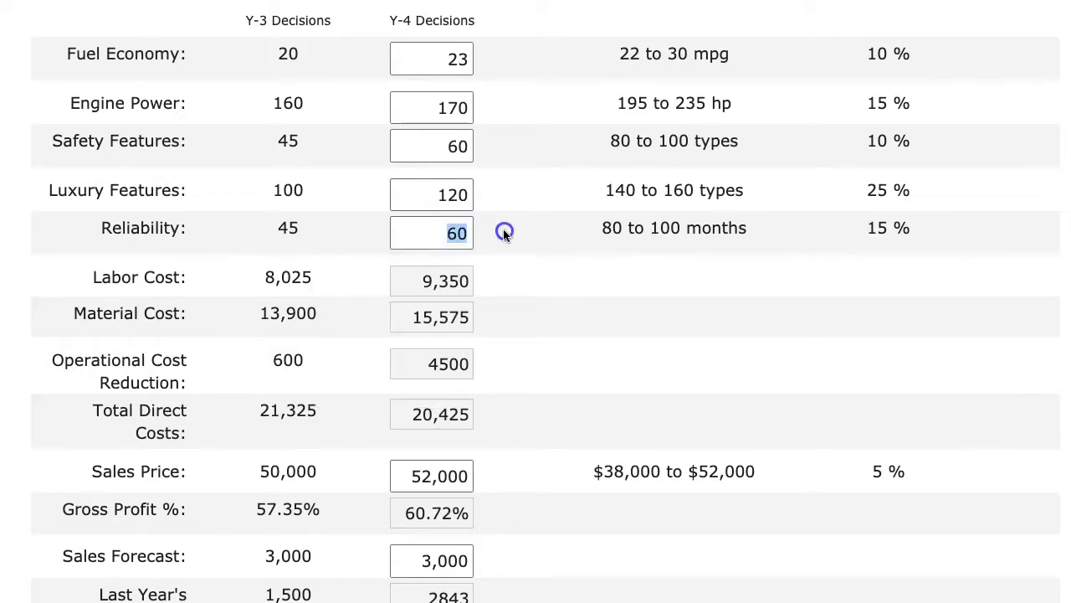
scroll(down, 3)
text(21)
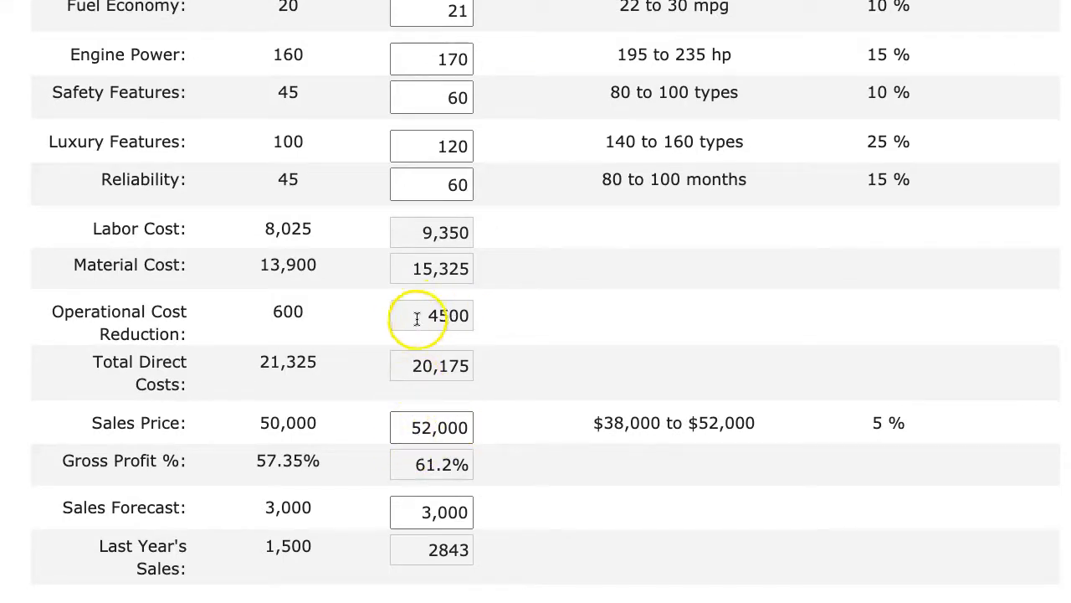
scroll(down, 3)
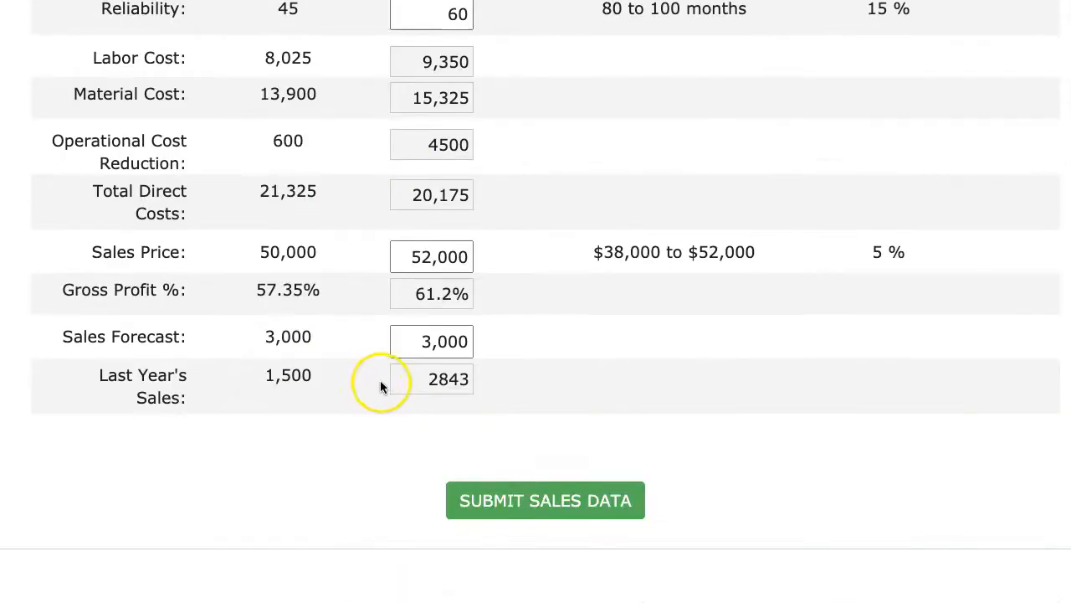
scroll(down, 3)
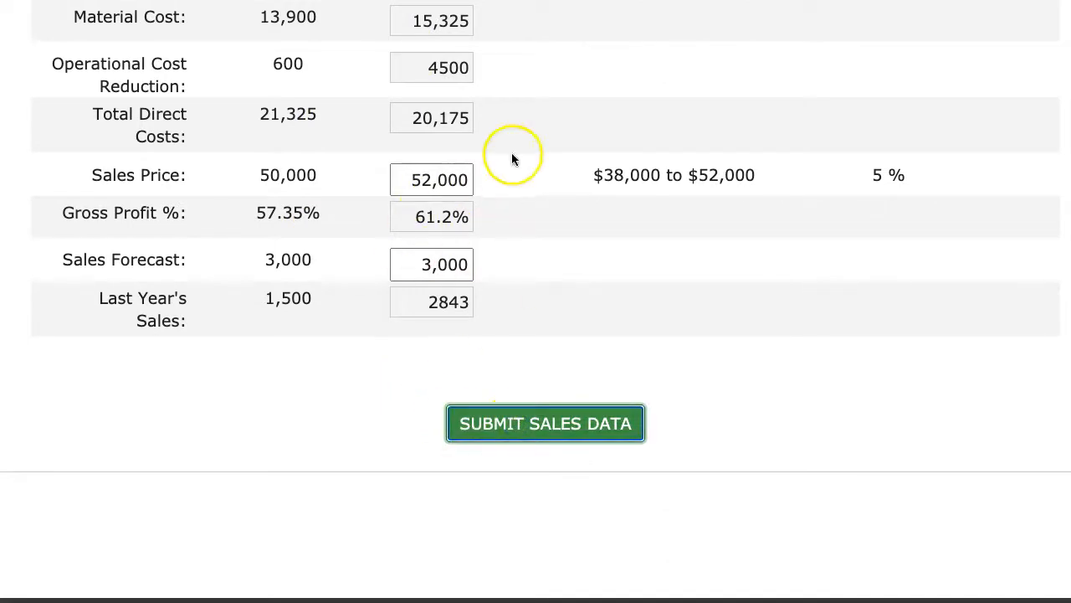
- Submit the sales data, reaching the Economy Class Auto Year-4 production page
click(545, 422)
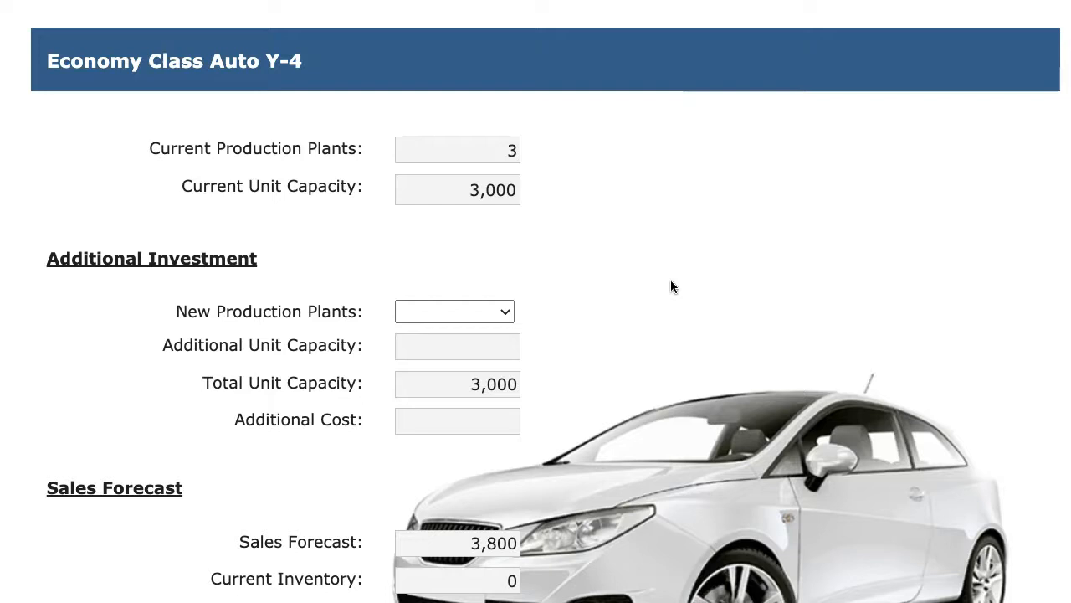
- Give Economy one new plant with 3,800 production and submit the production data
scroll(down, 3)
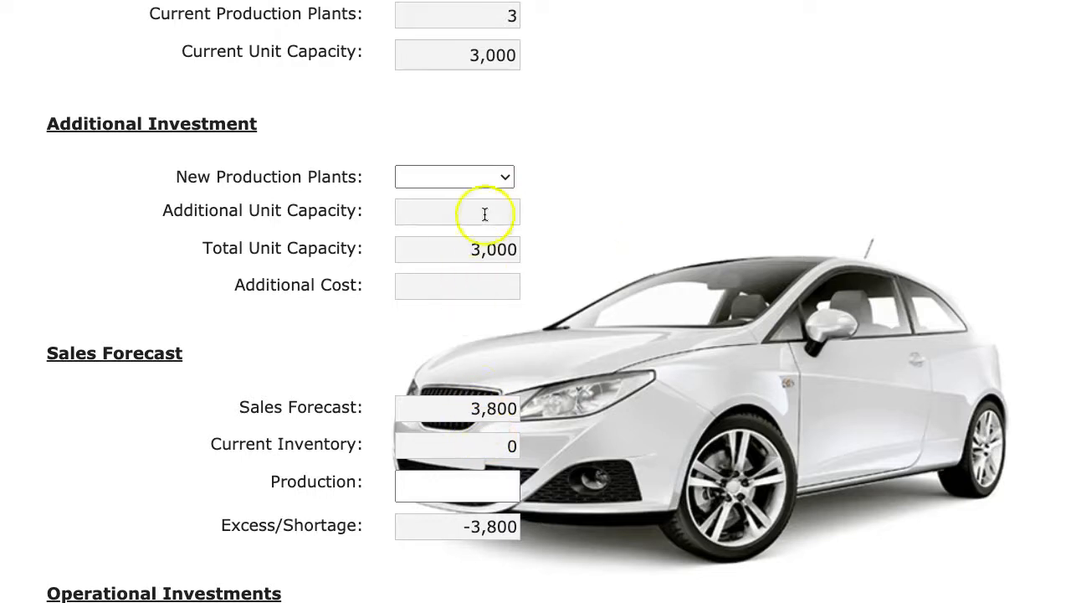
click(455, 178)
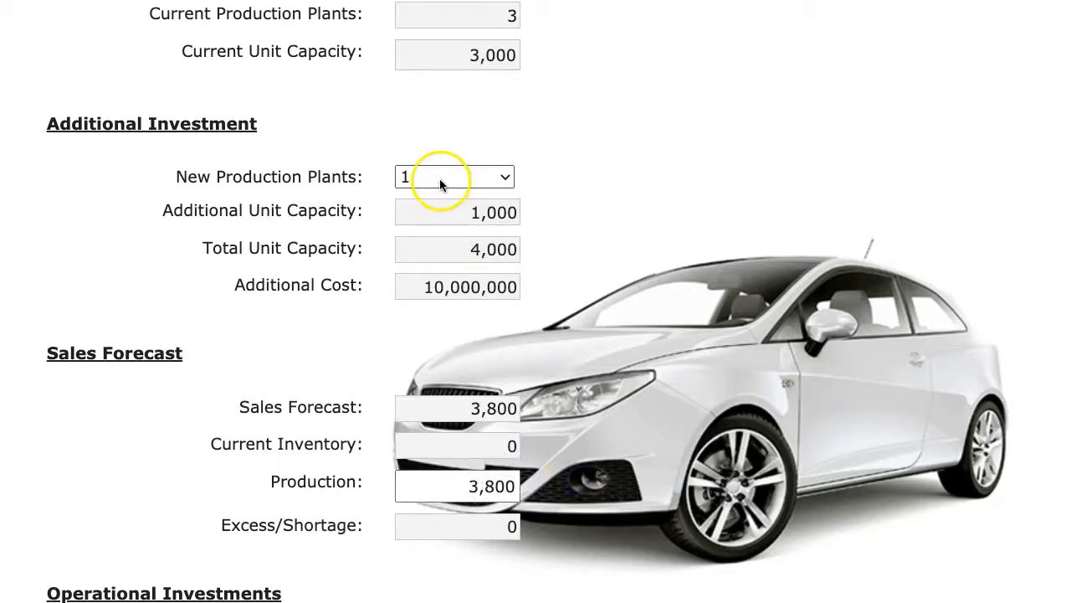
click(456, 178)
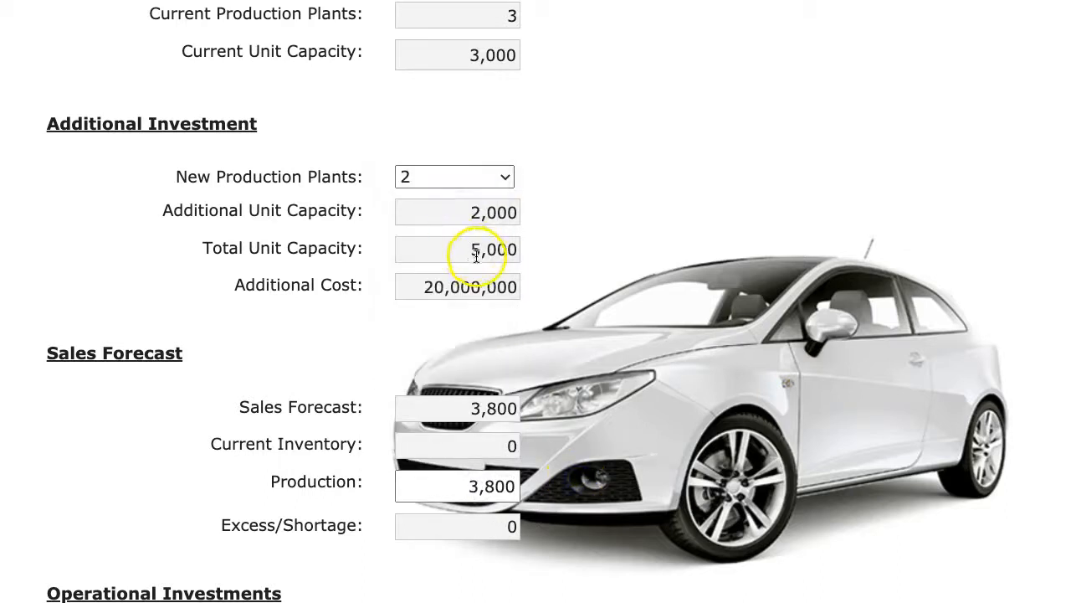
mouse_move(494, 485)
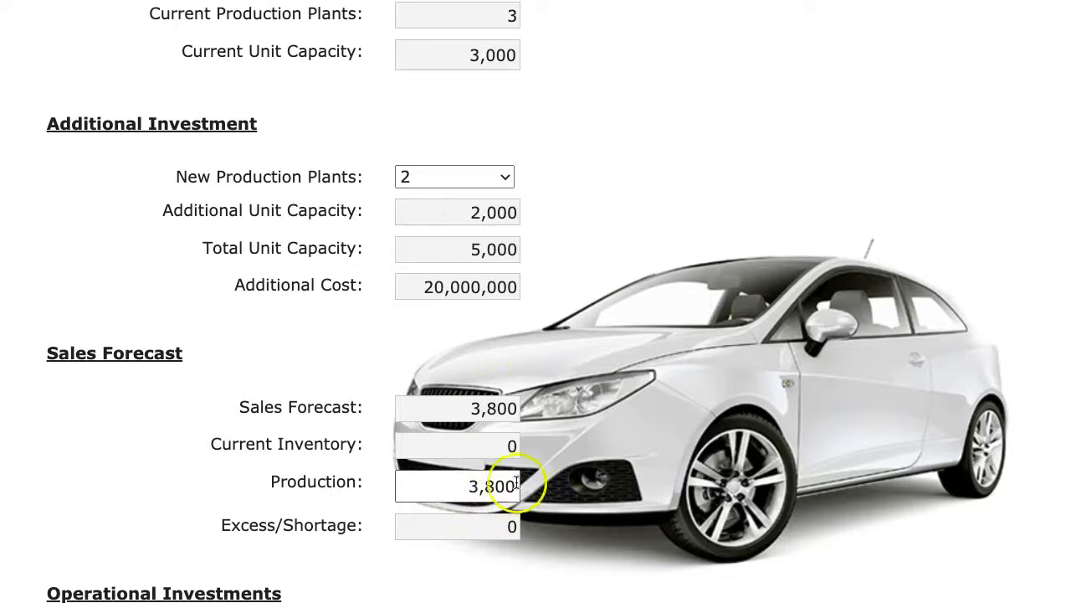
click(456, 177)
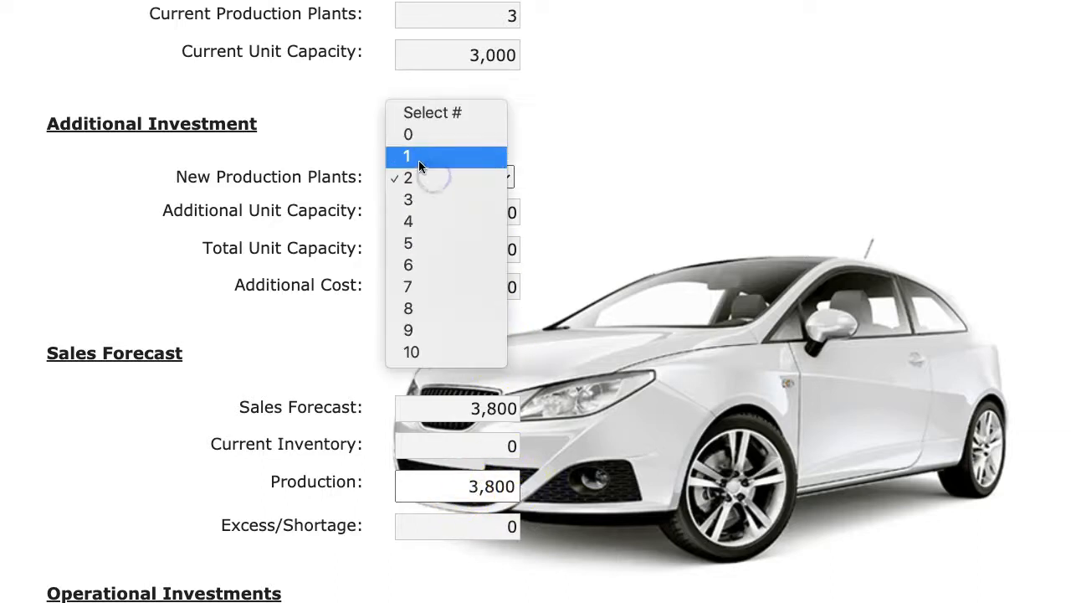
click(409, 156)
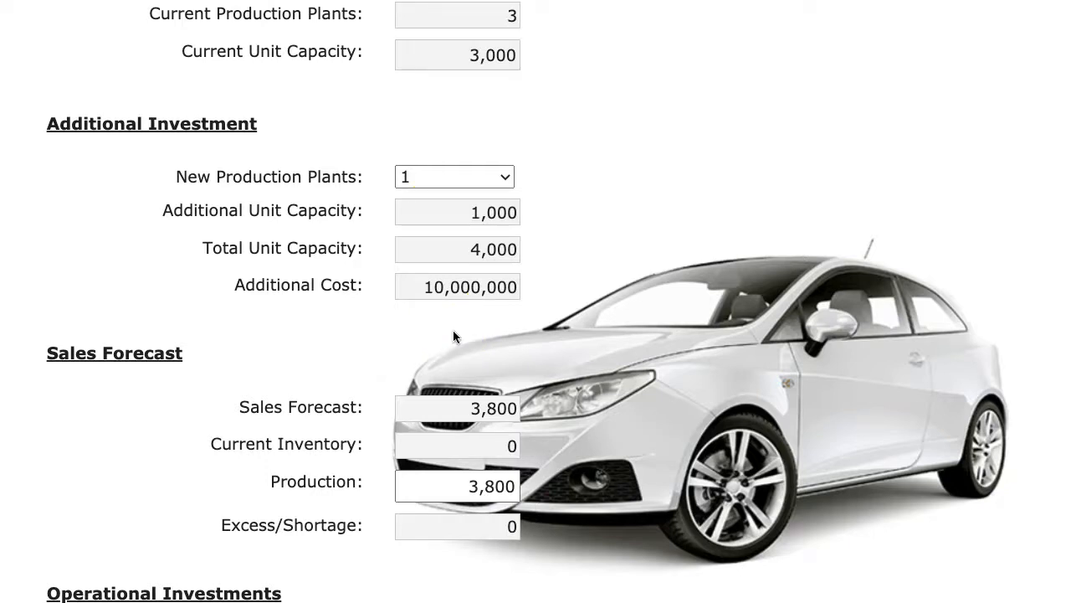
scroll(down, 3)
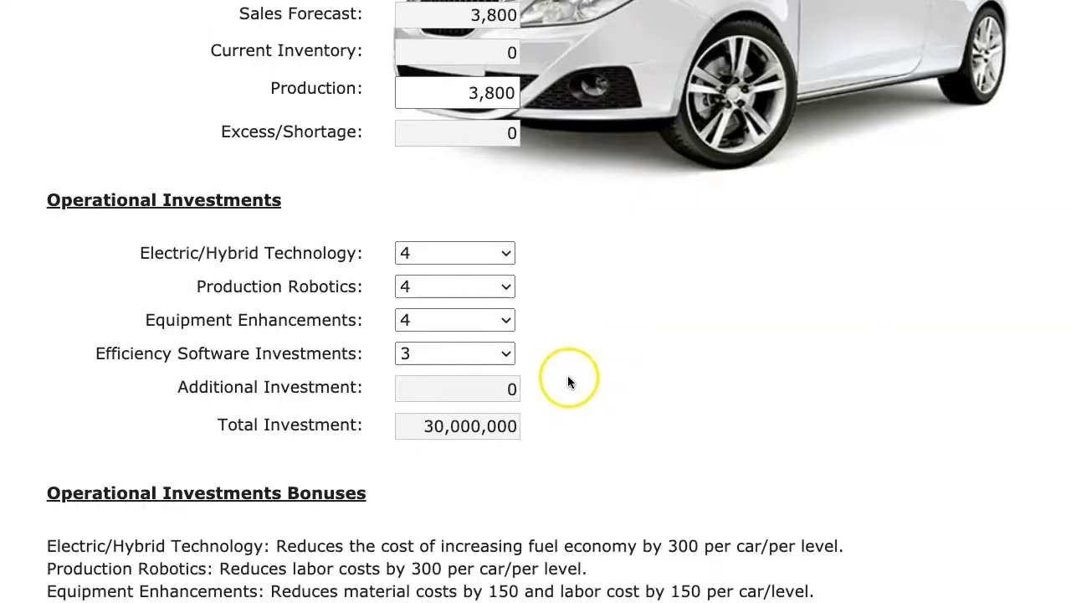
click(455, 252)
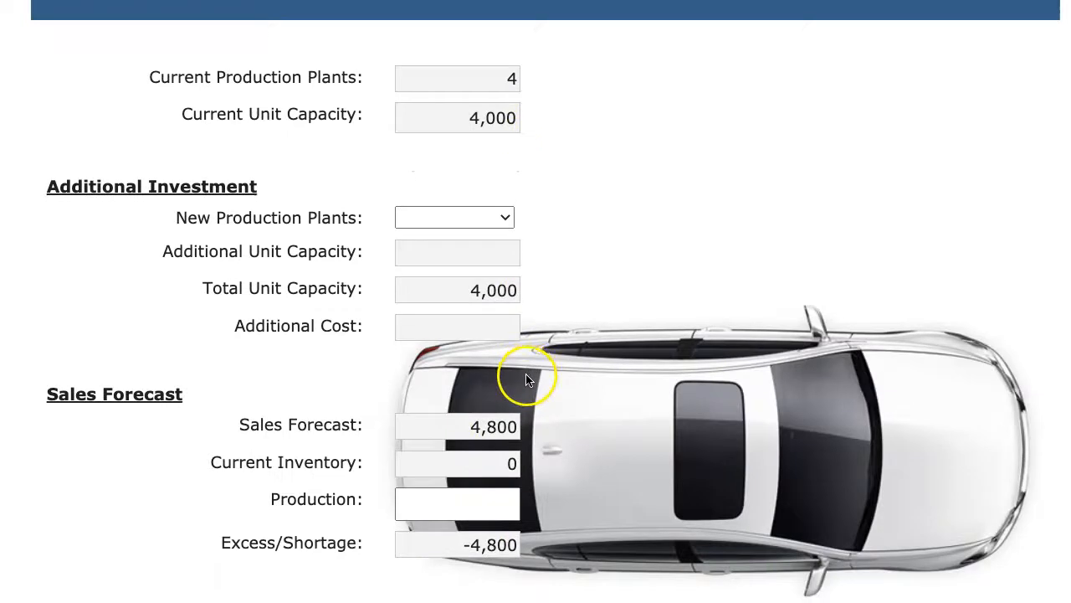
- Set Sedan production to 4,800 with level-8 investments totalling 54,000,000 and submit
click(455, 217)
text(4,800)
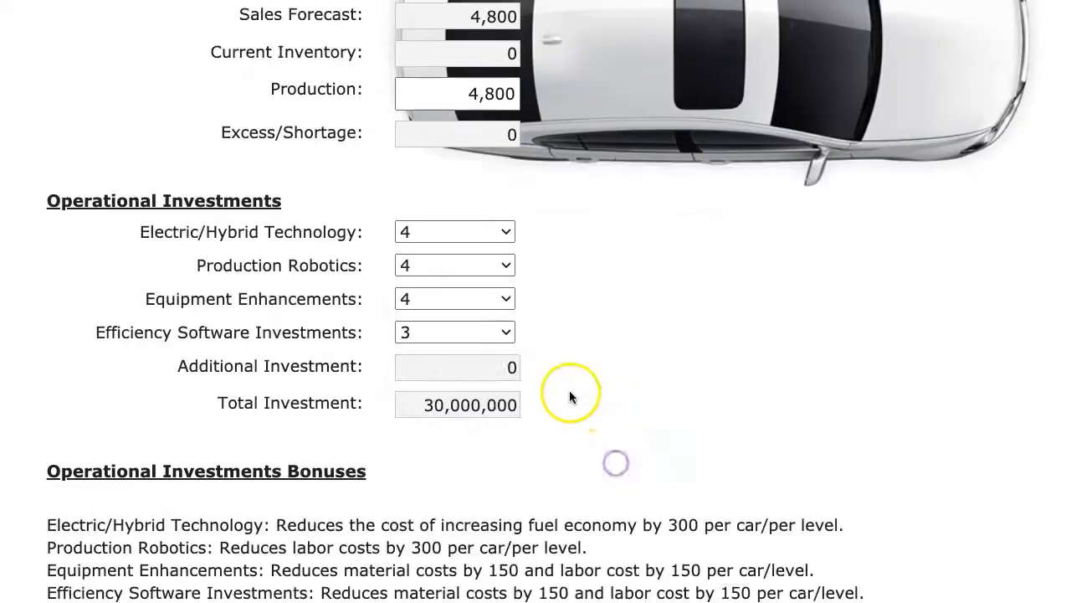
click(455, 230)
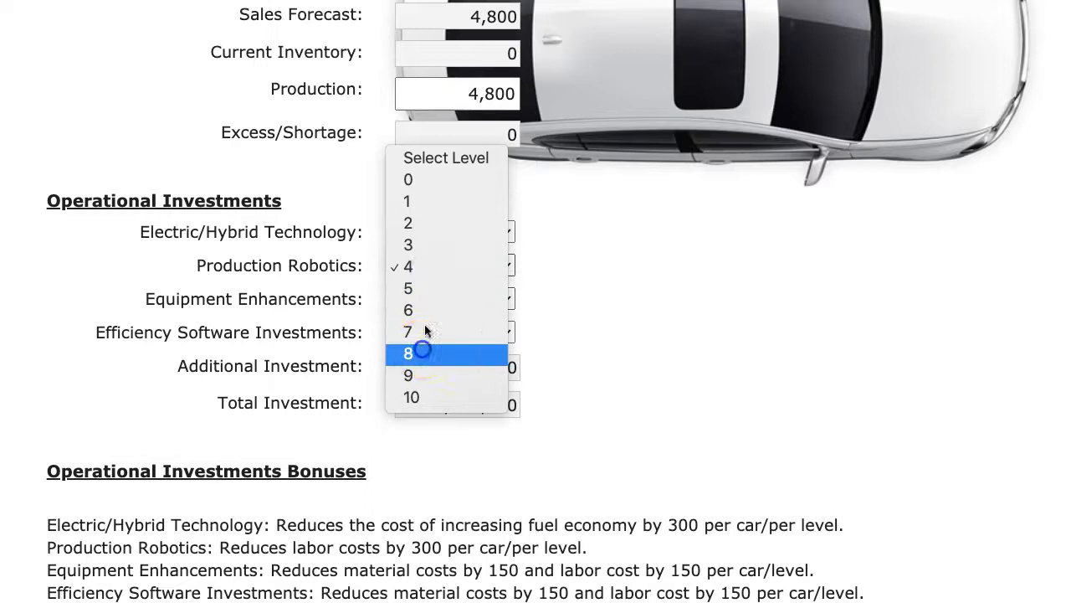
click(409, 353)
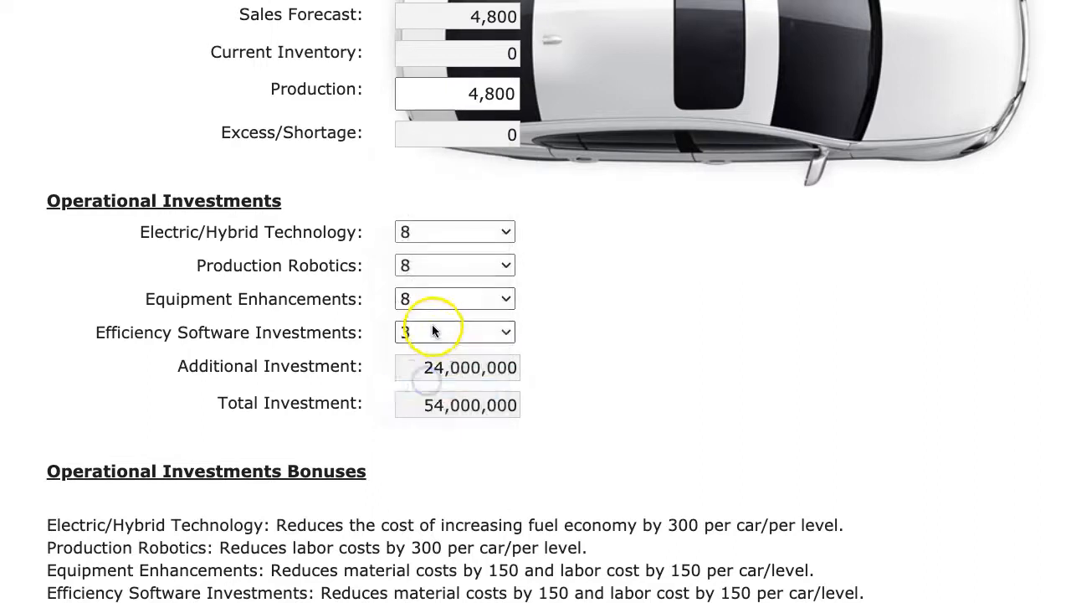
click(456, 331)
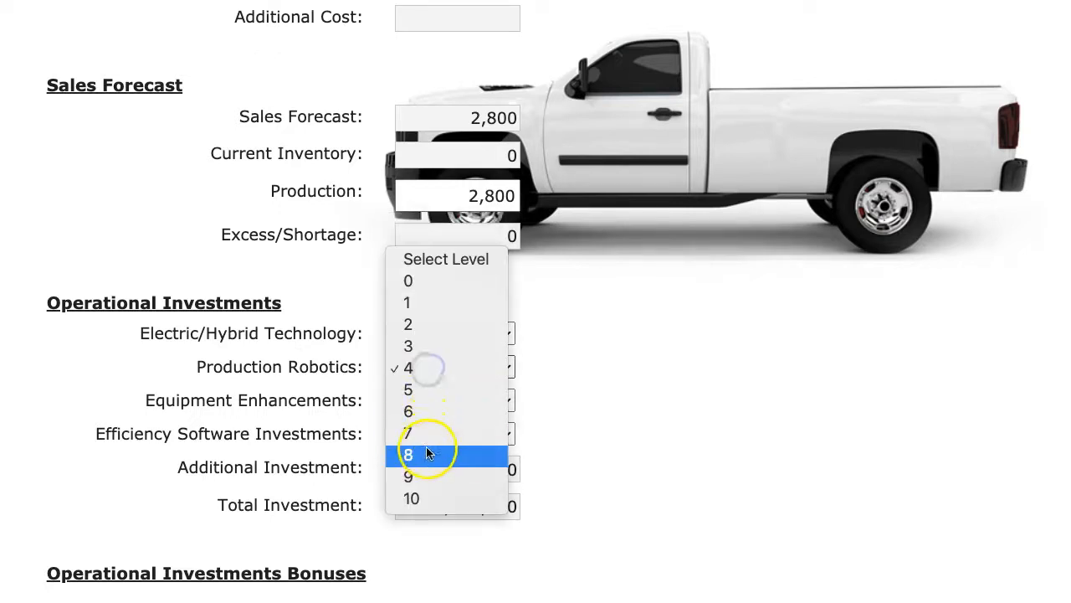
- Raise Truck and Luxury operational investments to level 8, Luxury totalling 64,000,000
click(408, 455)
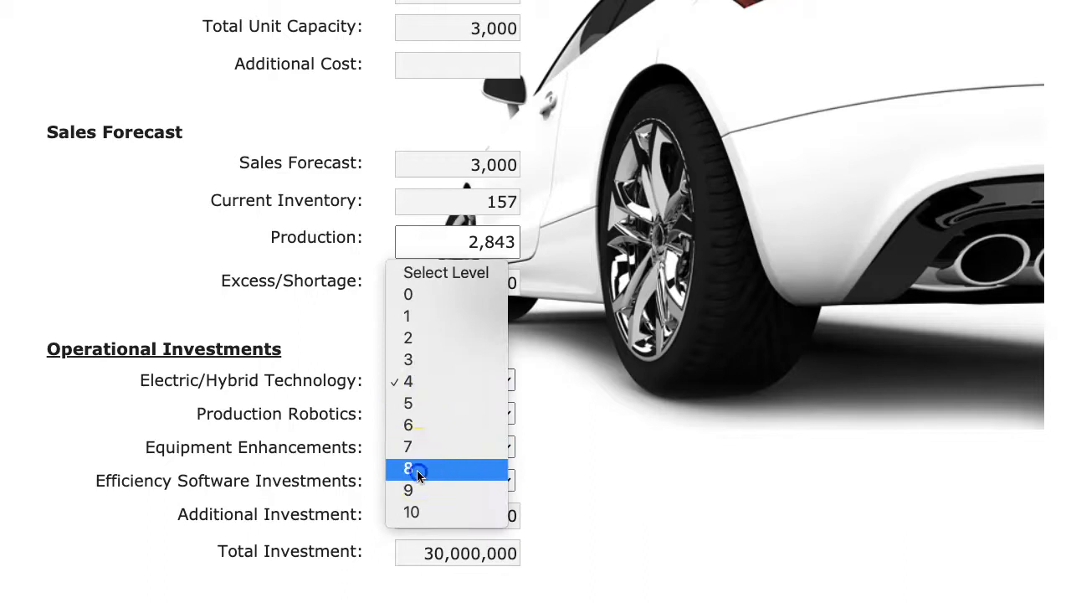
click(409, 466)
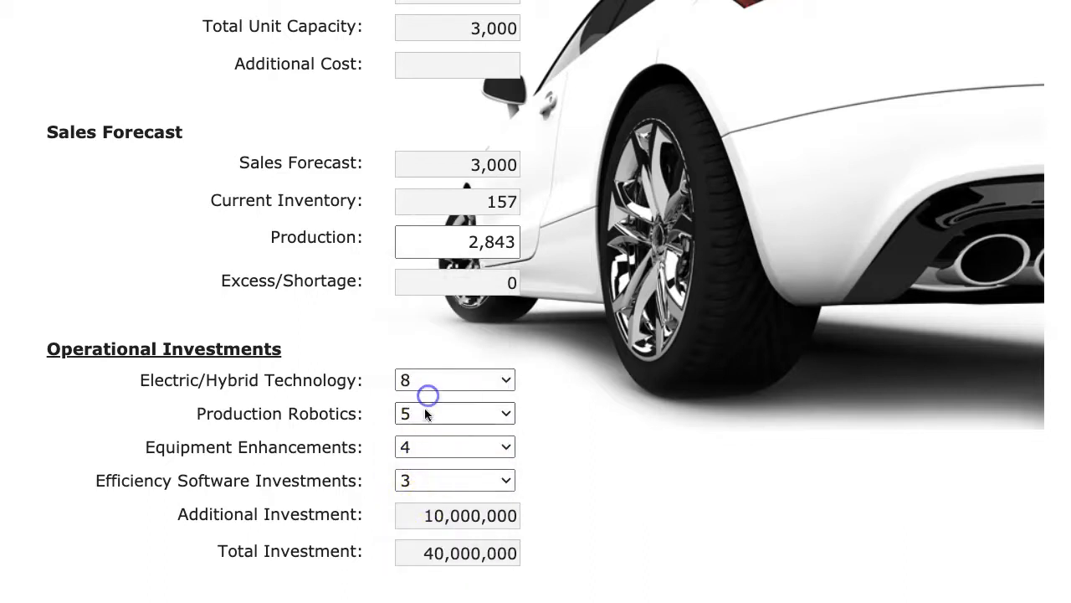
click(455, 445)
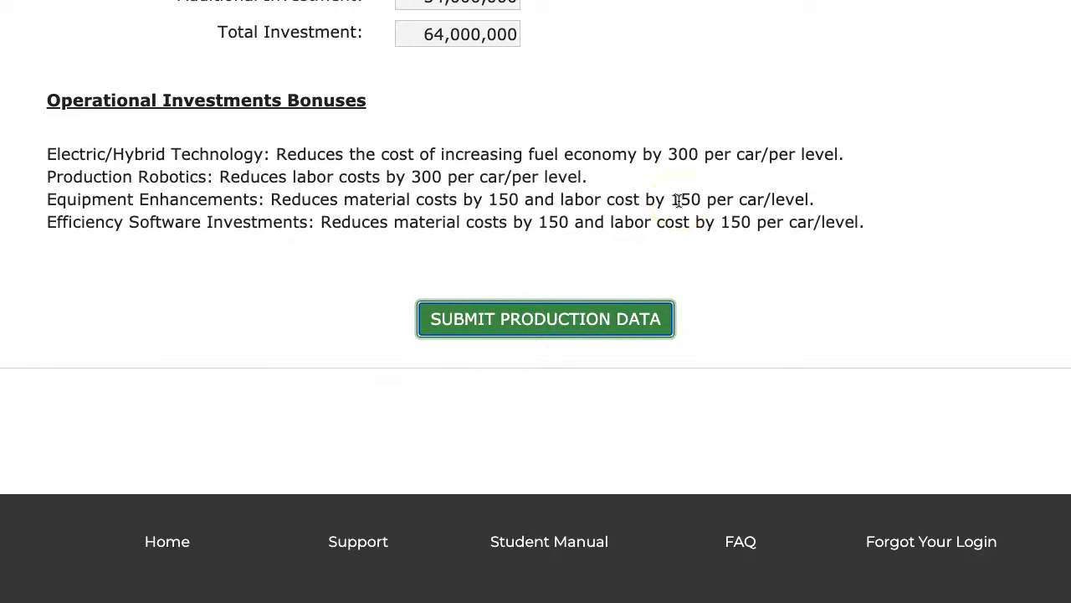
- Submit production and try Retire Funds amounts for long-term debt, short-term debt and stock
click(545, 318)
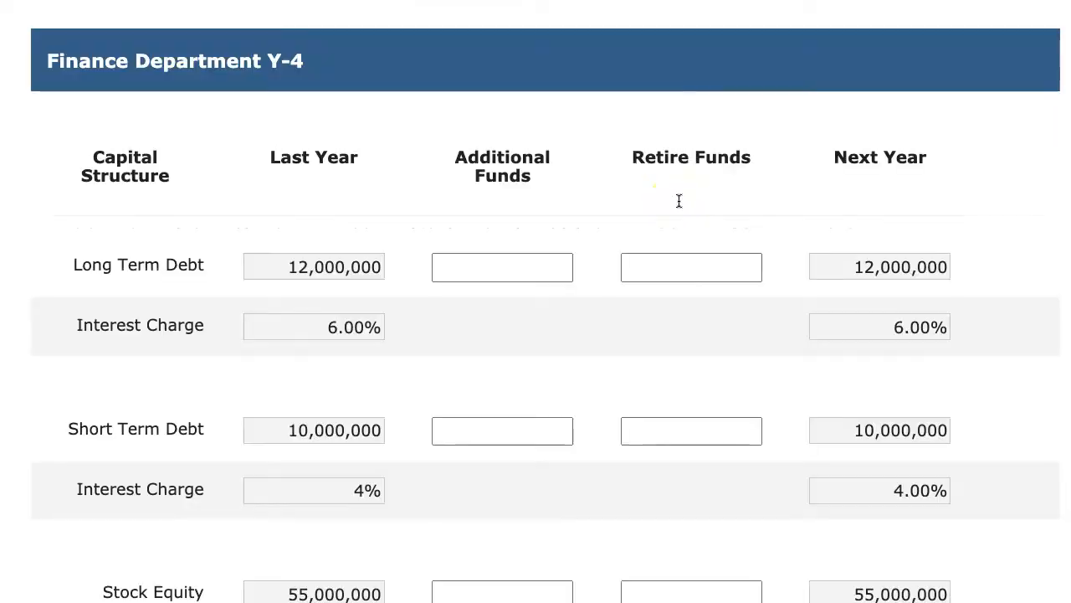
scroll(down, 3)
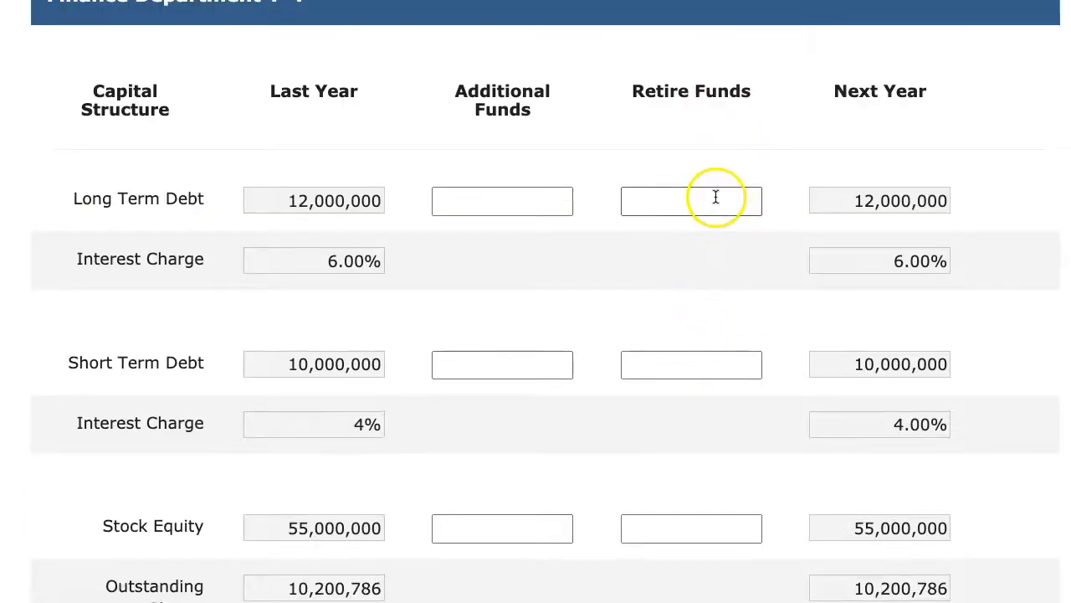
text(6)
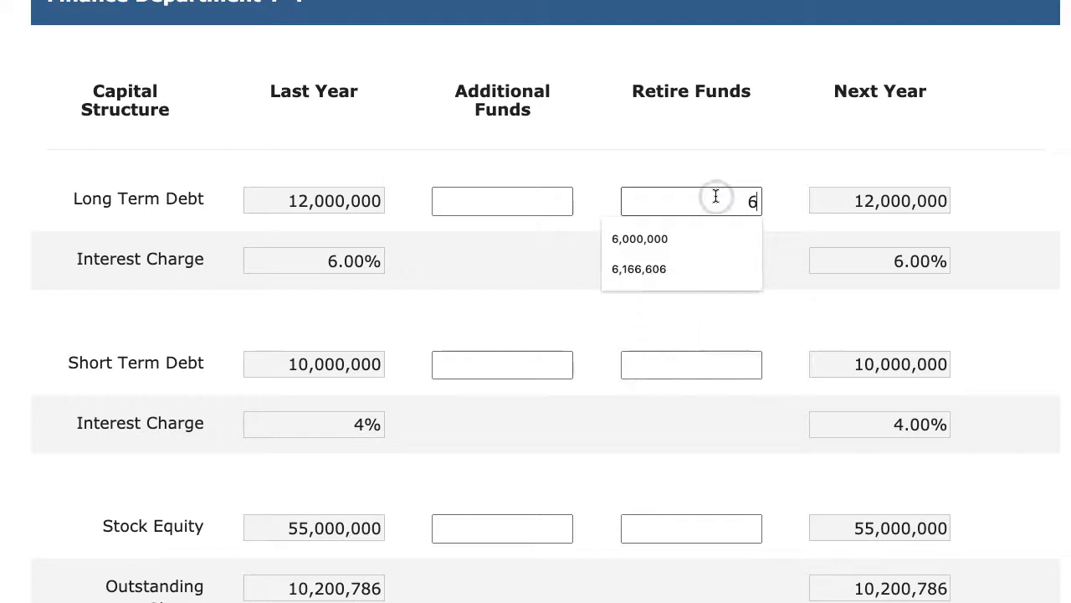
click(640, 238)
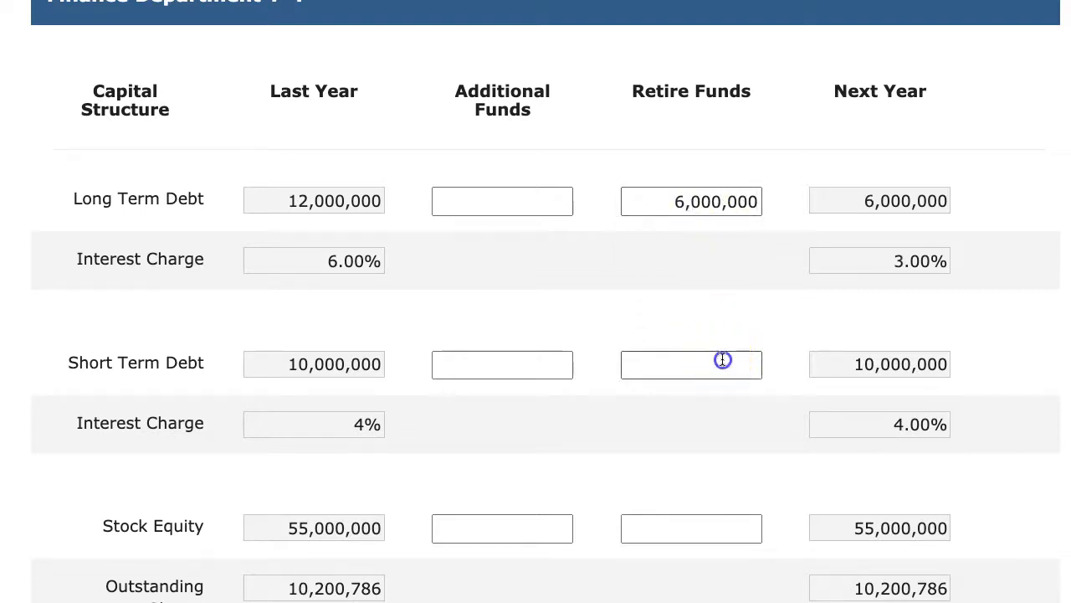
text(500000)
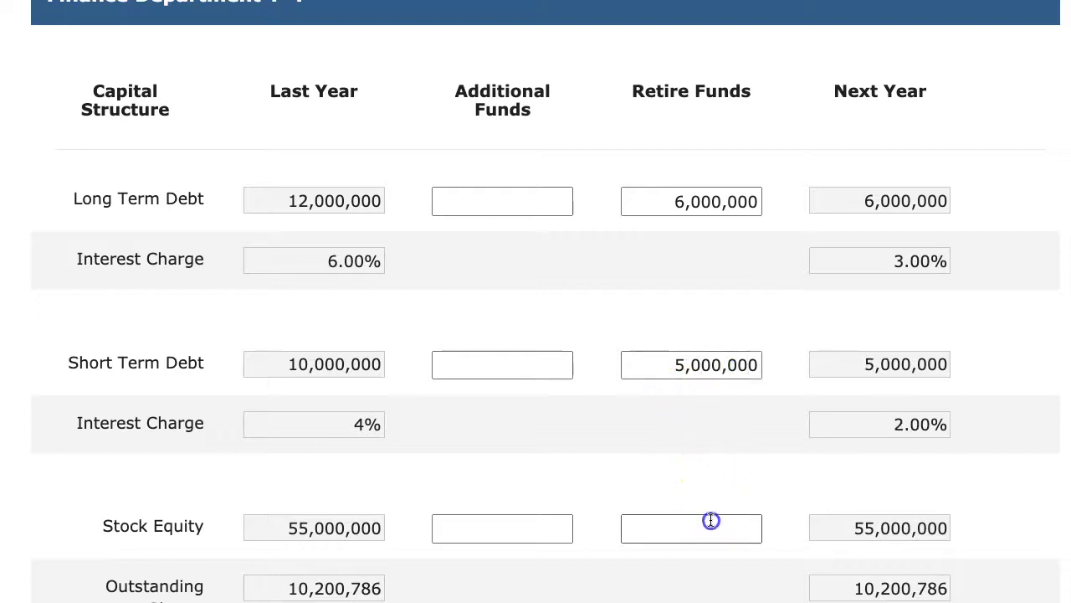
text(50000000)
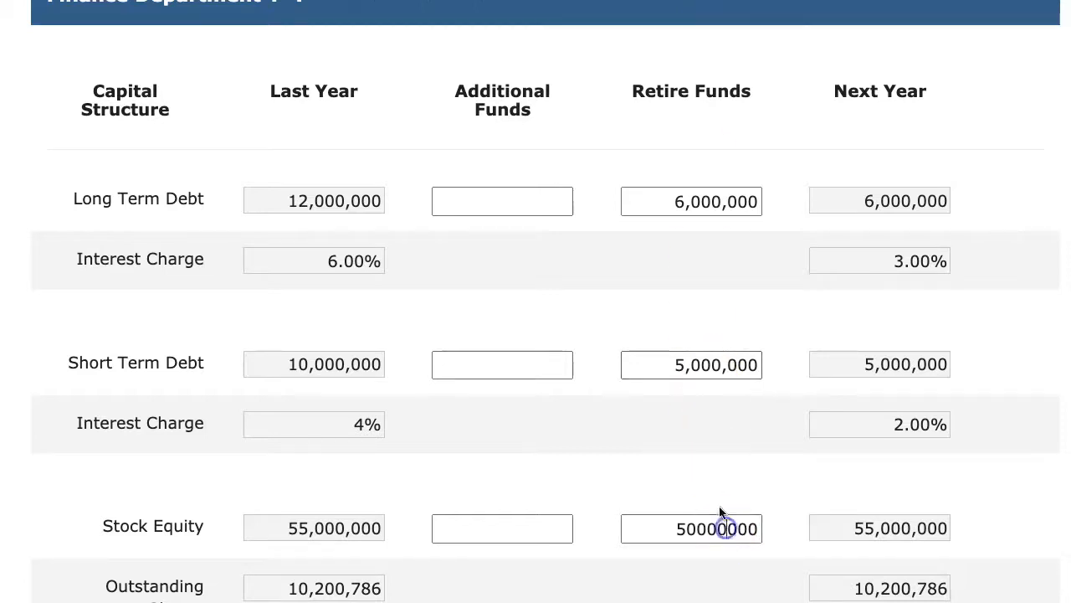
- Leave the Year-4 capital structure unchanged at 12,000,000 long-term and 10,000,000 short-term debt
scroll(down, 3)
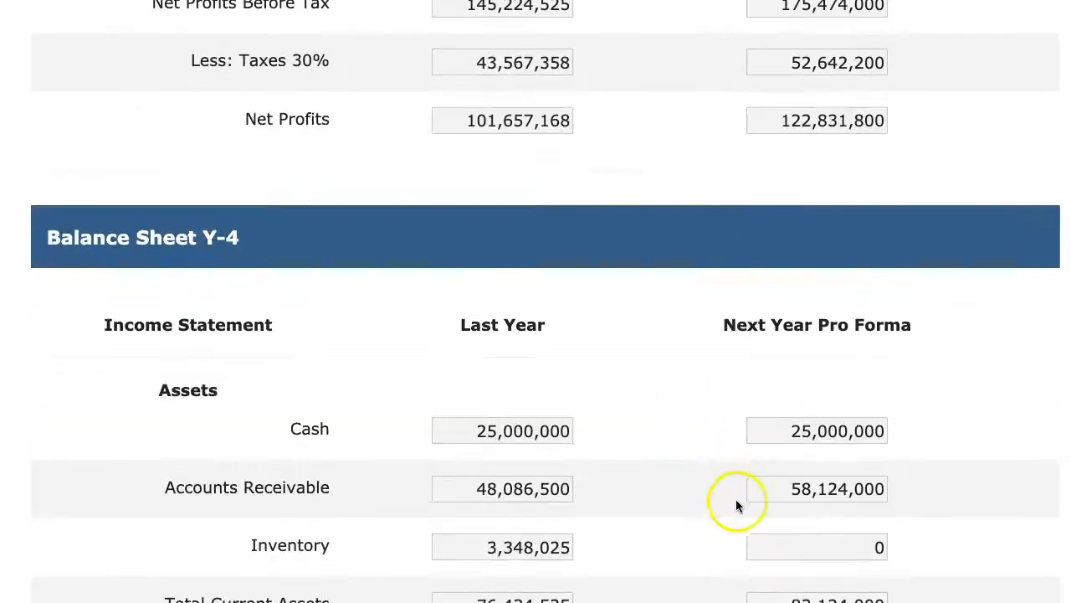
scroll(down, 3)
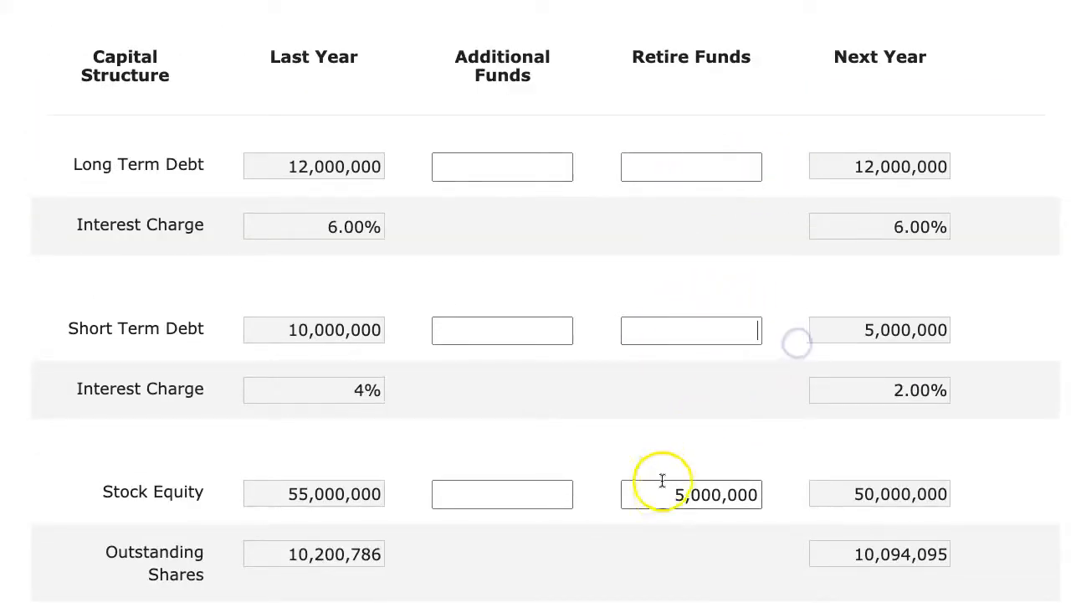
scroll(down, 3)
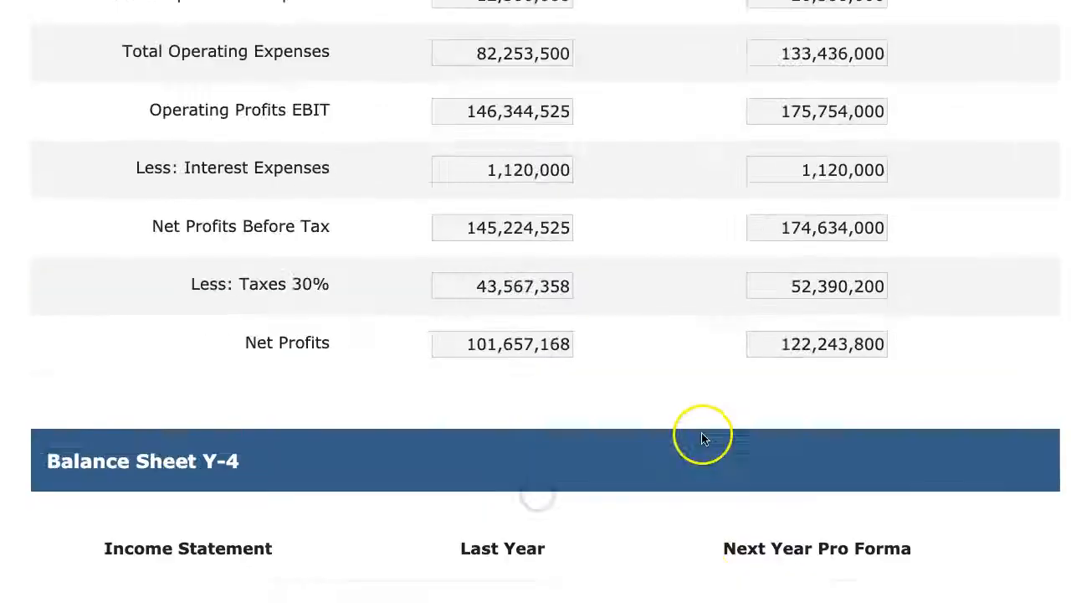
scroll(down, 3)
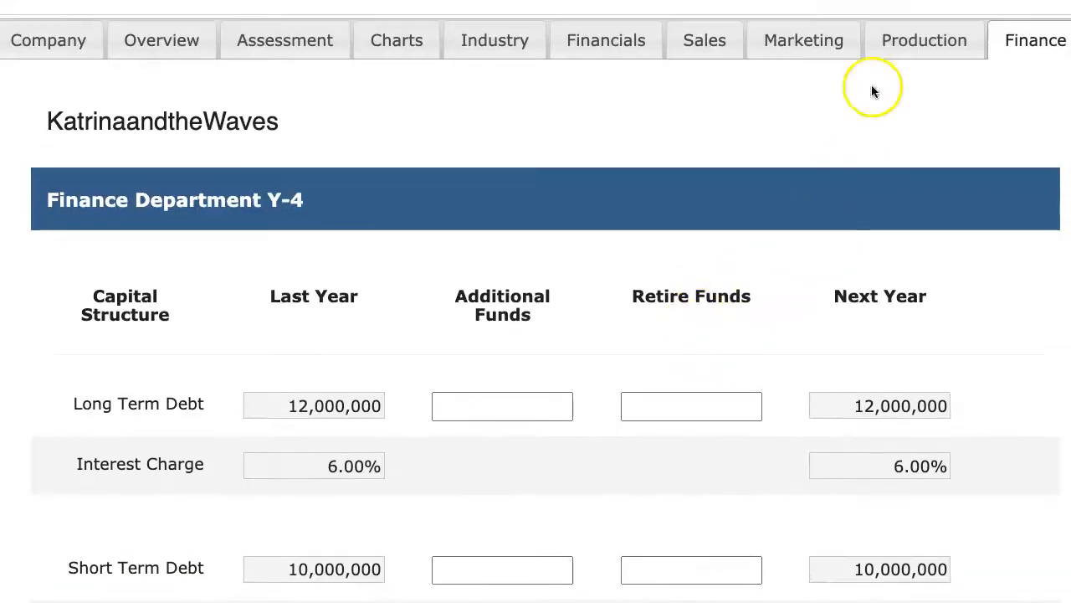
mouse_move(670, 472)
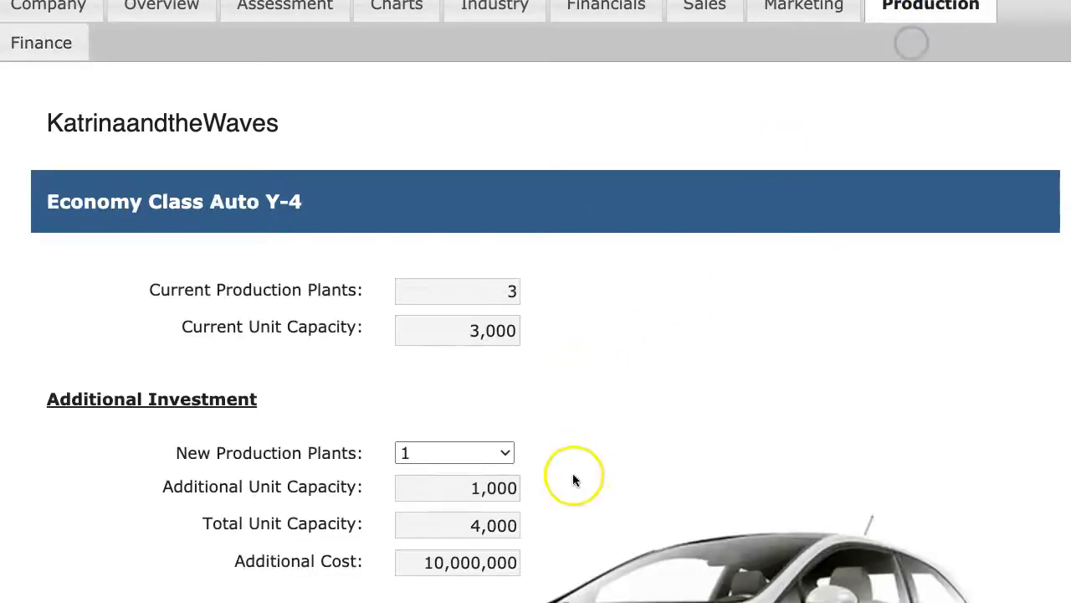
- Set the Sedan and Truck operational investment dropdowns to level 8, totalling 64,000,000
scroll(down, 3)
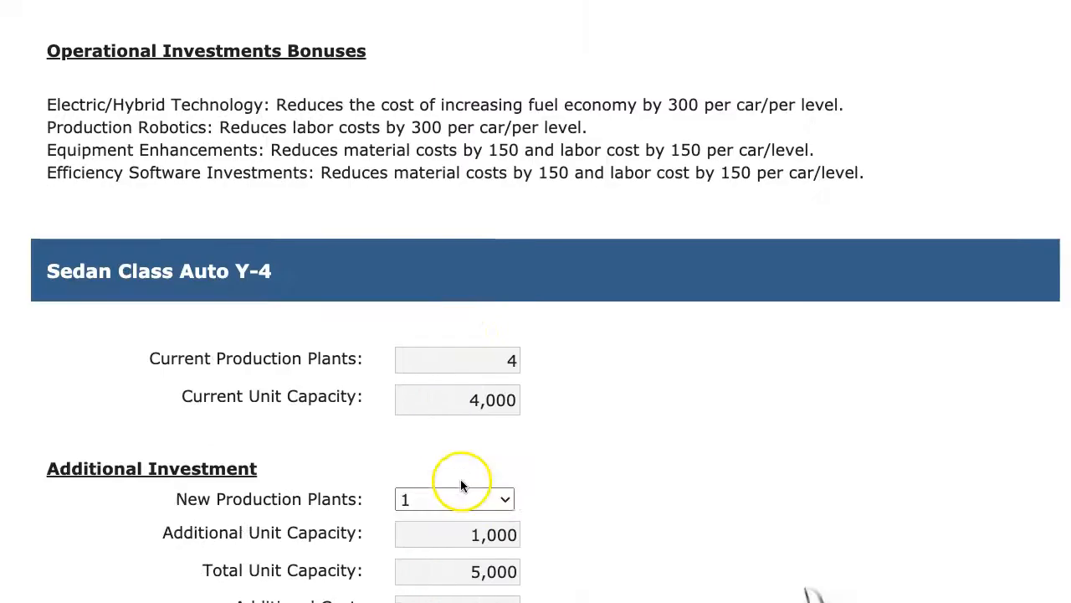
scroll(down, 3)
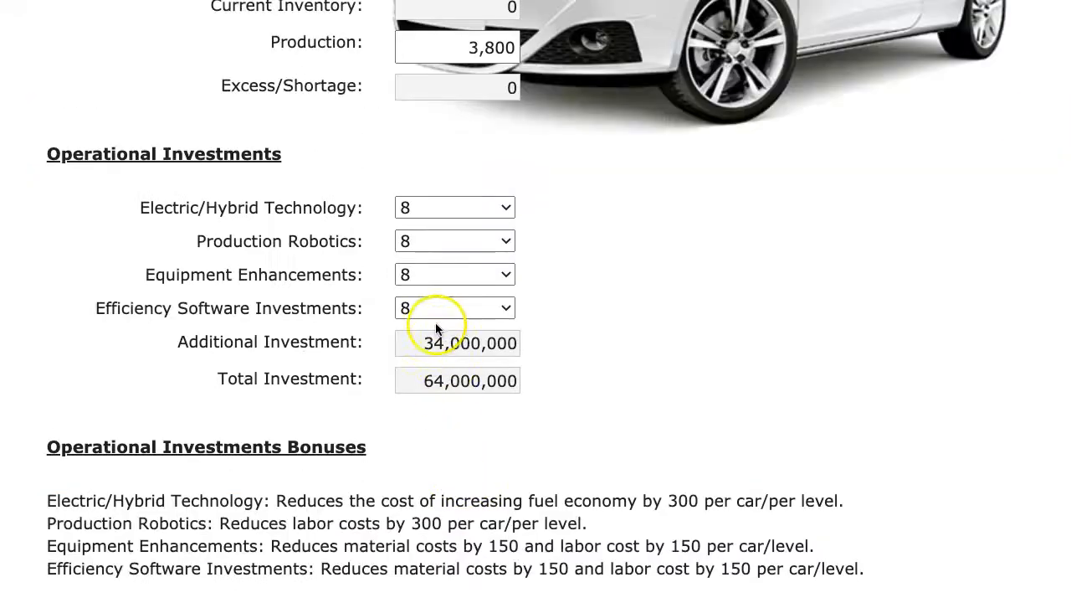
click(455, 308)
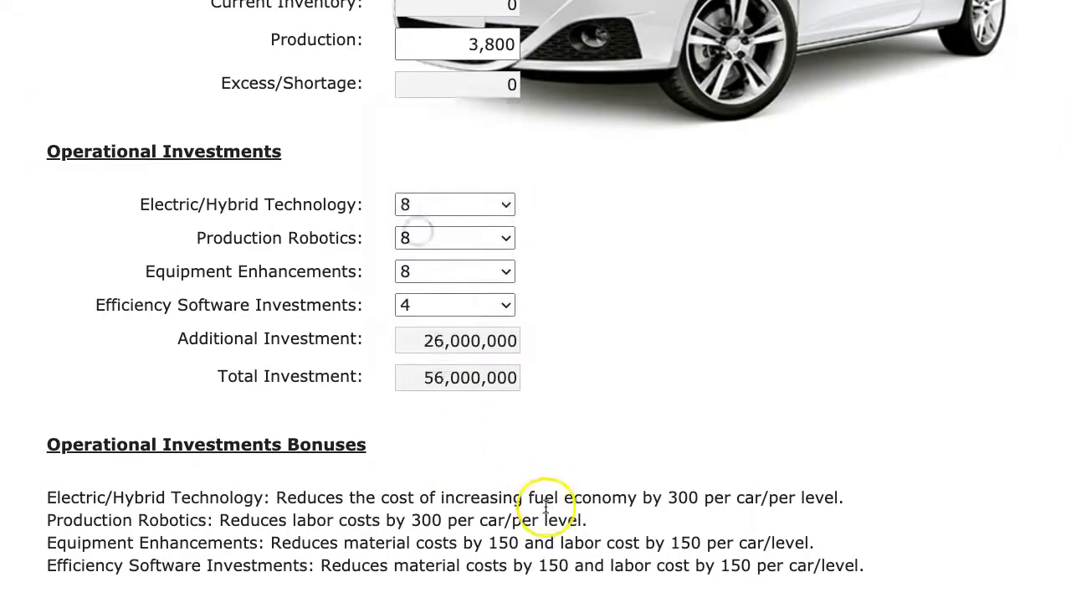
click(455, 305)
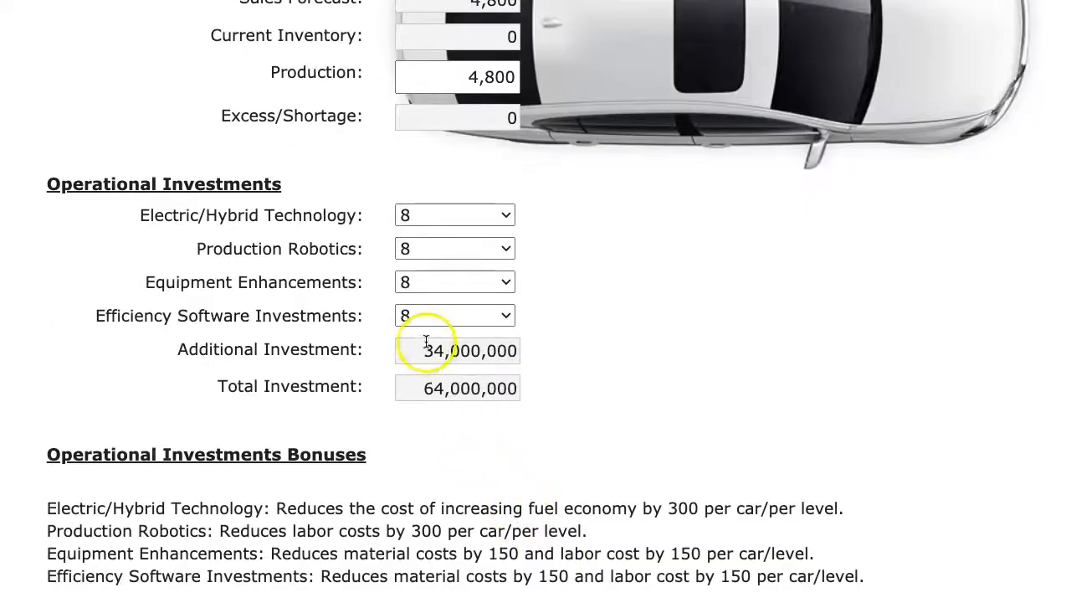
click(455, 314)
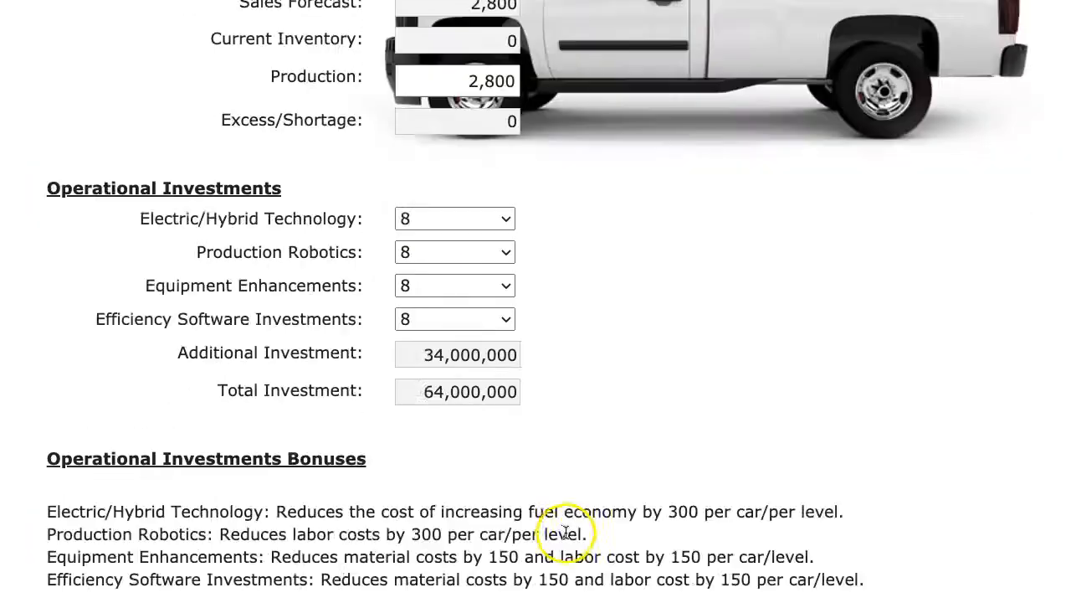
click(455, 218)
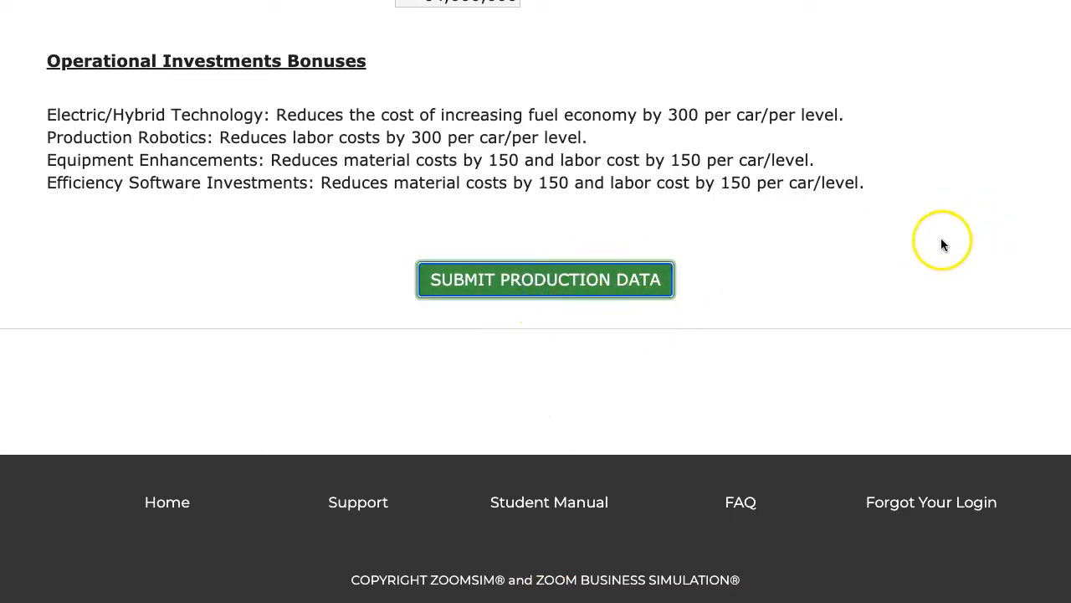
- Submit the production data, review the Finance statements, and complete Year 4 with 12,446,839 cash surplus
click(545, 278)
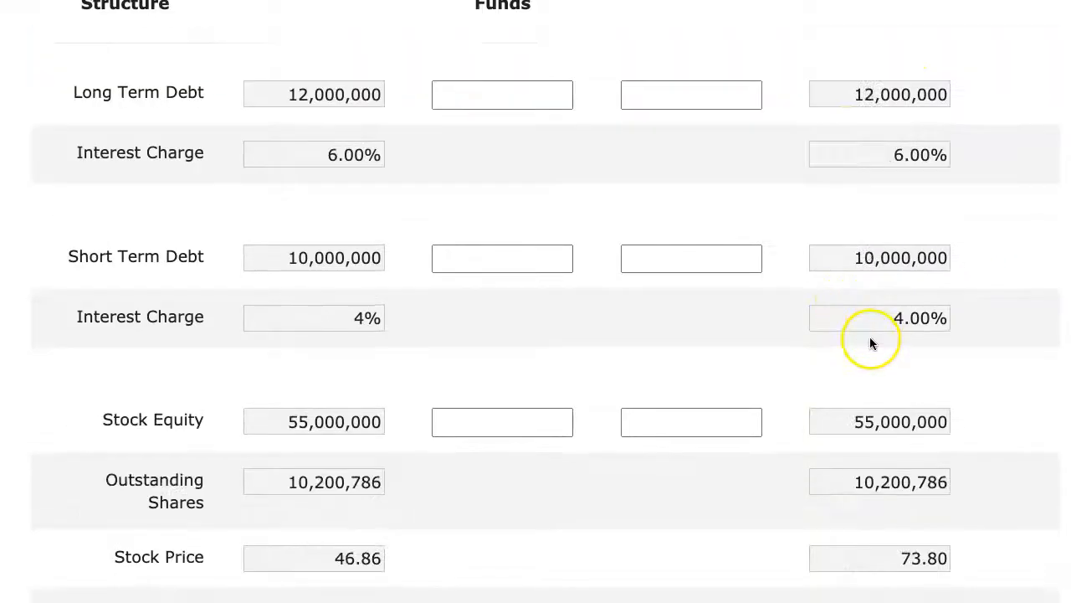
scroll(down, 3)
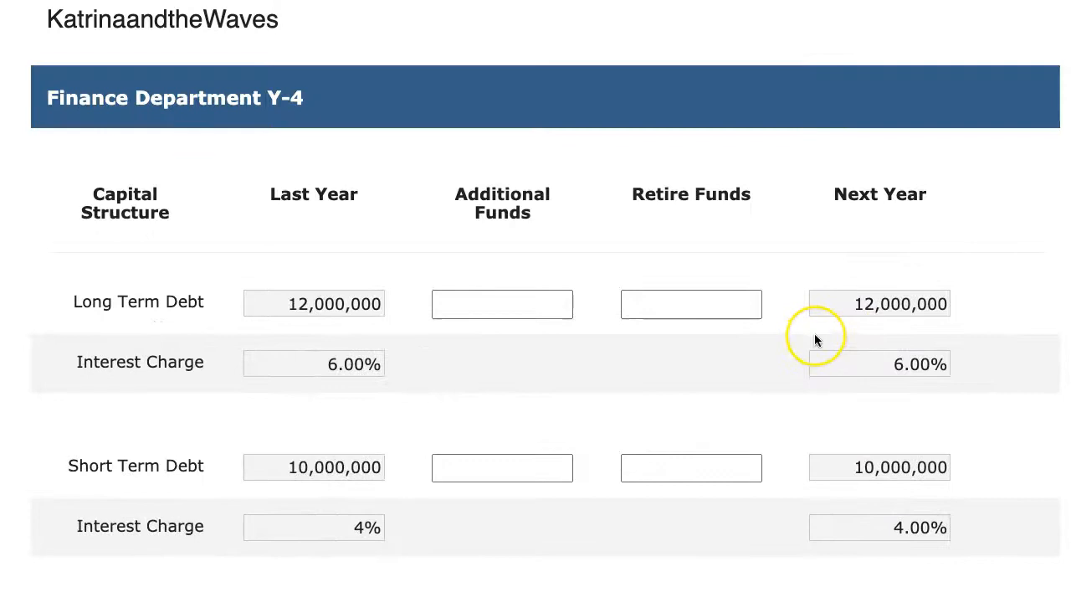
scroll(down, 3)
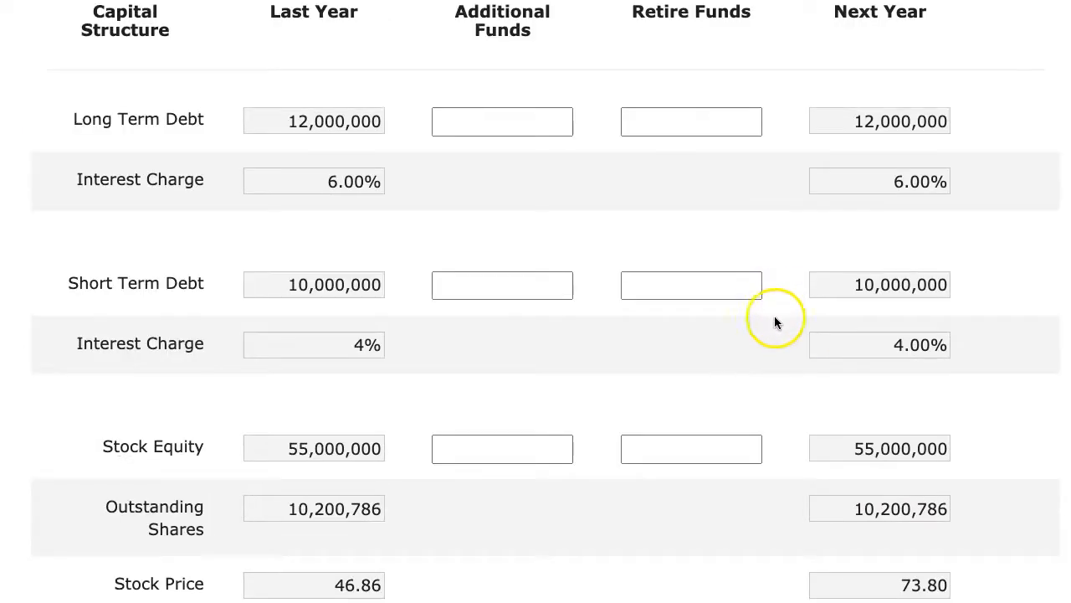
scroll(down, 3)
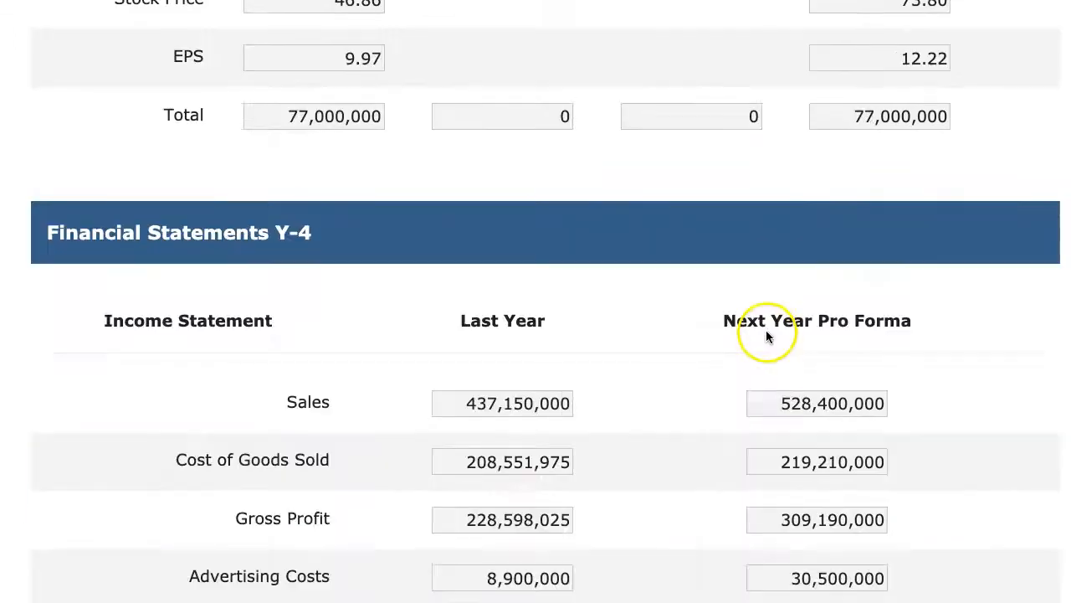
scroll(down, 3)
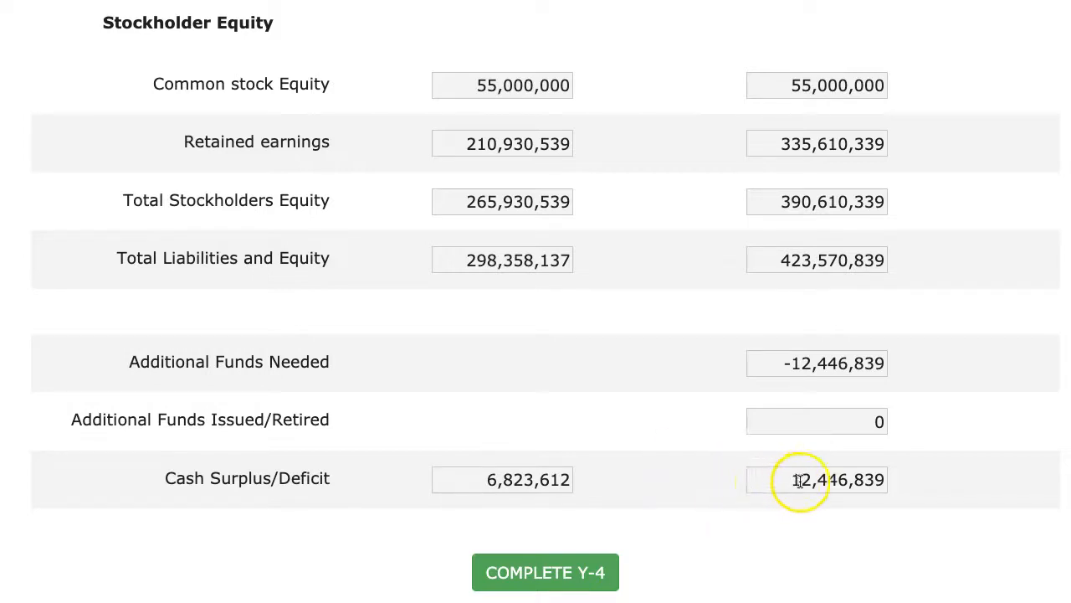
click(546, 572)
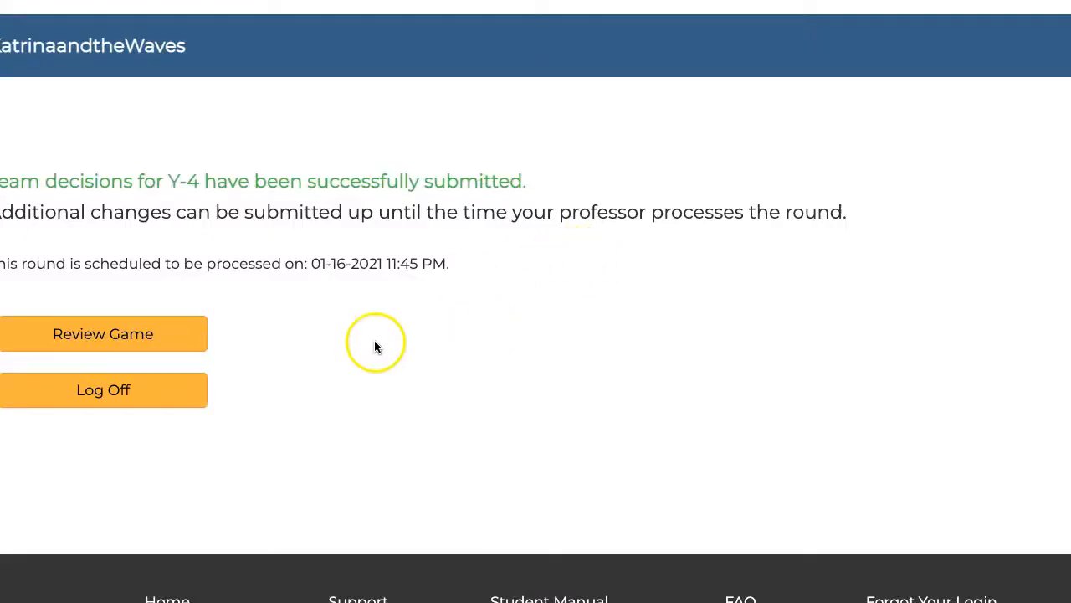
- Return to Review Game and show the Net Profits per Team chart for Years 1–3
click(103, 333)
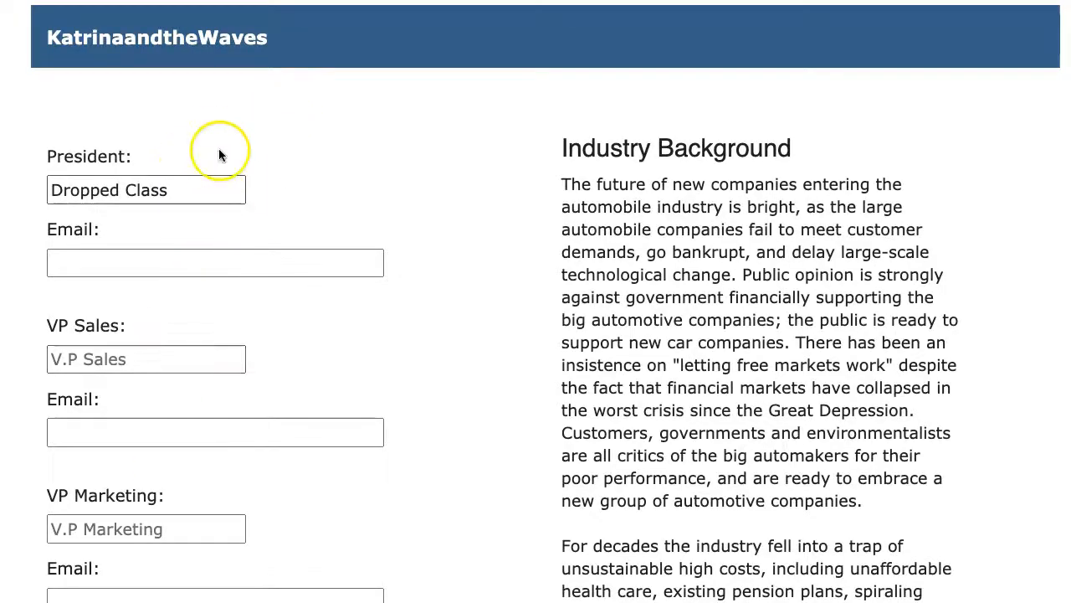
click(155, 137)
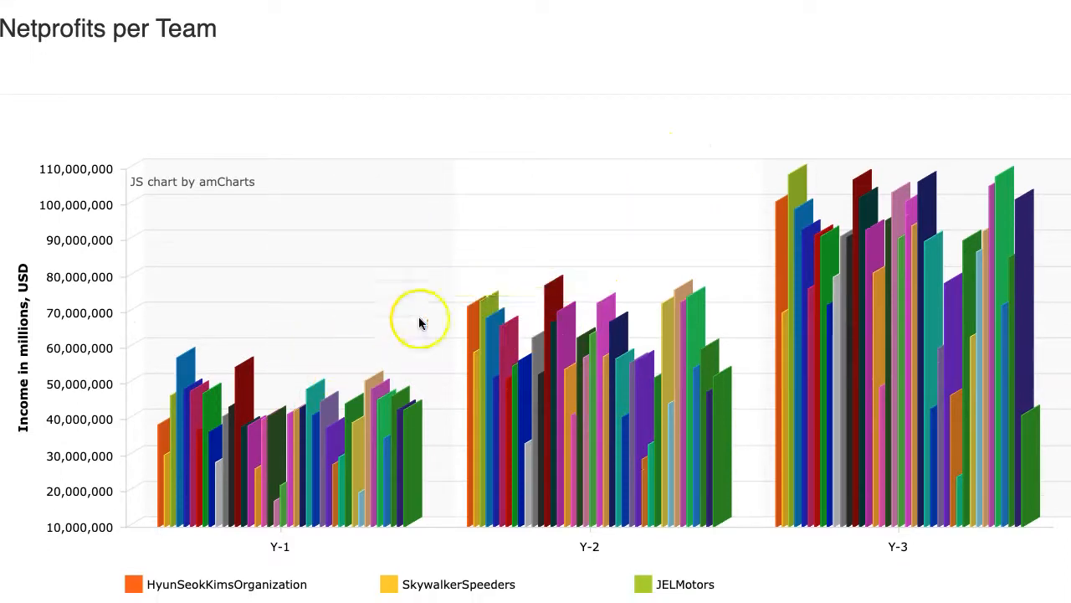
click(602, 248)
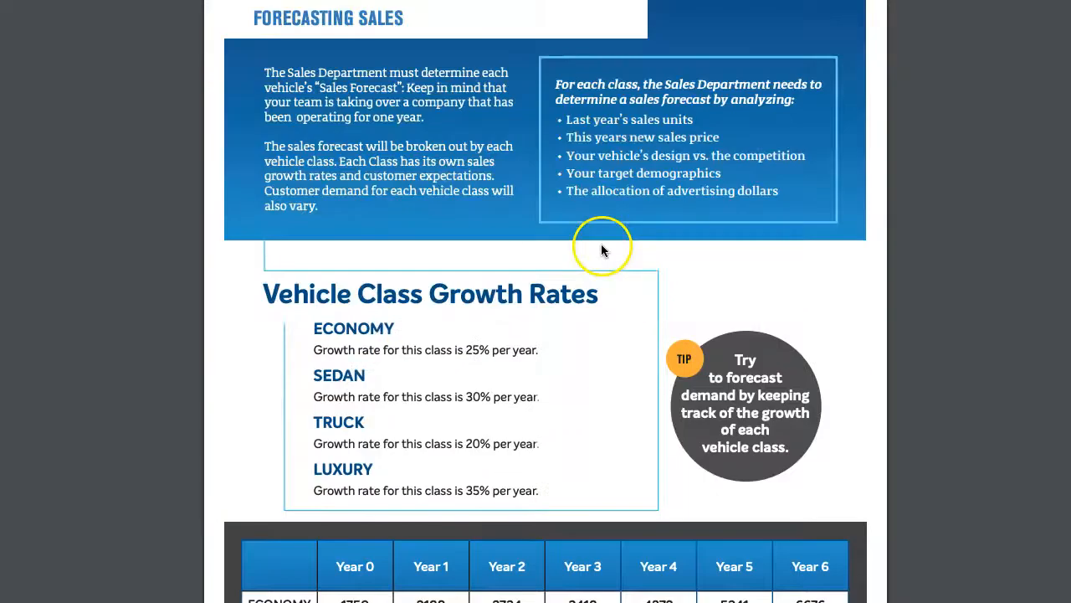
scroll(down, 3)
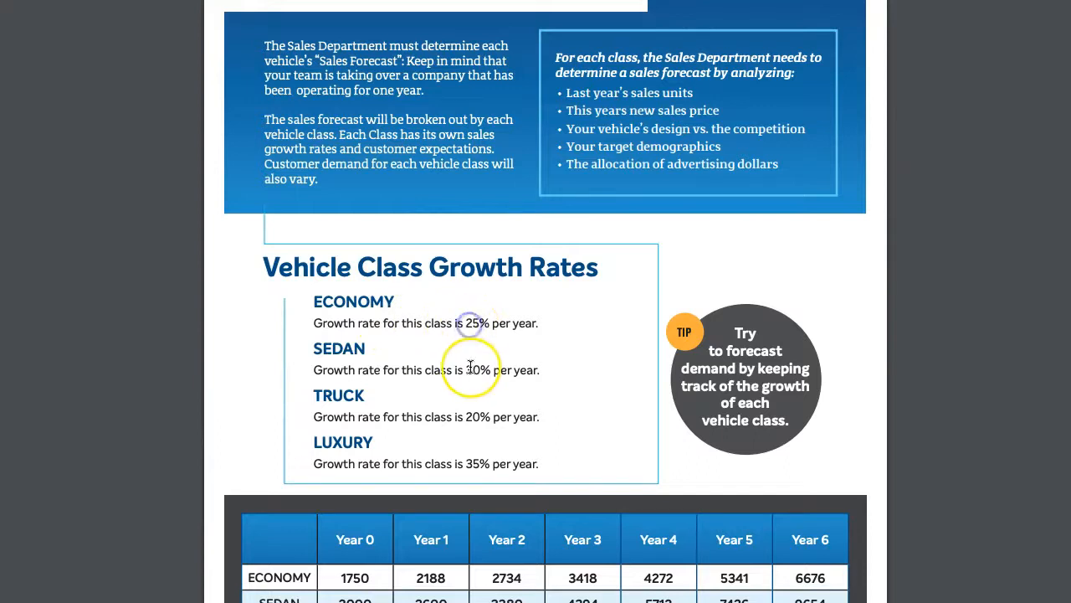
mouse_move(475, 462)
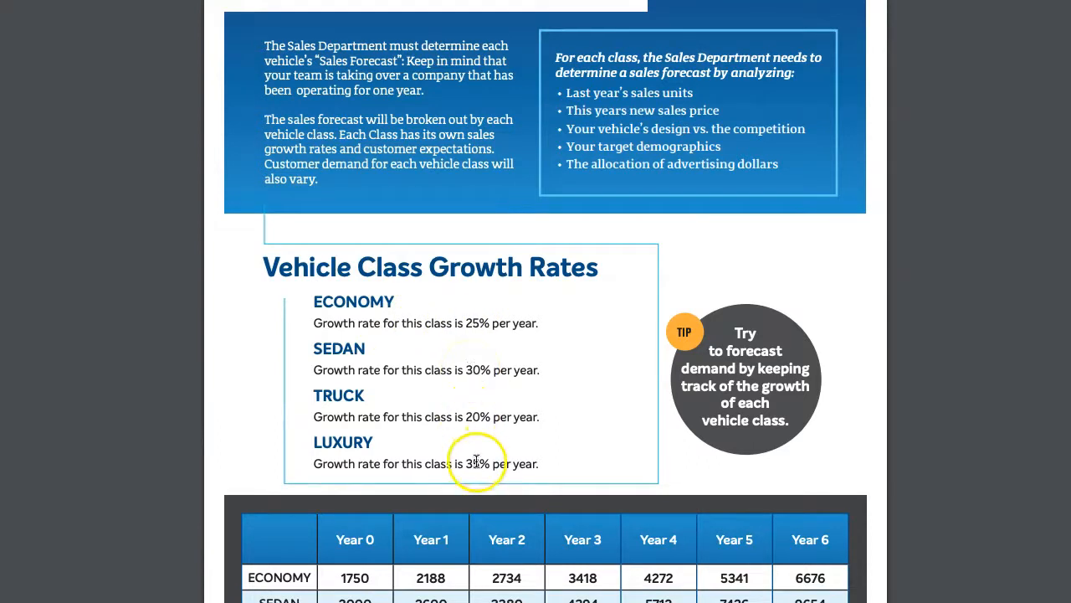
mouse_move(435, 494)
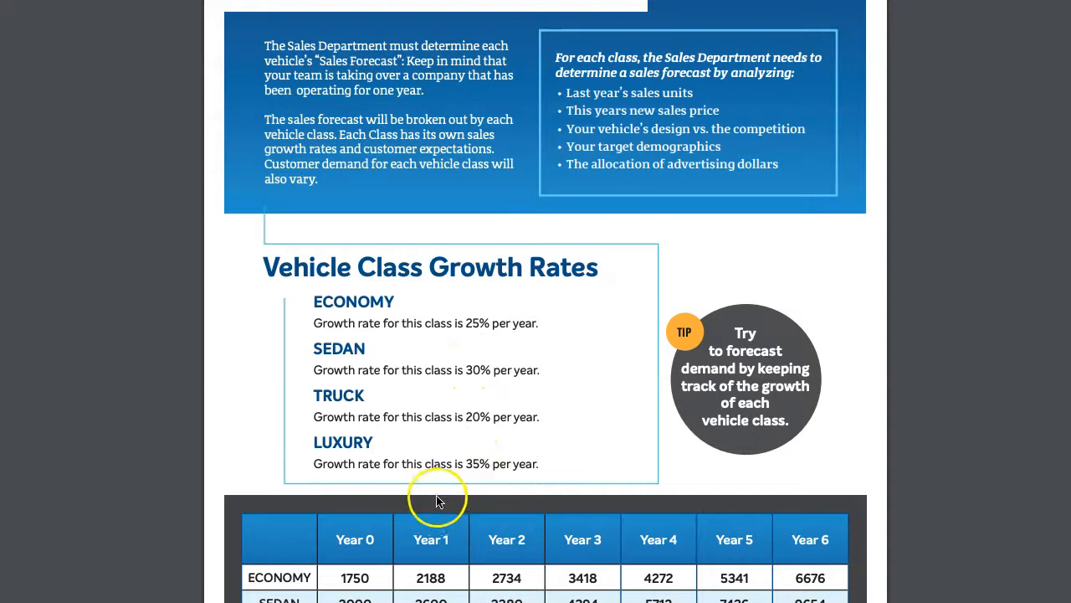
mouse_move(525, 348)
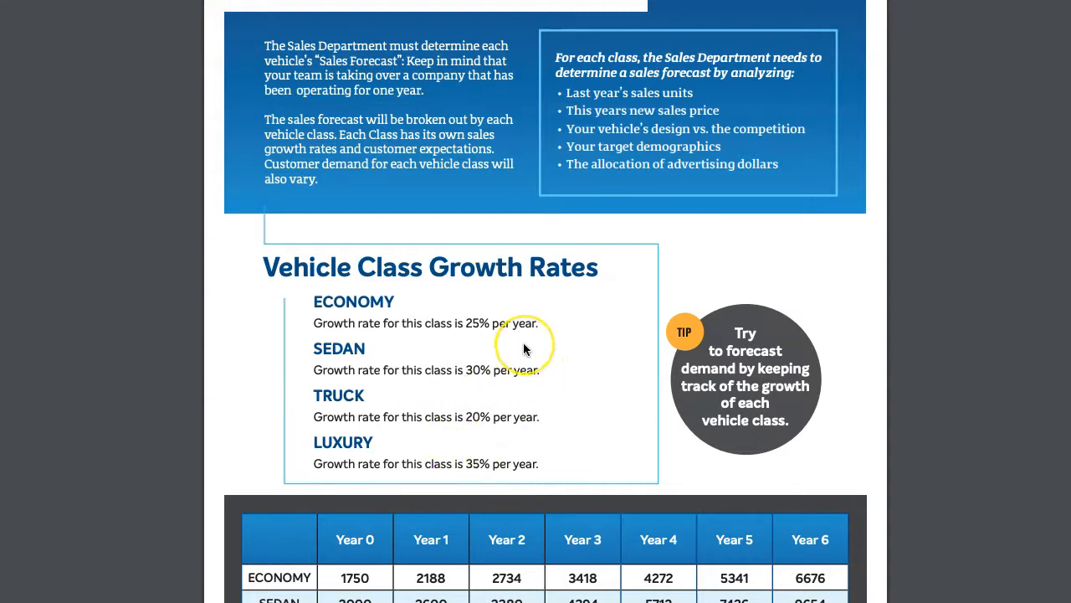
scroll(down, 3)
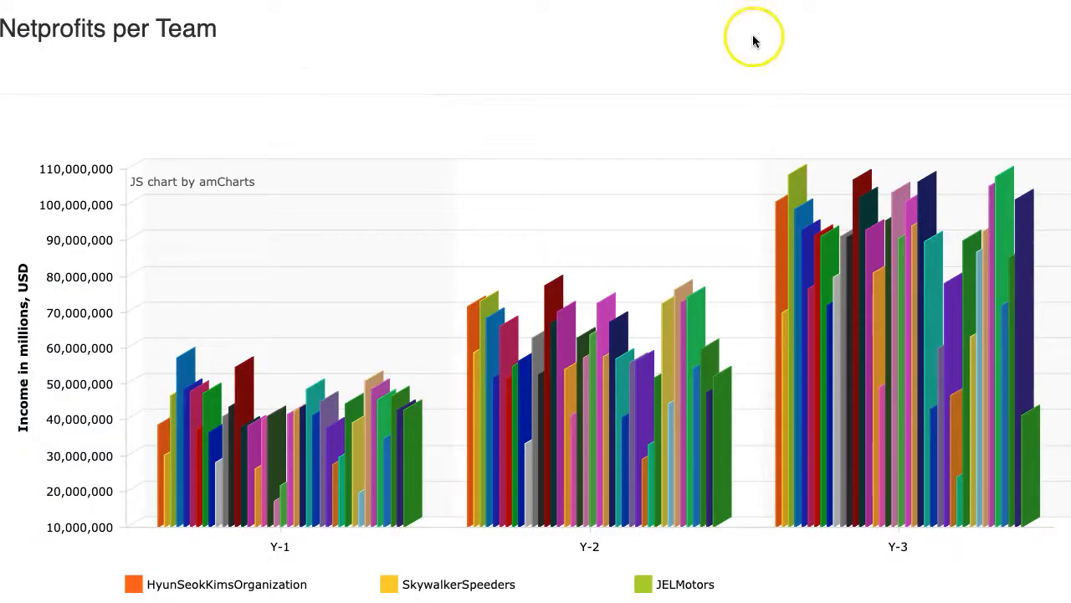
- On the Sales page, enter an Economy sales forecast of 4,500 against 4,000 capacity
click(707, 40)
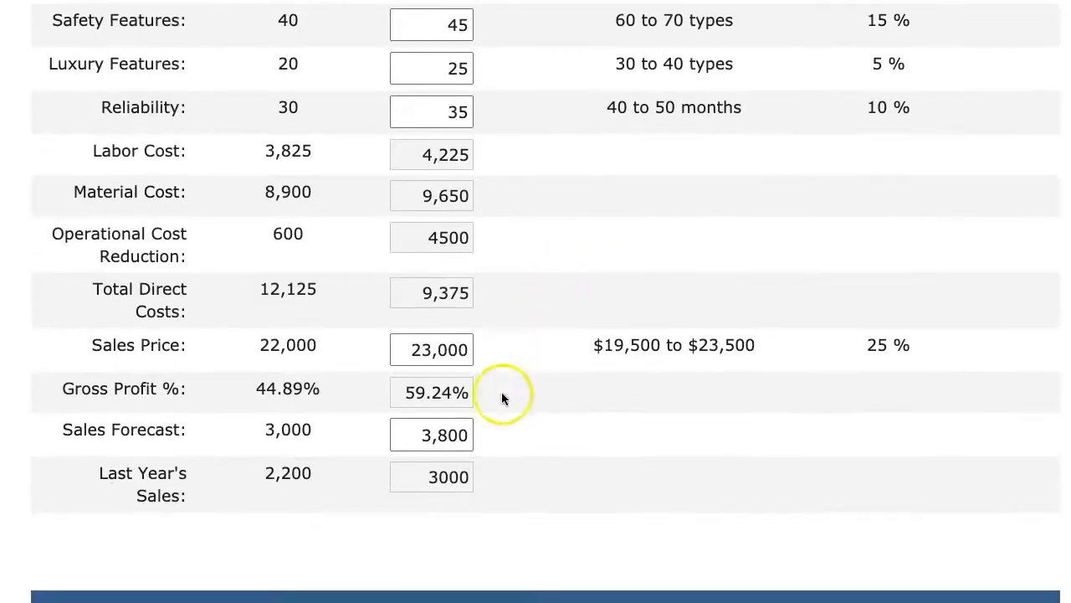
click(432, 435)
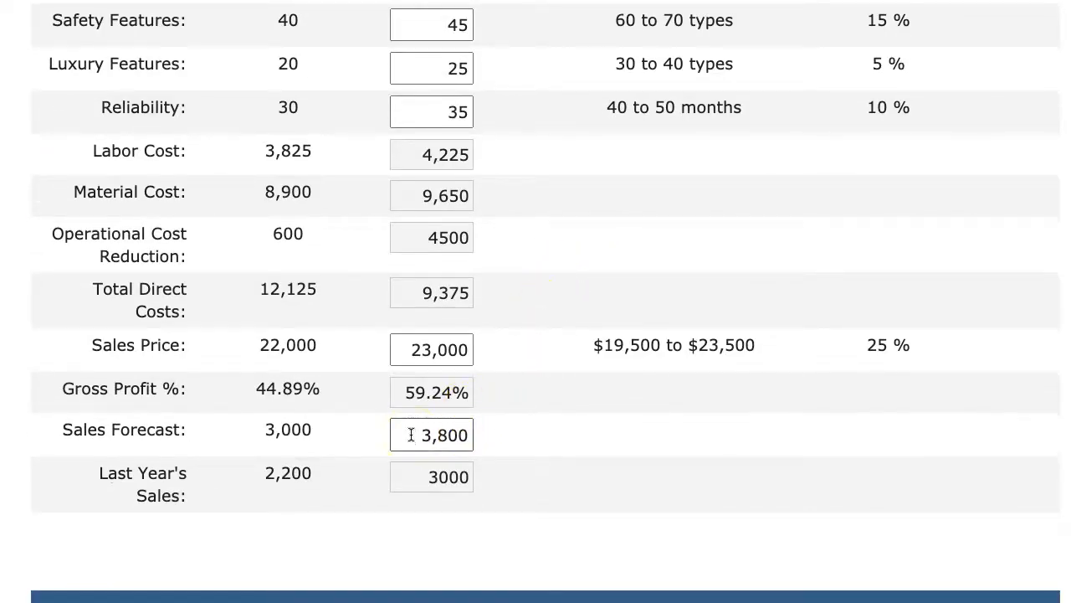
text(4,500)
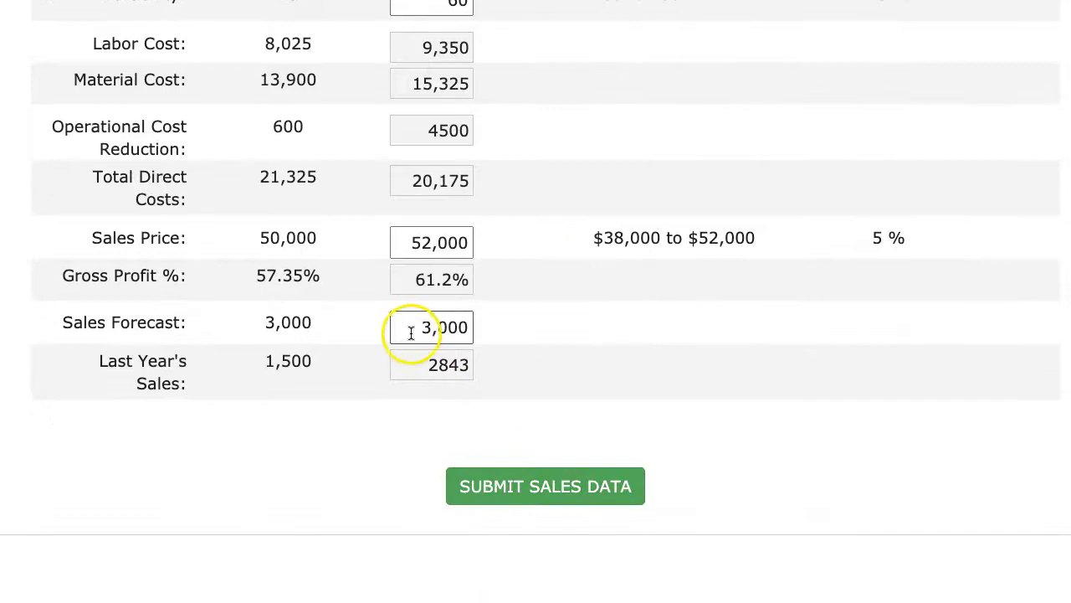
text(4,000)
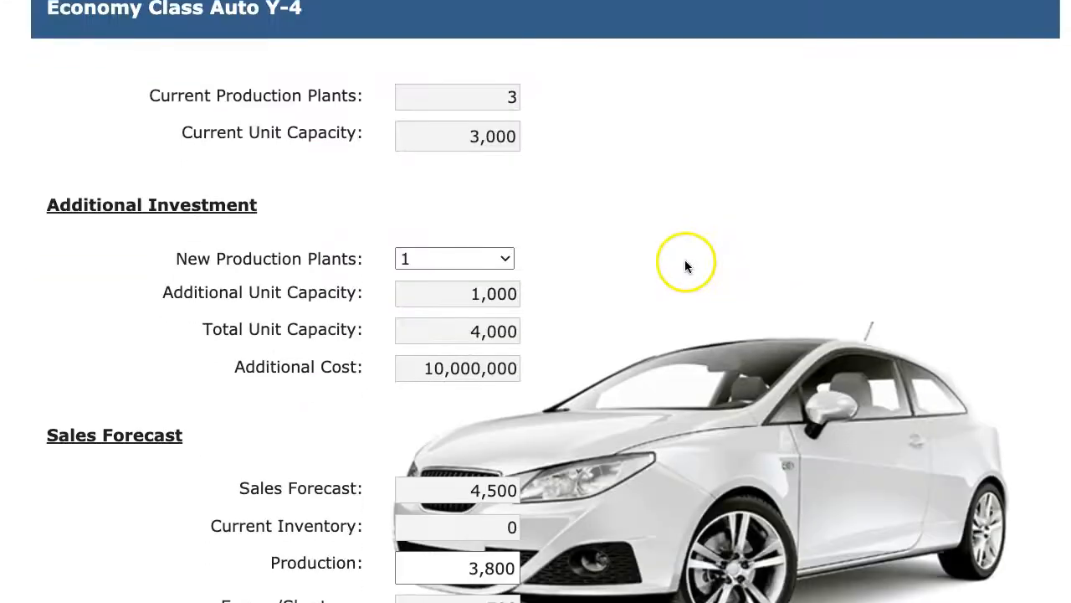
- Choose new sedan and sports car plants and enter production quantities 0 and 38430 to cover forecasts
scroll(down, 3)
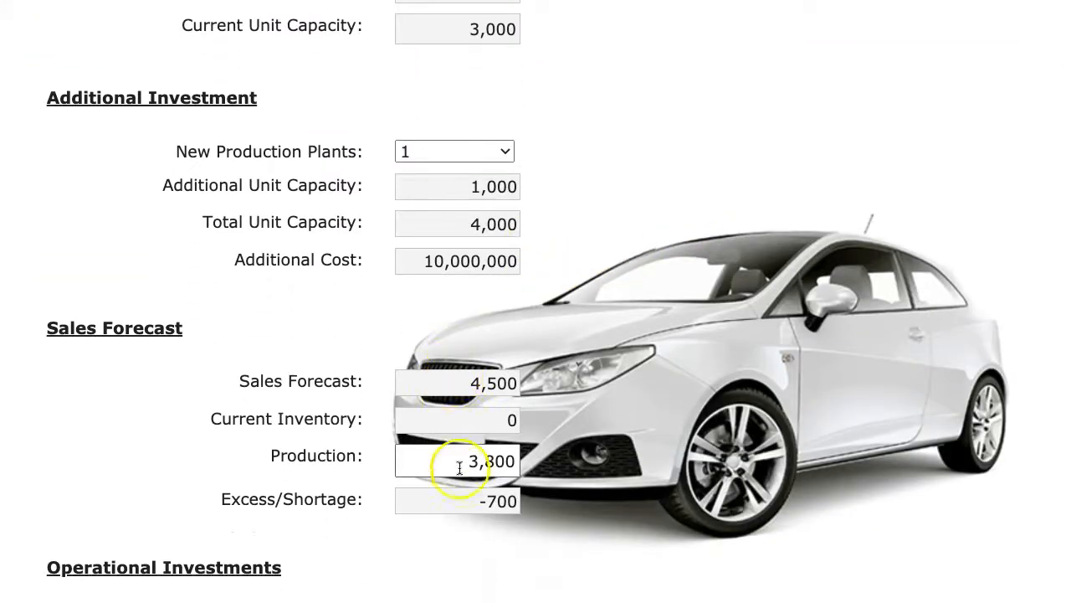
triple_click(457, 462)
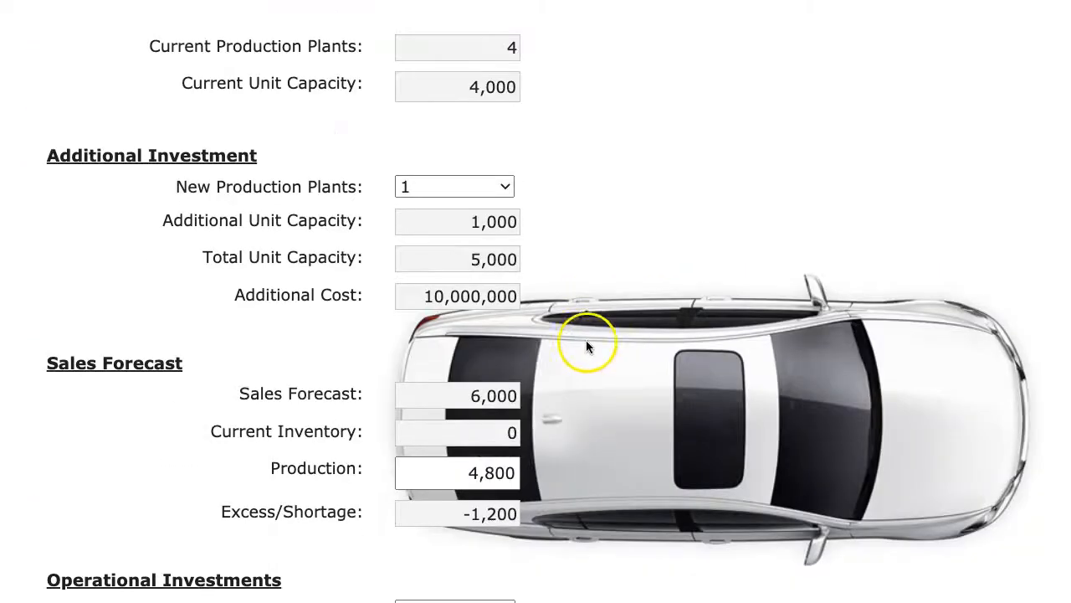
click(454, 185)
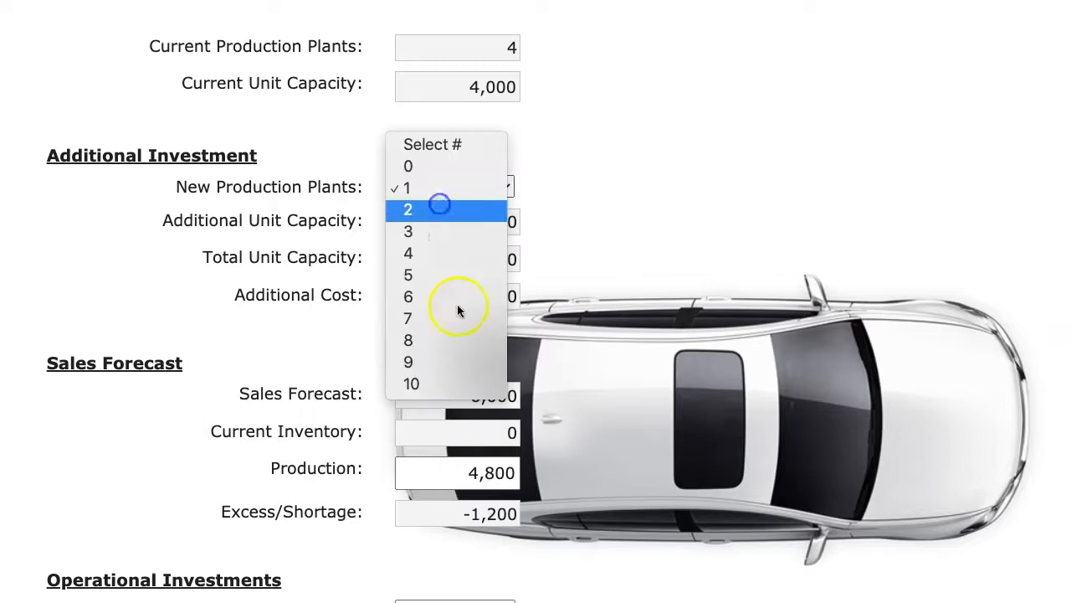
click(409, 210)
text(3000)
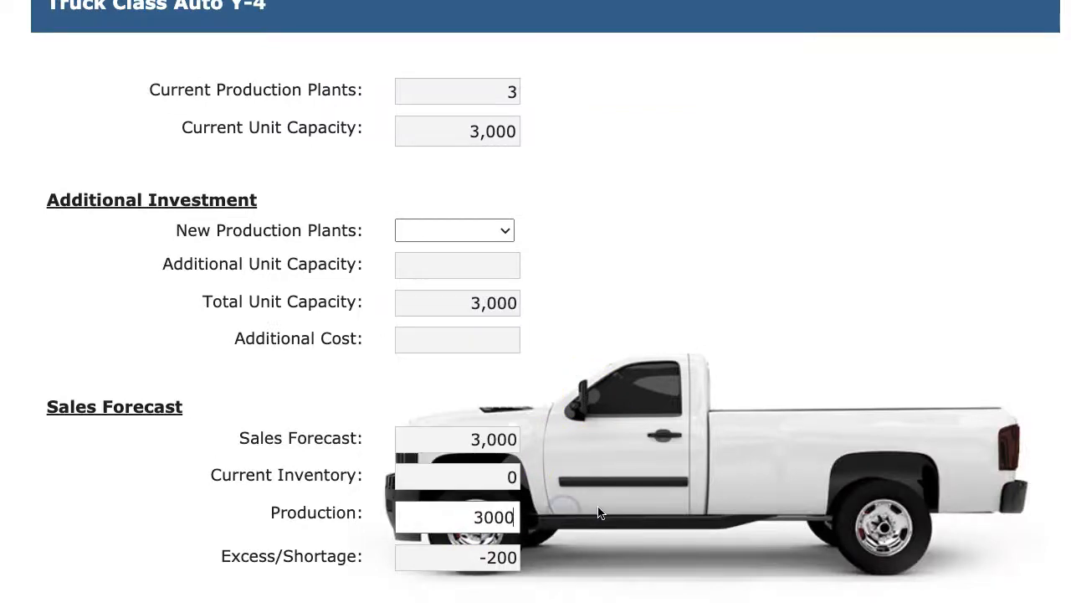
scroll(down, 3)
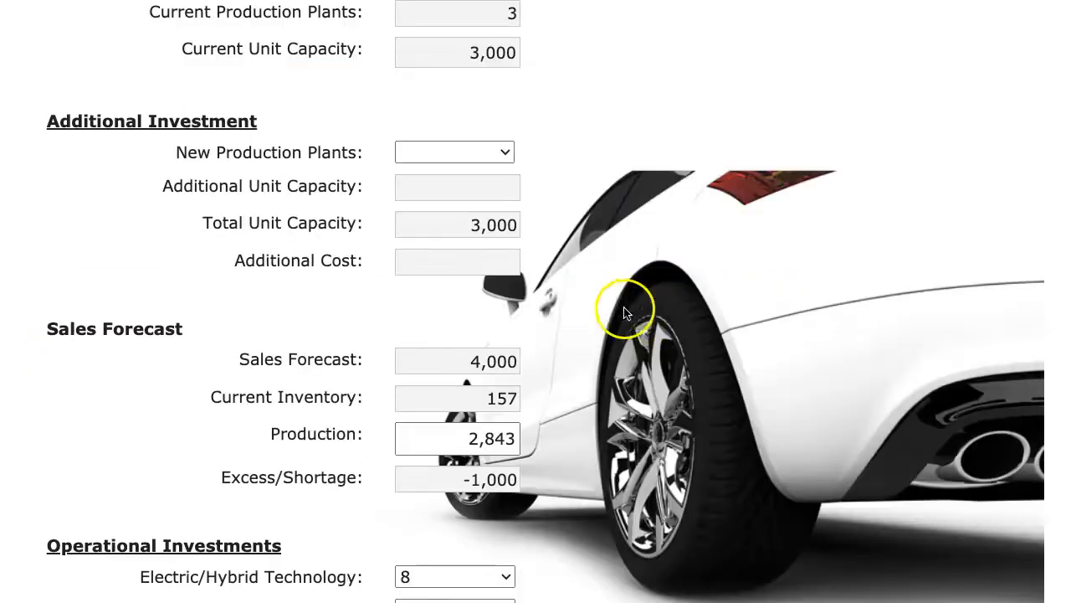
click(456, 151)
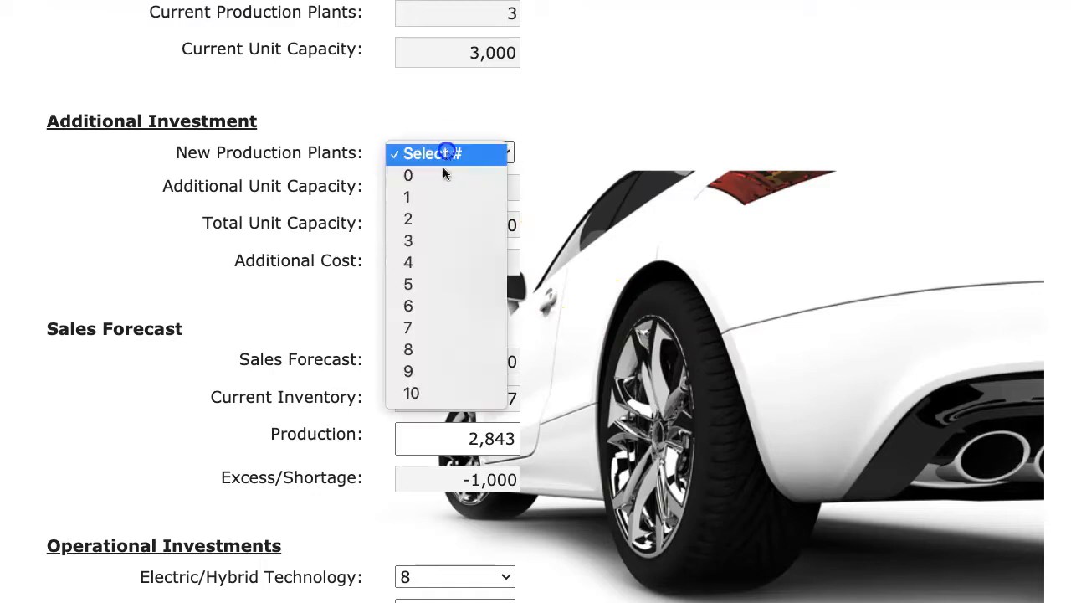
click(409, 198)
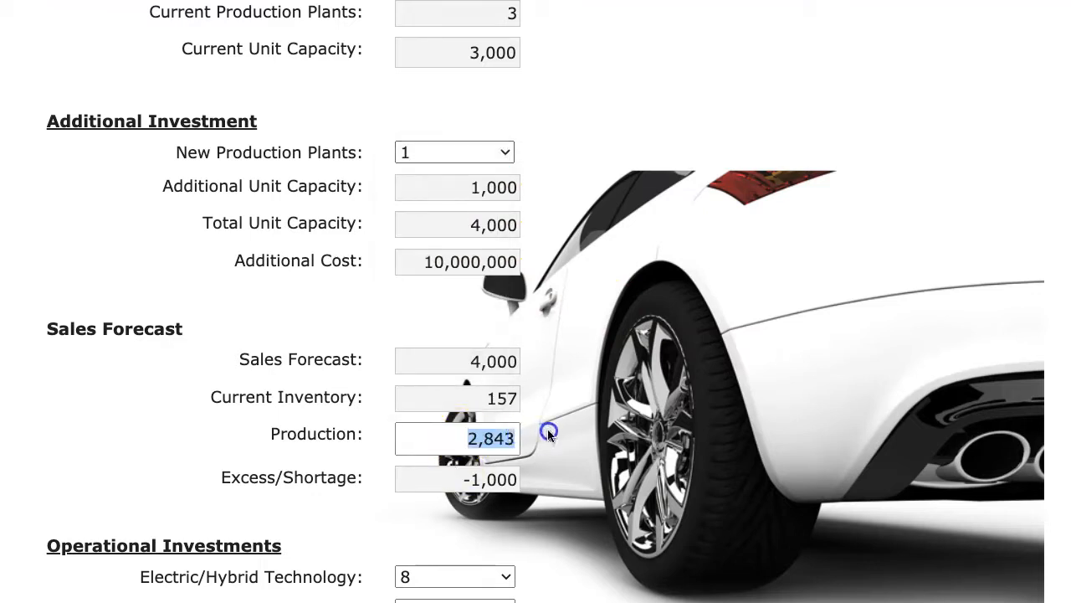
text(0)
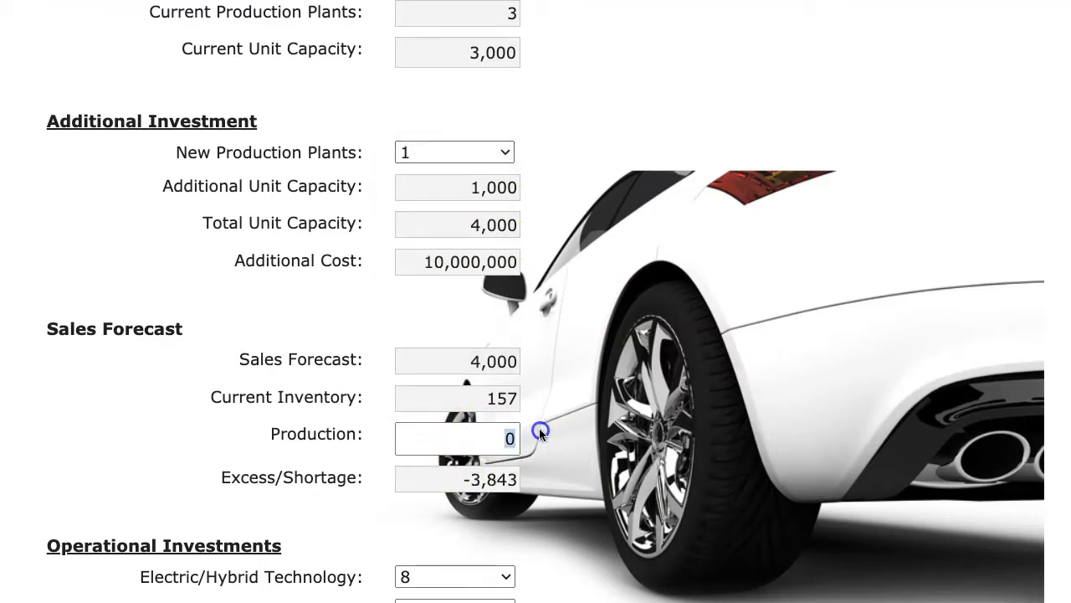
text(38430)
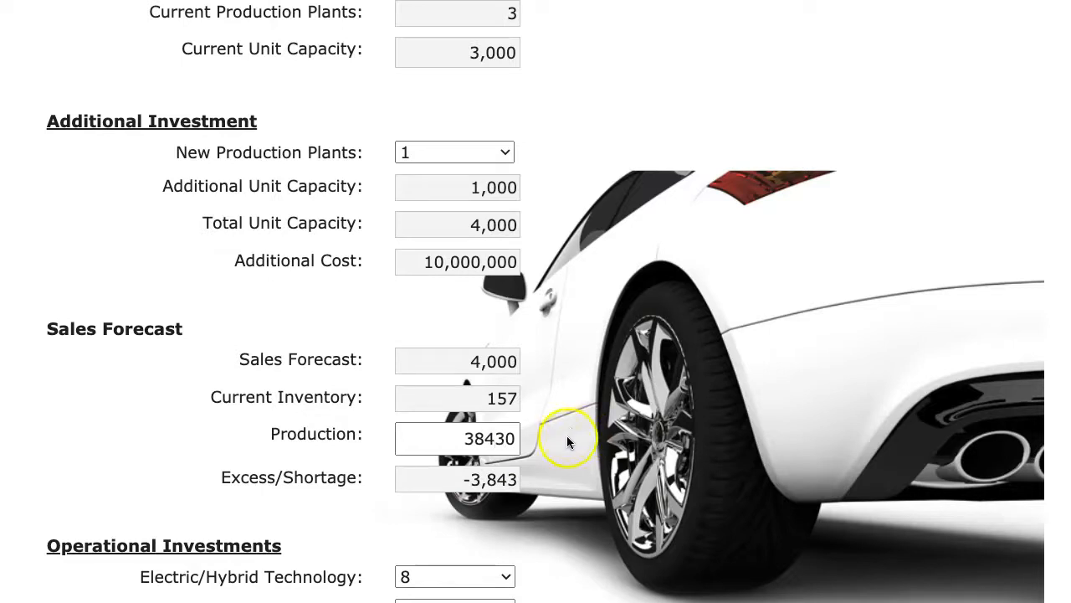
- Submit the production data, dismiss the alert, adjust a dropdown and resubmit to reach the Year-4 balance sheet
scroll(down, 3)
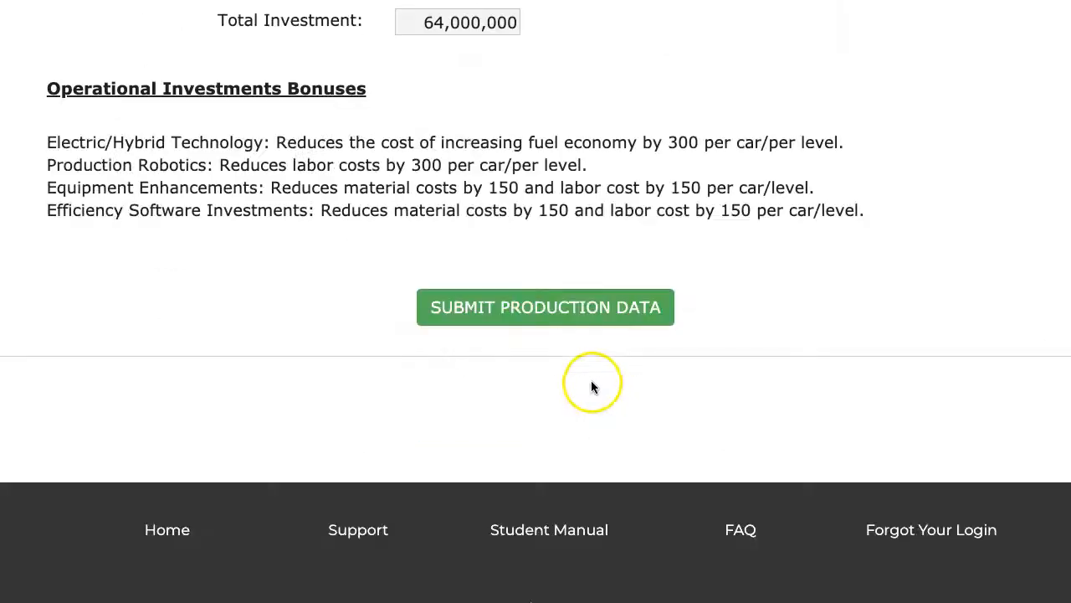
click(546, 306)
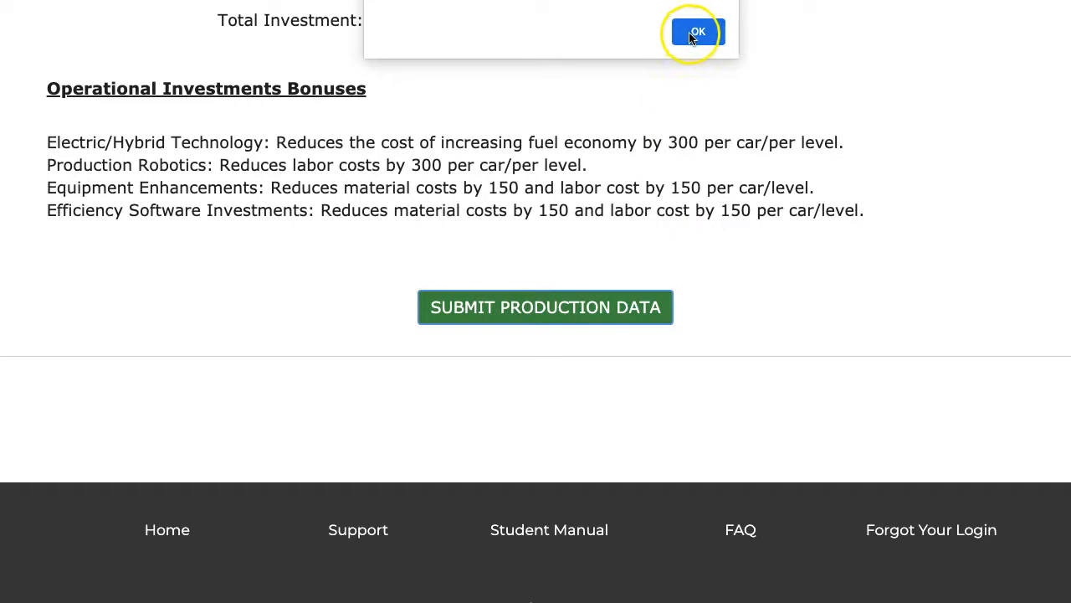
click(696, 30)
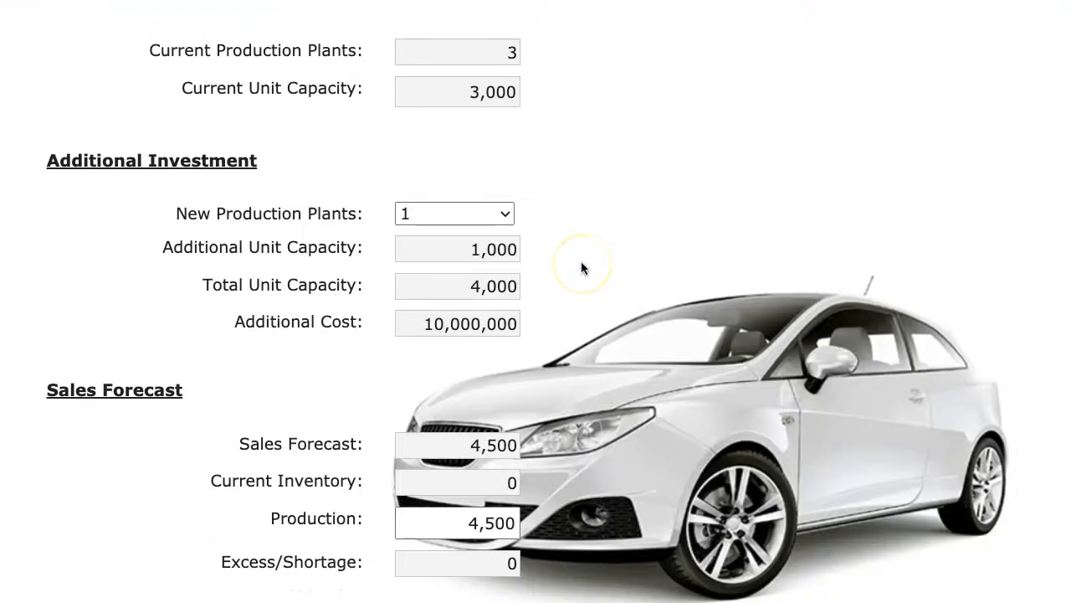
click(456, 214)
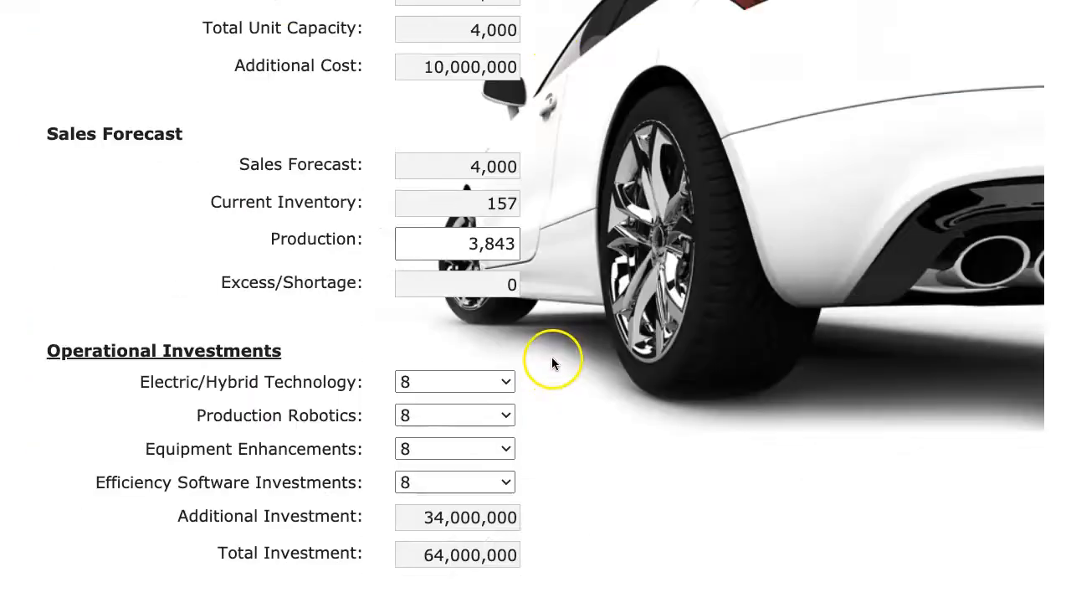
scroll(down, 3)
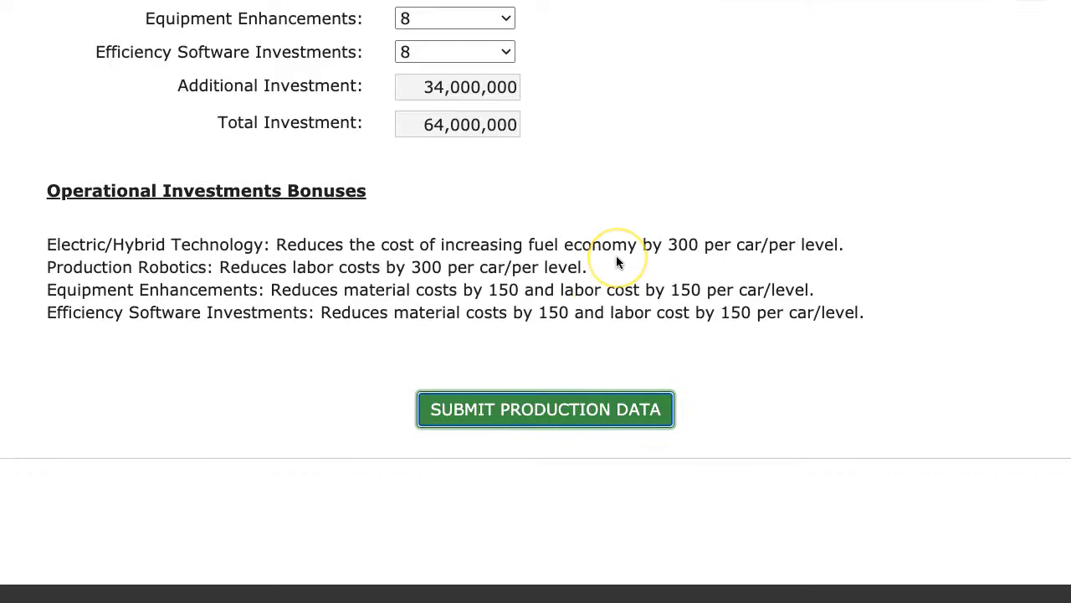
click(546, 408)
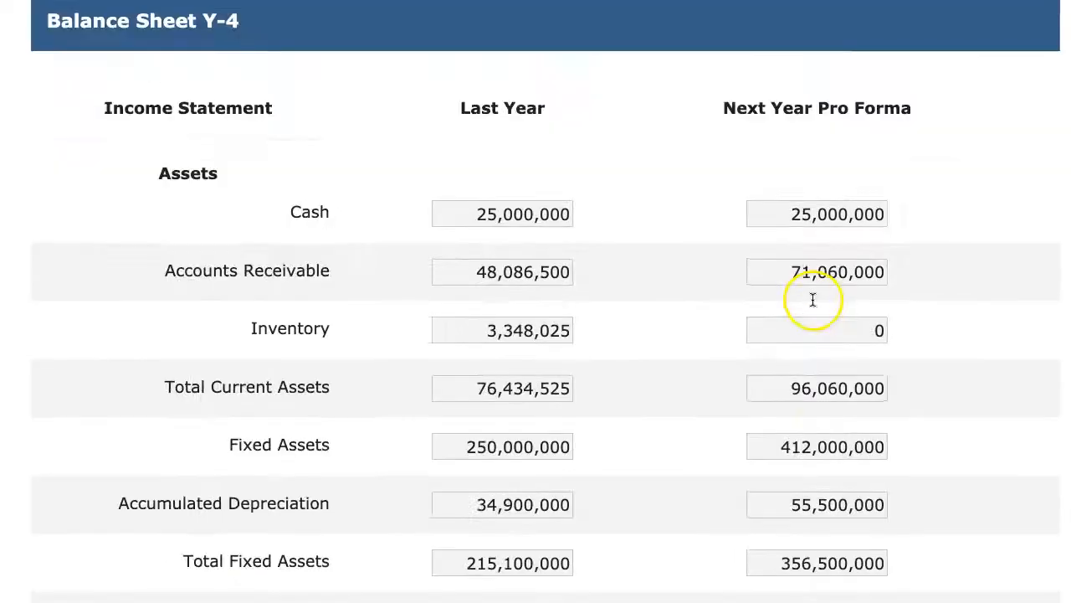
- Complete Year 4 from the Balance Sheet, leaving an 11,886,664 projected cash surplus
scroll(down, 3)
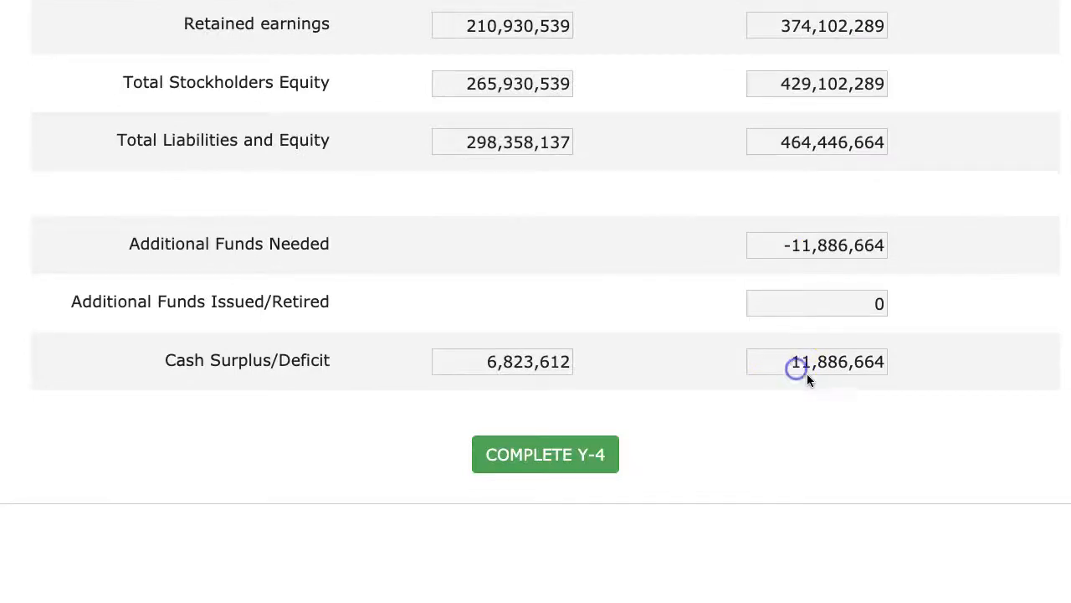
click(816, 362)
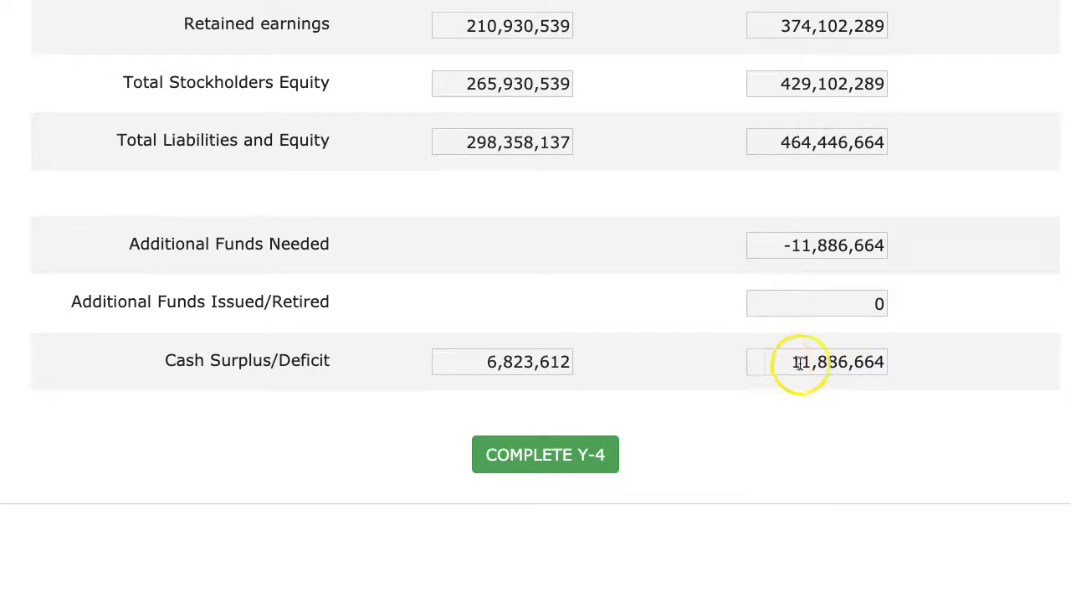
click(545, 454)
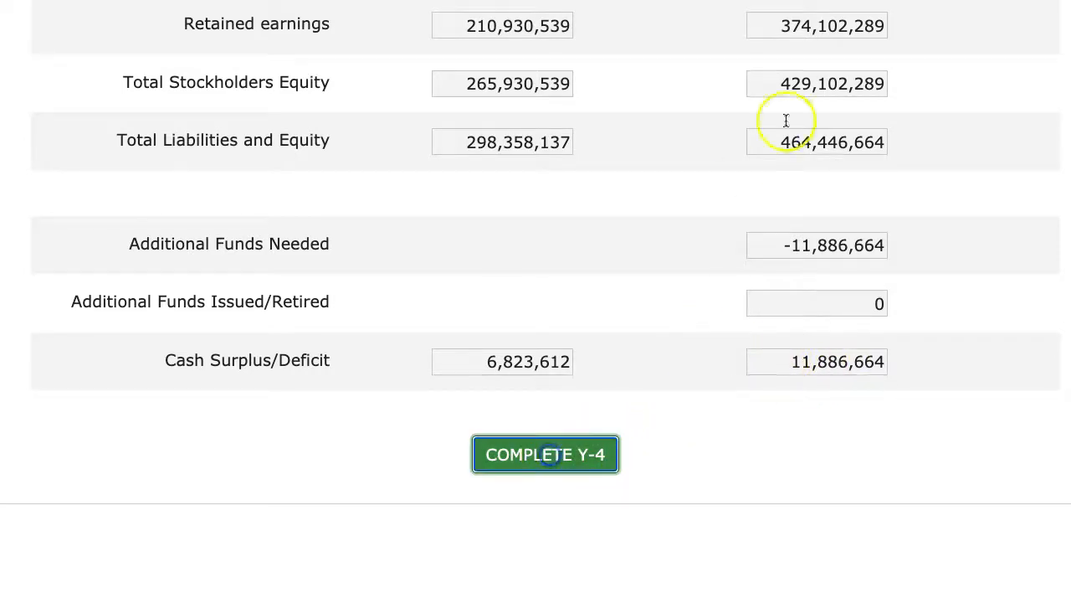
click(546, 453)
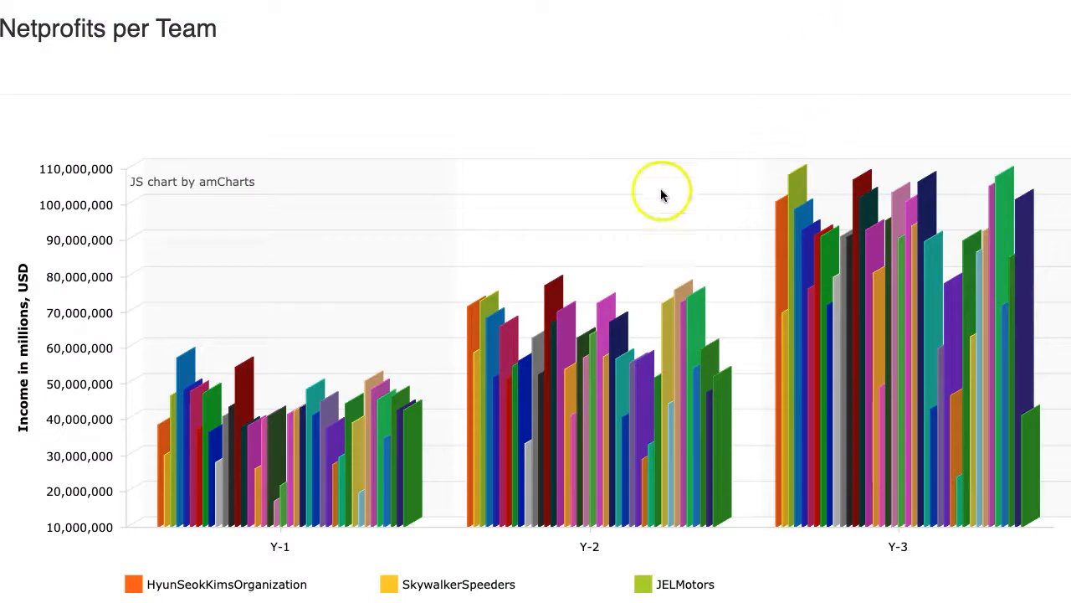
mouse_move(555, 215)
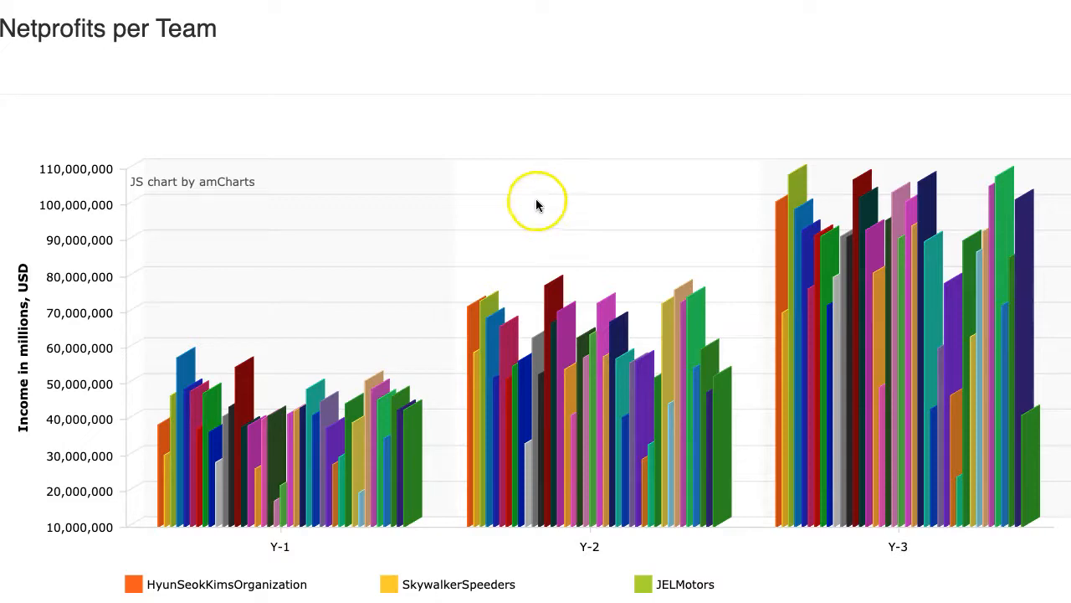
mouse_move(802, 176)
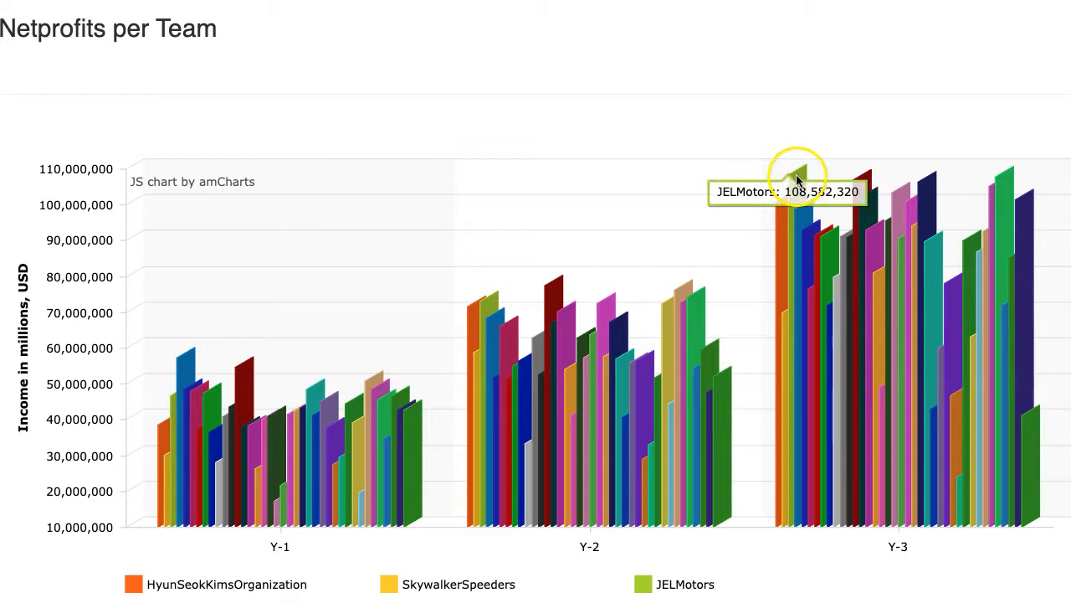
mouse_move(930, 191)
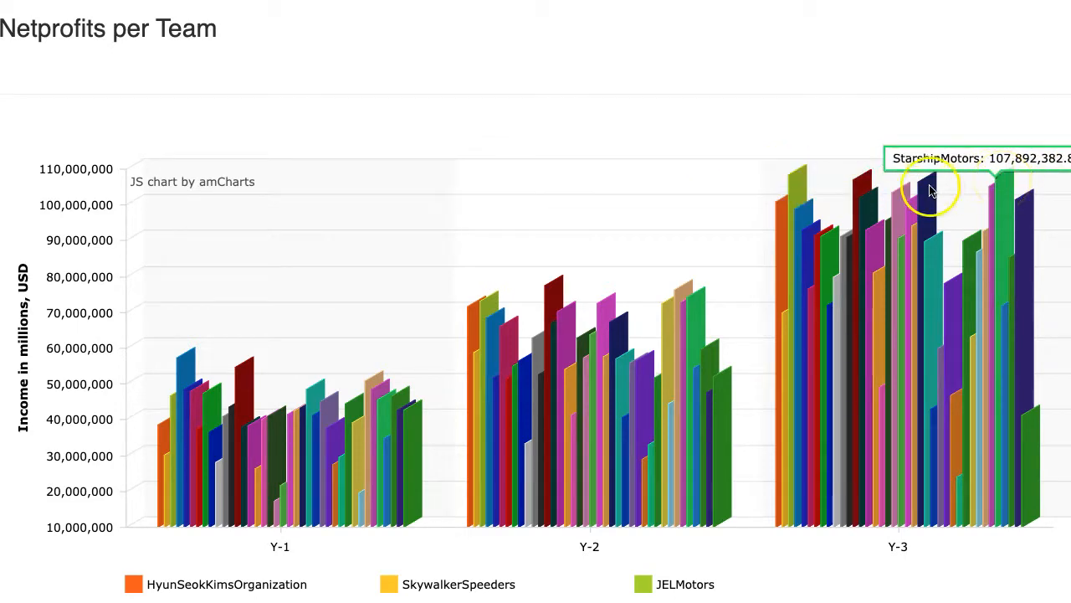
mouse_move(860, 191)
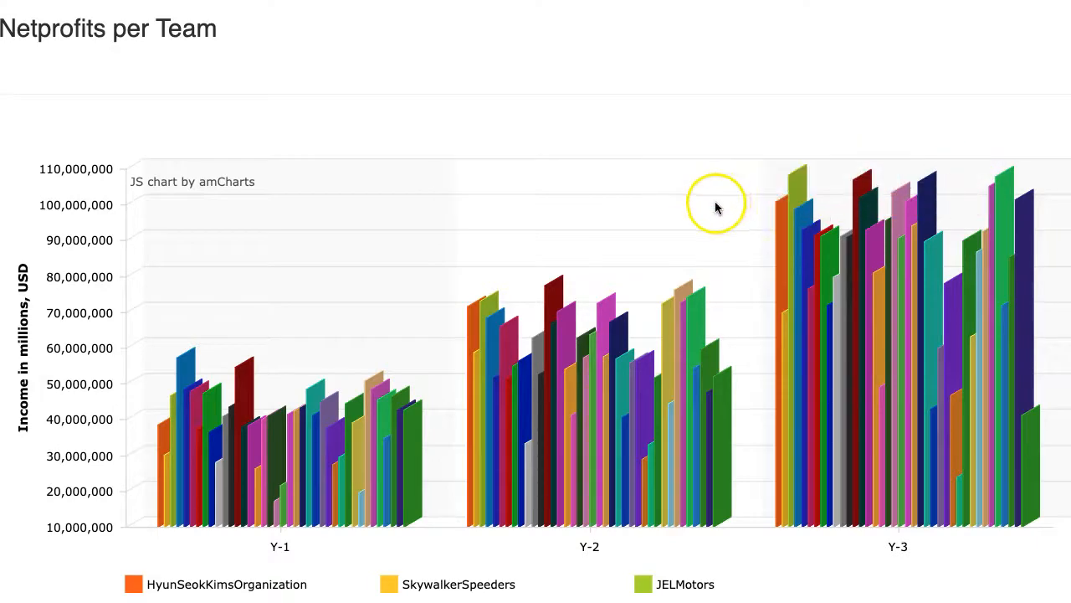
mouse_move(753, 358)
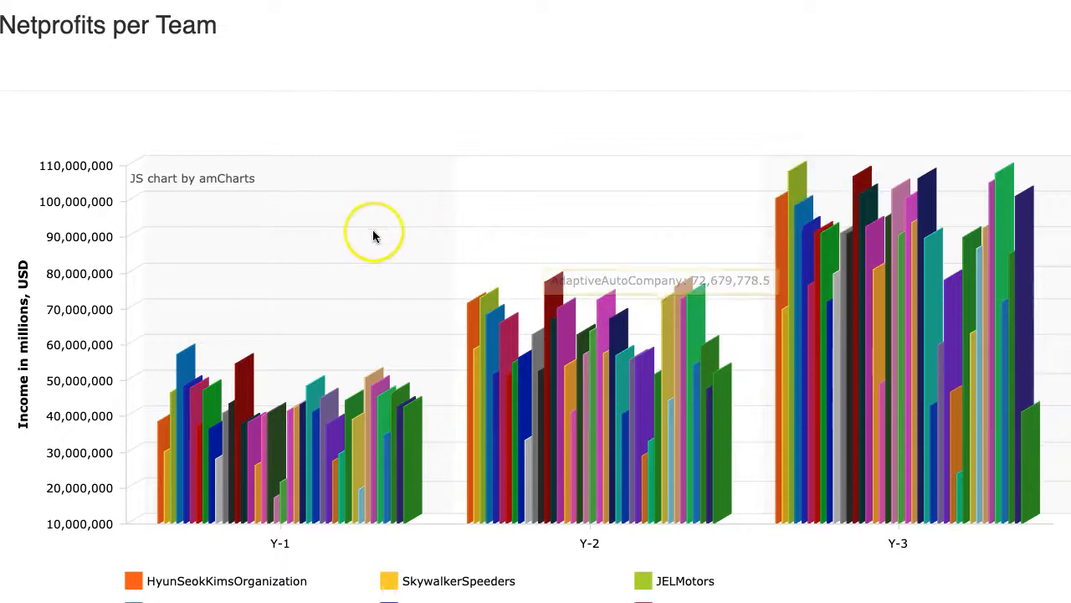
- Scroll from the Net Profits per Team chart down to Points per Team
scroll(down, 3)
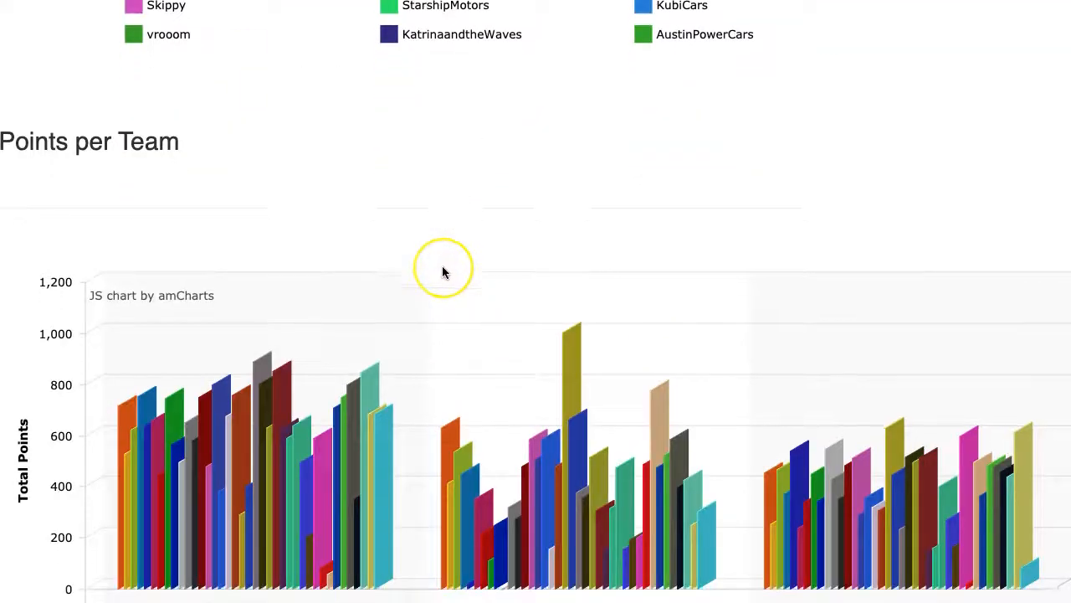
- Scroll through the Points per Team chart down to Stockprice per Team
scroll(down, 3)
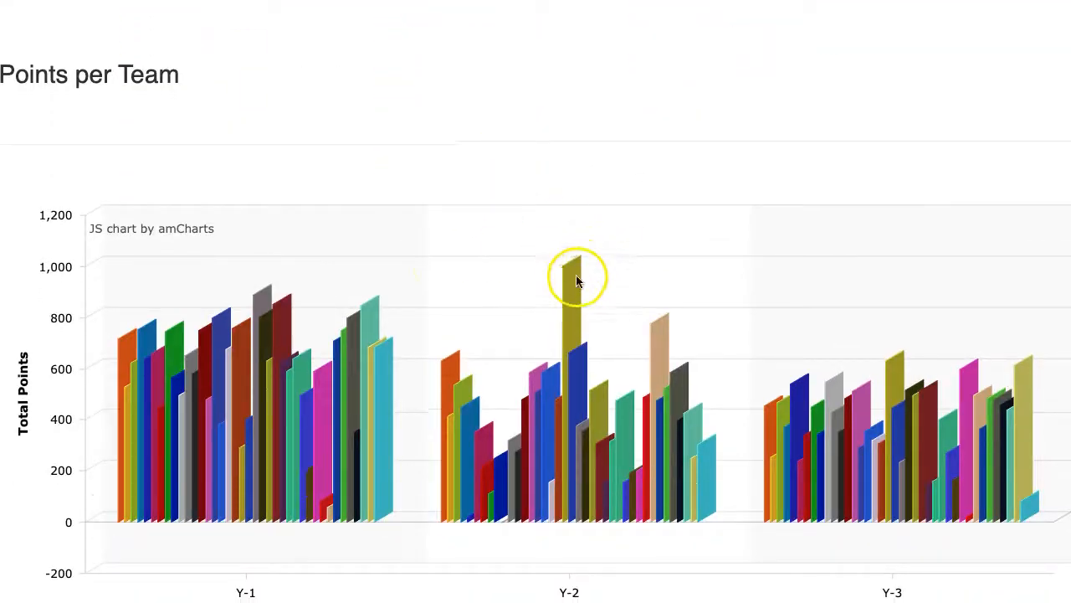
mouse_move(573, 287)
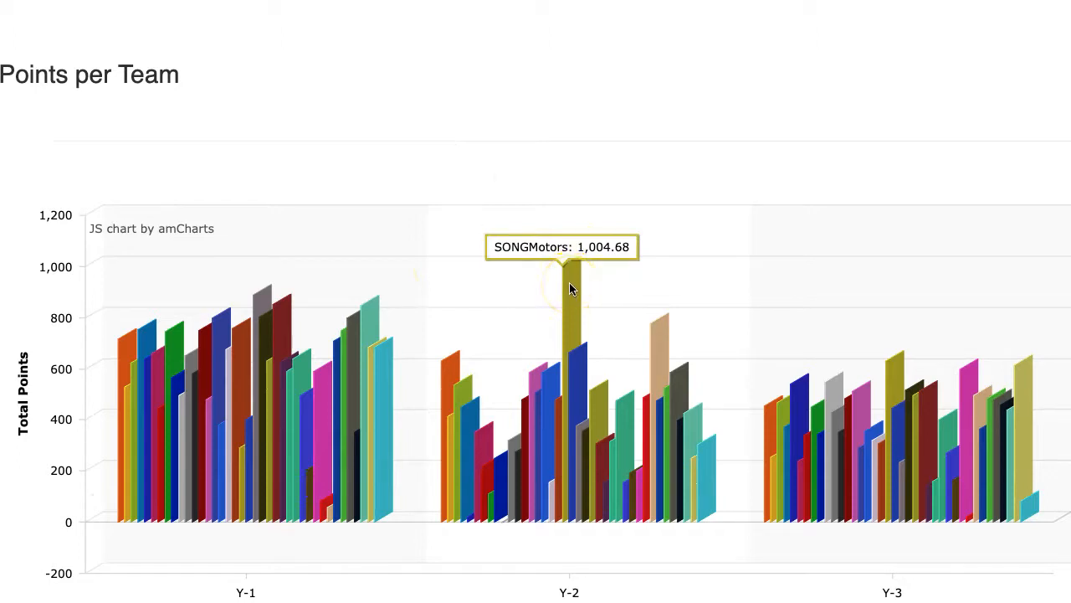
mouse_move(895, 375)
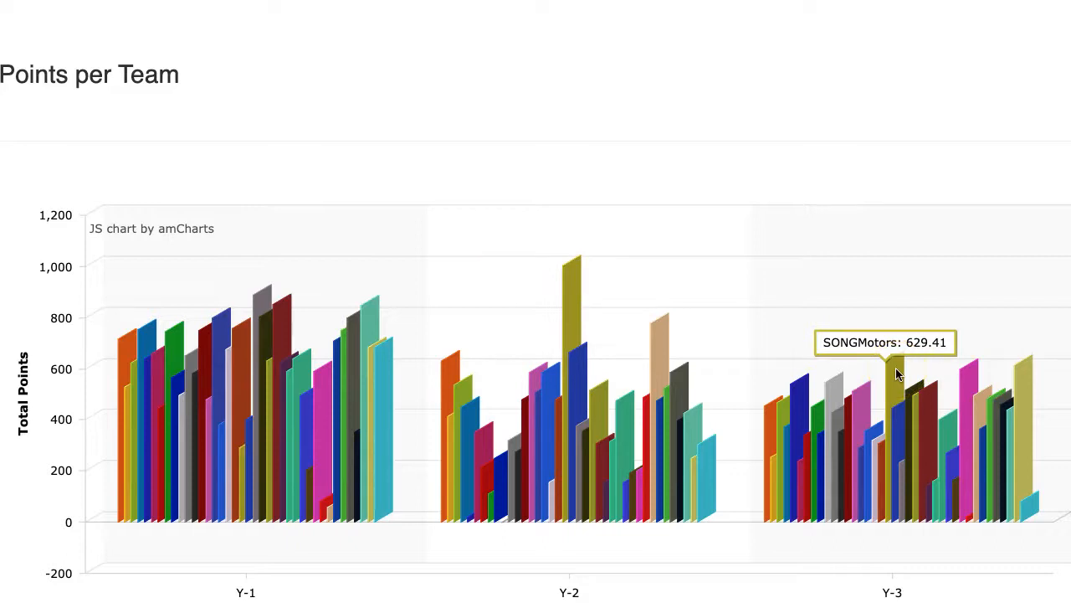
mouse_move(569, 300)
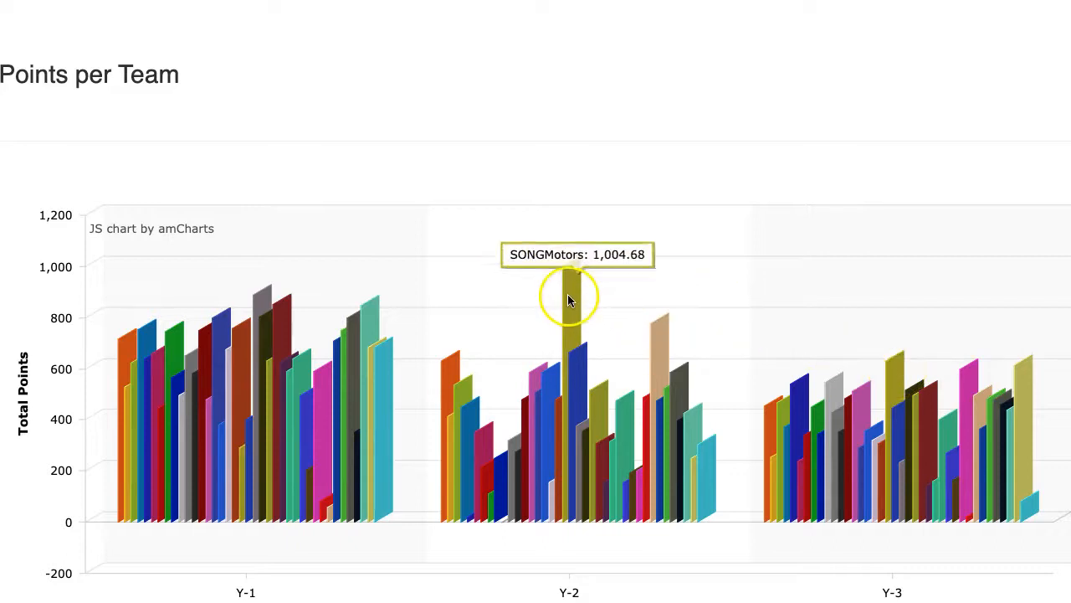
mouse_move(890, 377)
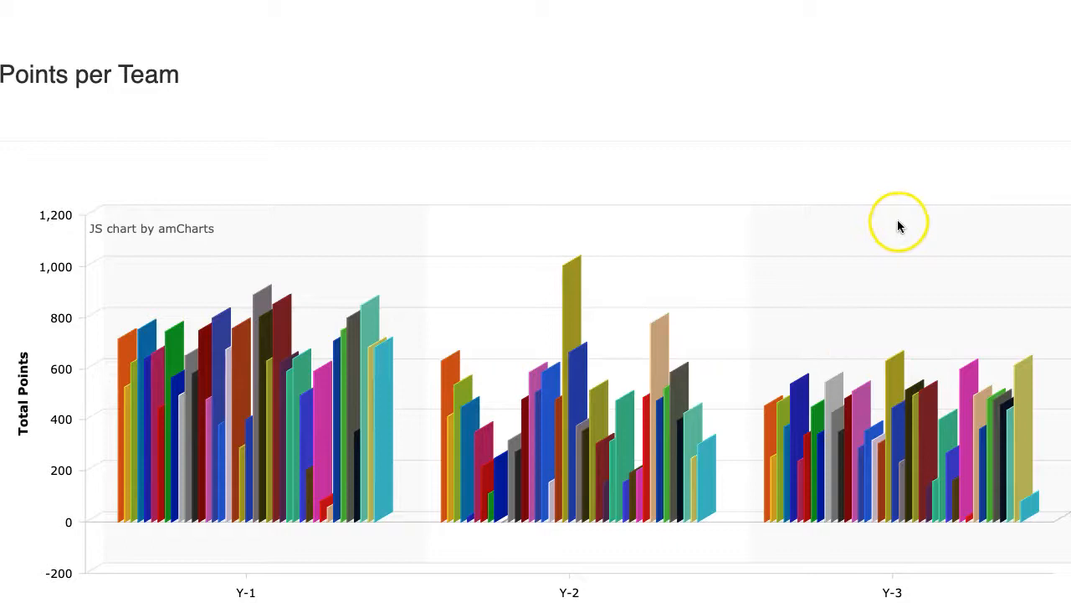
mouse_move(1021, 385)
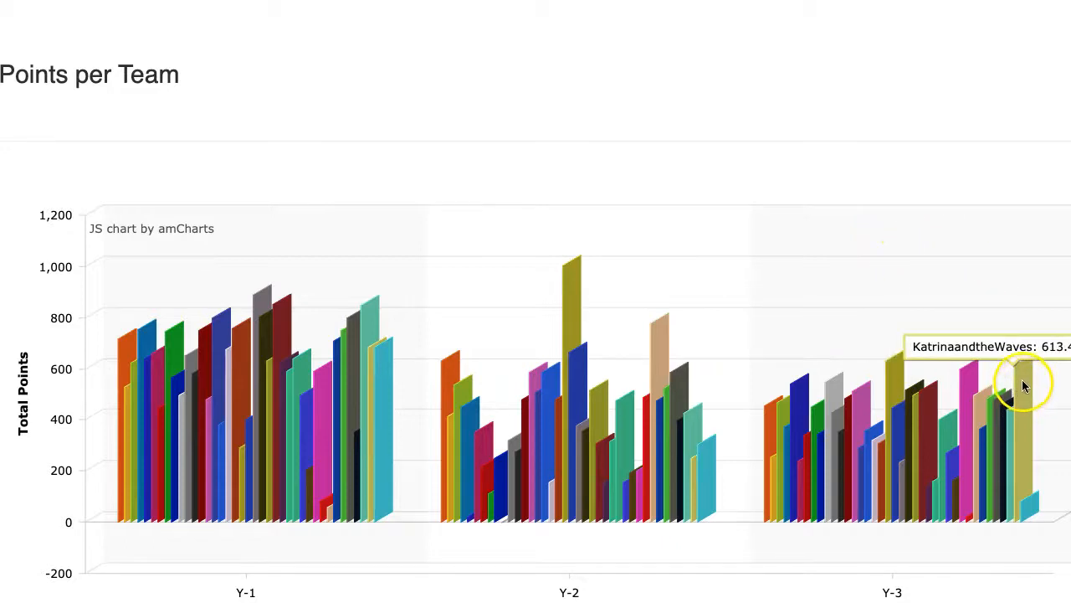
mouse_move(694, 489)
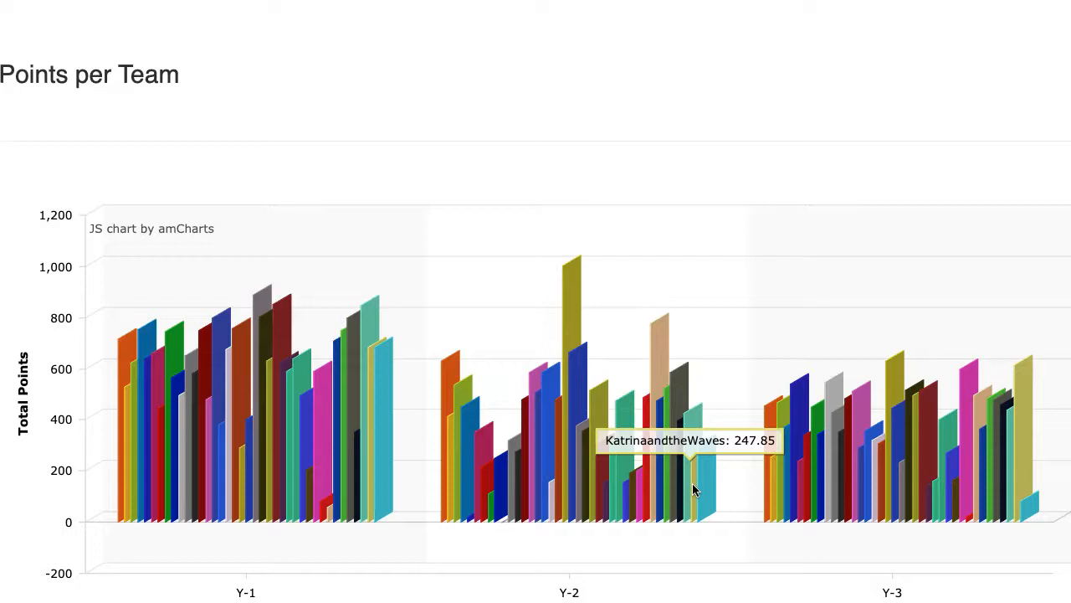
mouse_move(1029, 390)
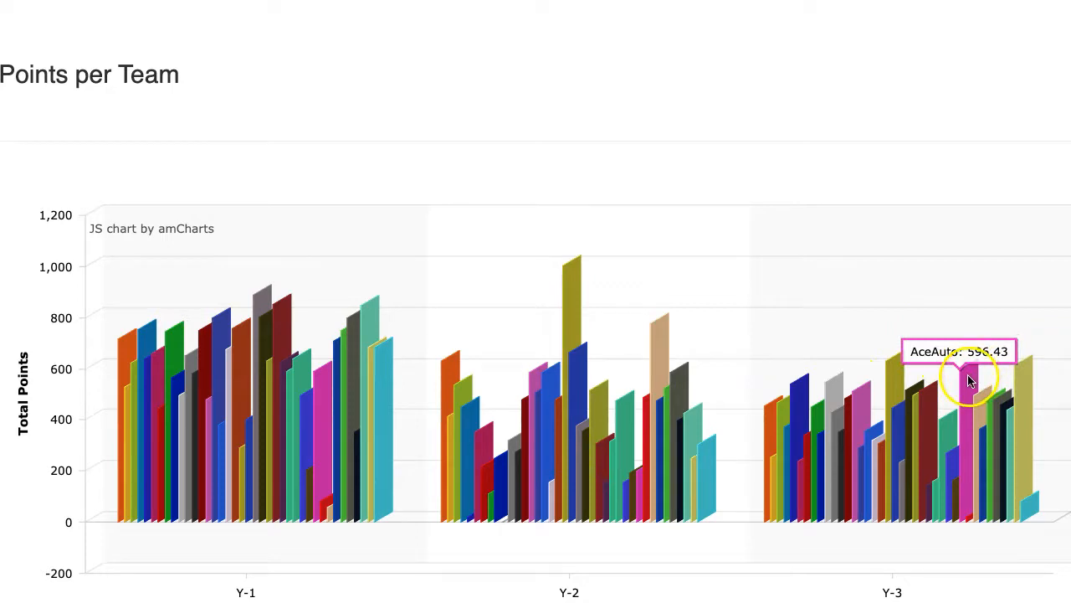
mouse_move(904, 422)
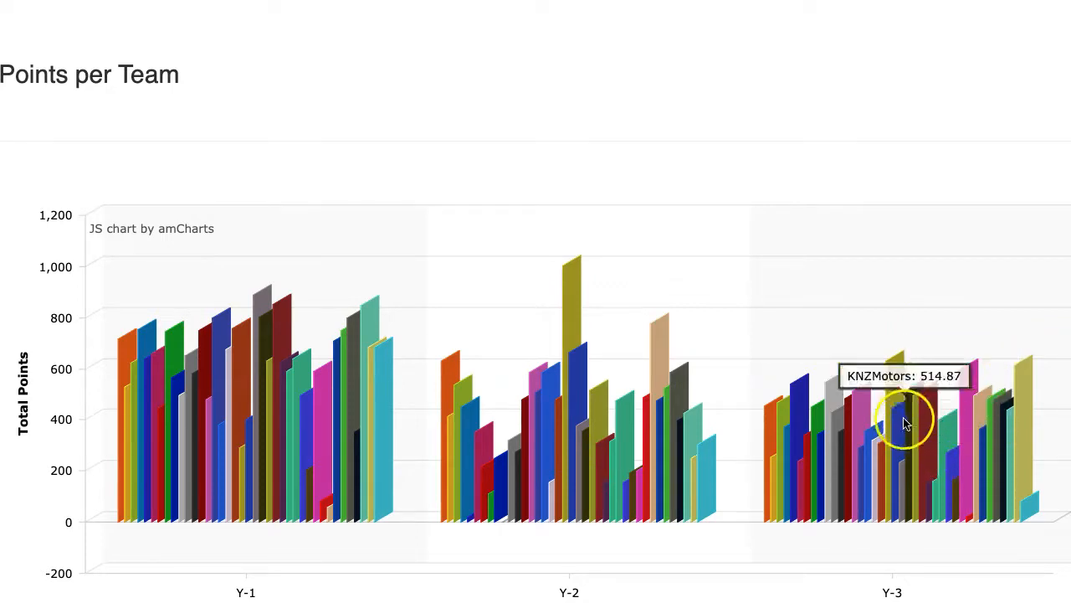
mouse_move(828, 394)
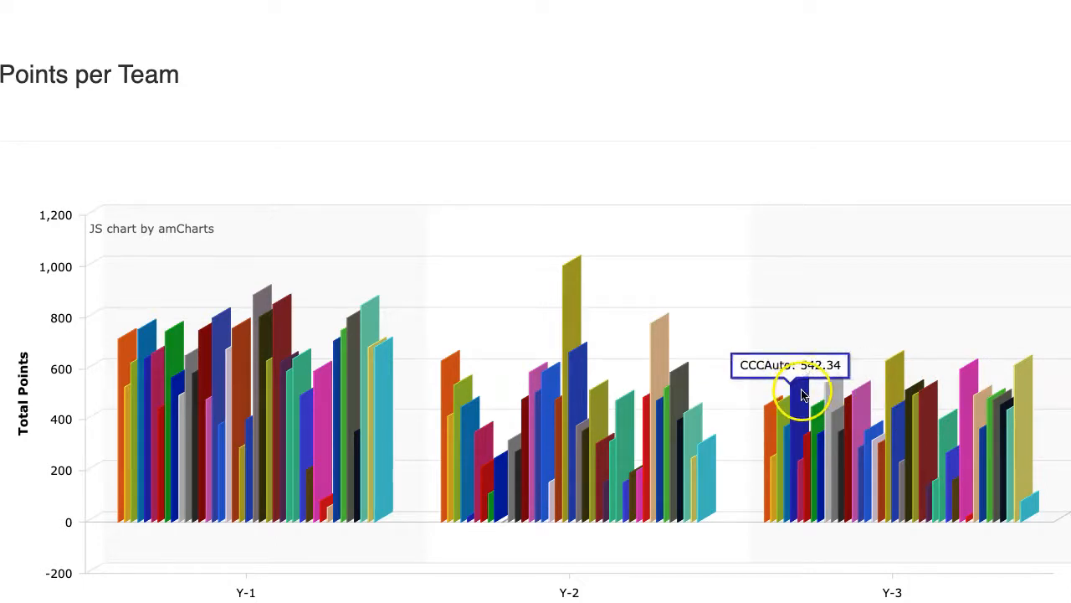
mouse_move(717, 444)
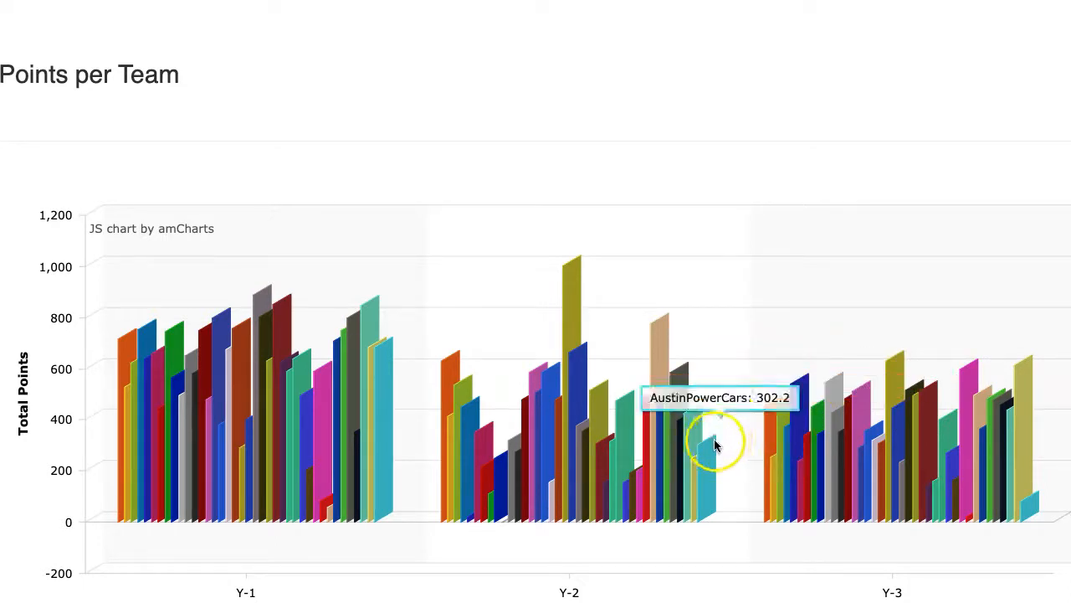
mouse_move(1034, 510)
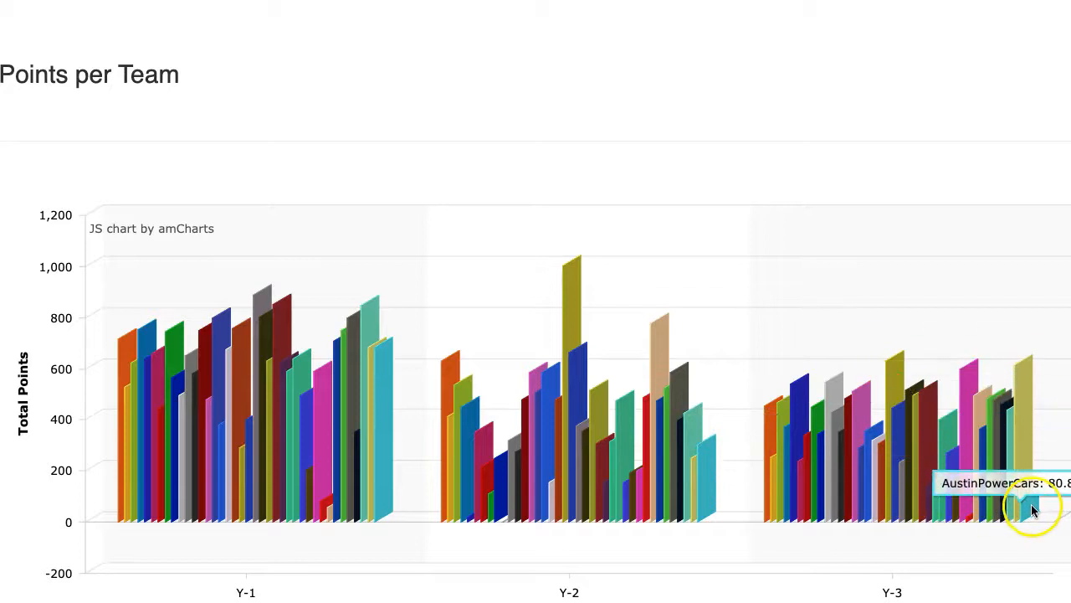
mouse_move(656, 232)
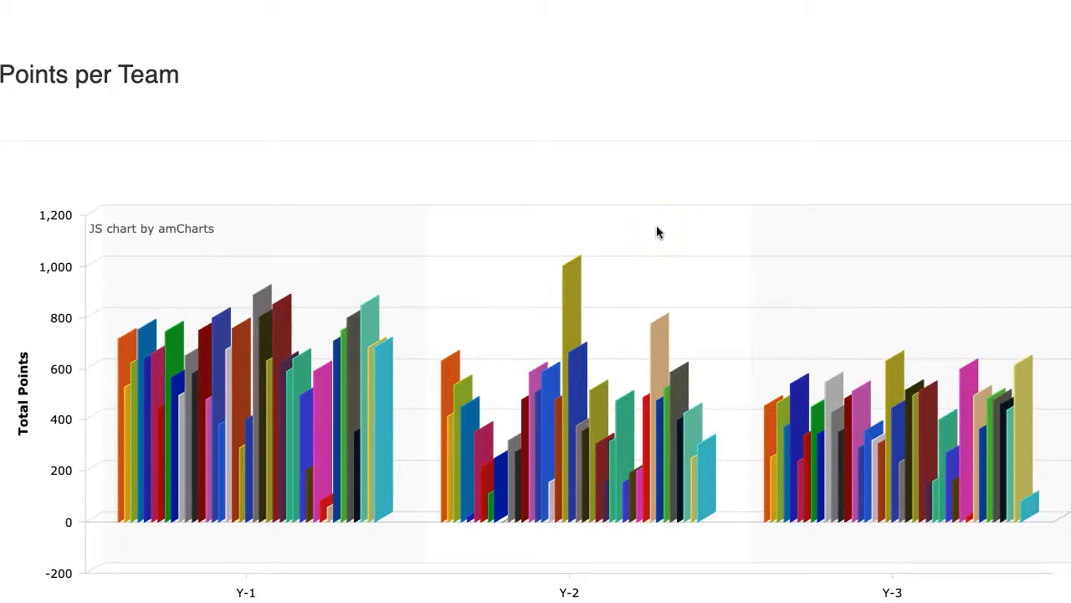
scroll(down, 3)
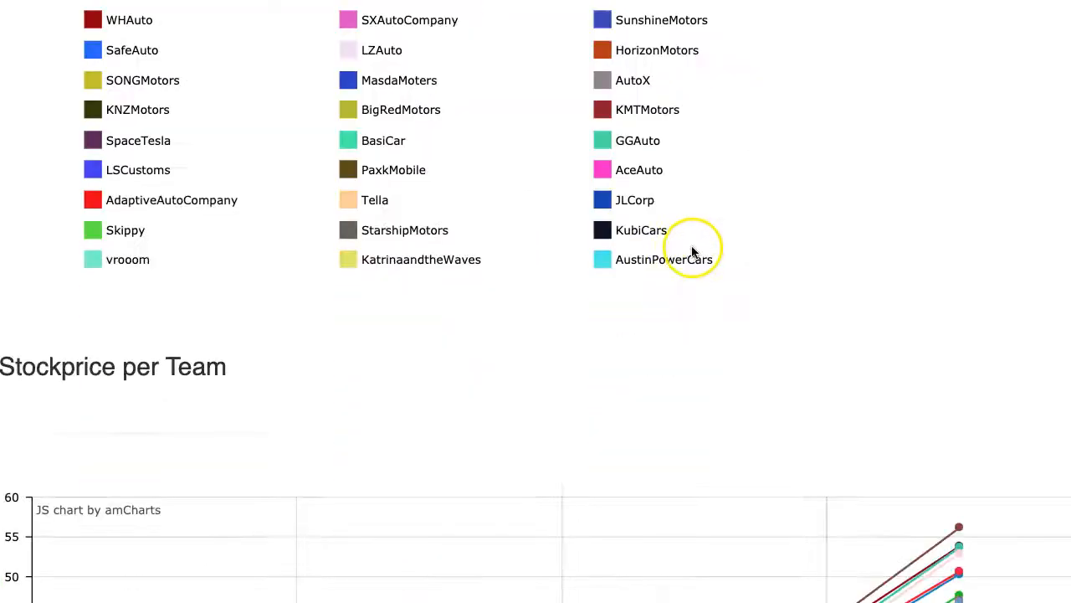
- Scroll to bring the Stockprice per Team chart into view
scroll(down, 3)
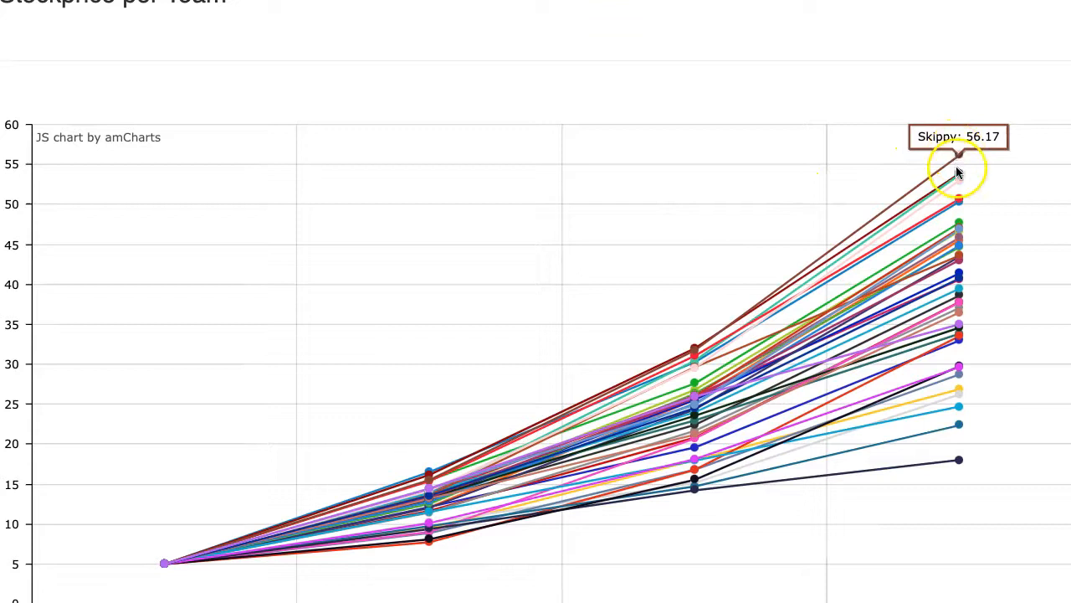
mouse_move(957, 181)
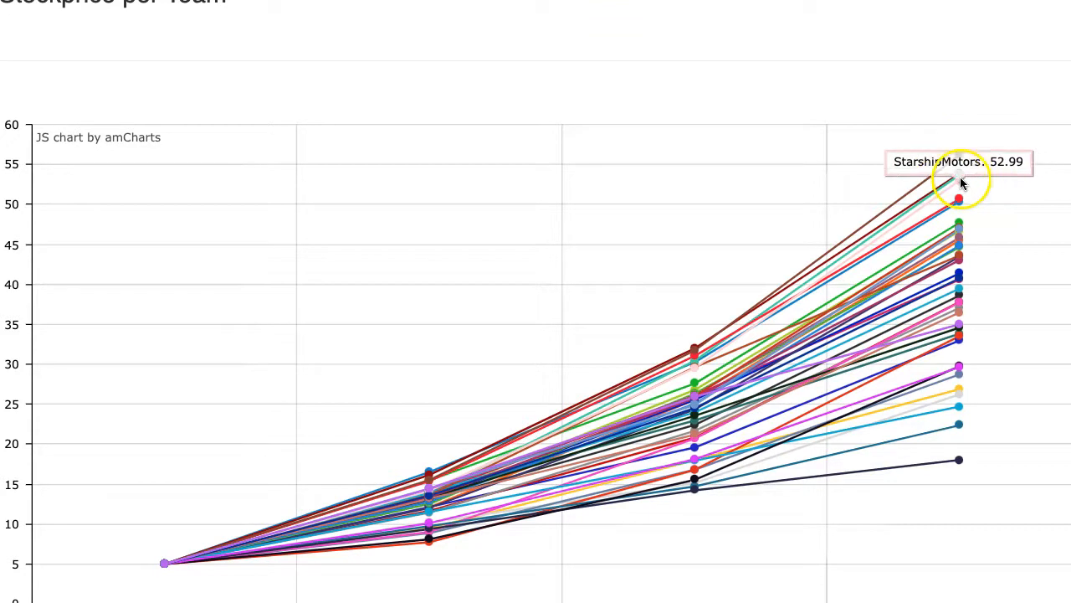
mouse_move(959, 205)
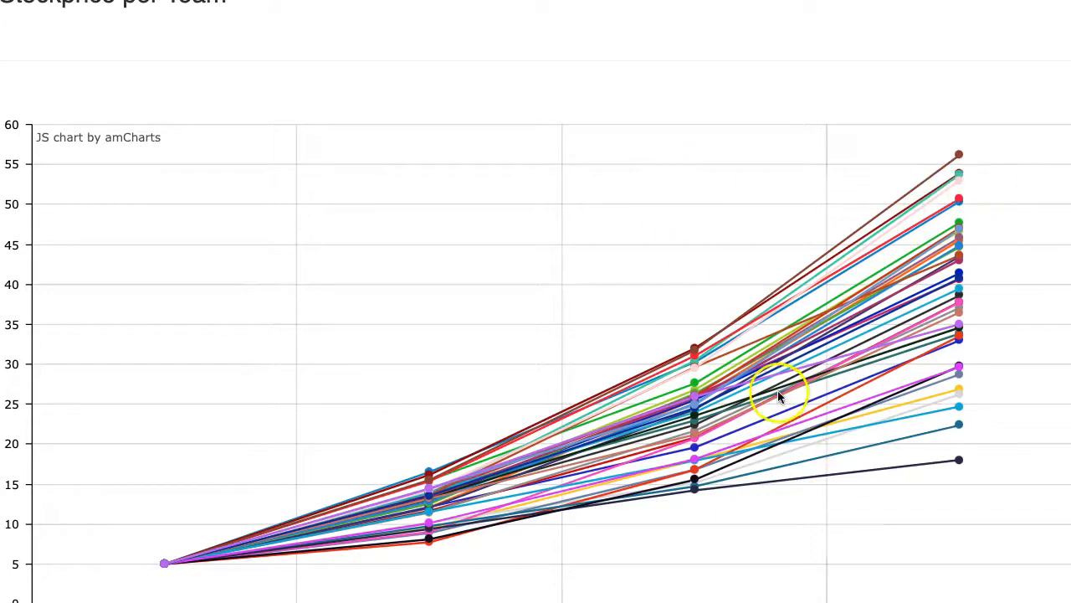
mouse_move(967, 140)
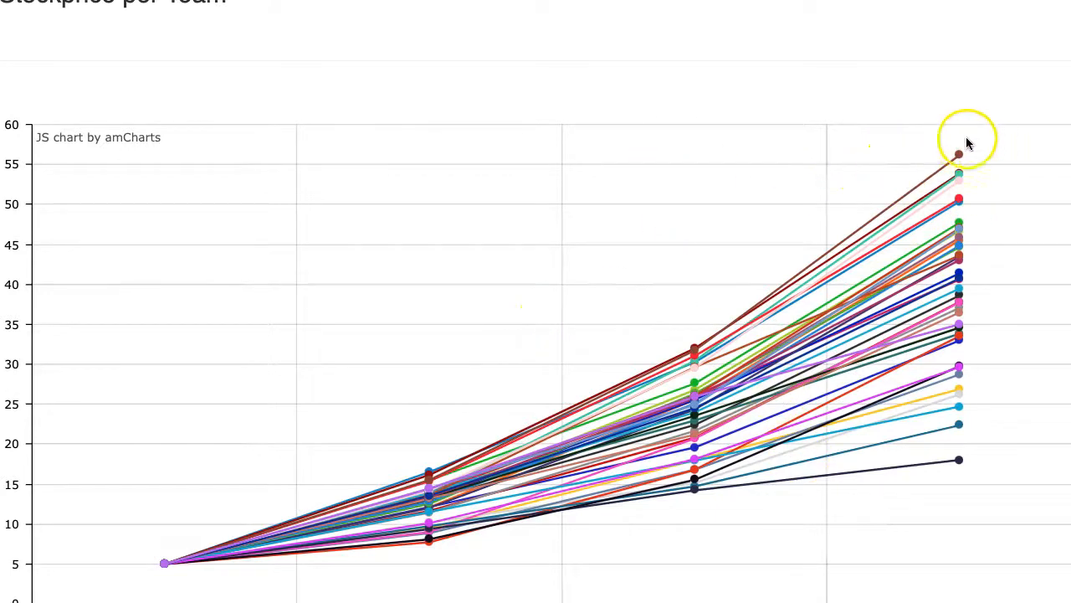
mouse_move(958, 462)
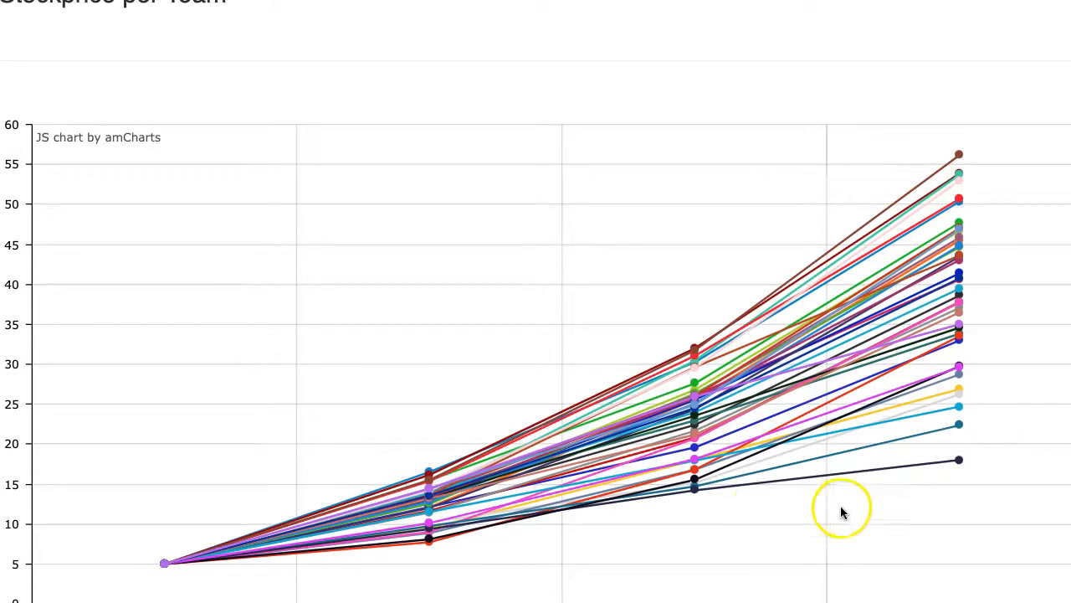
mouse_move(569, 266)
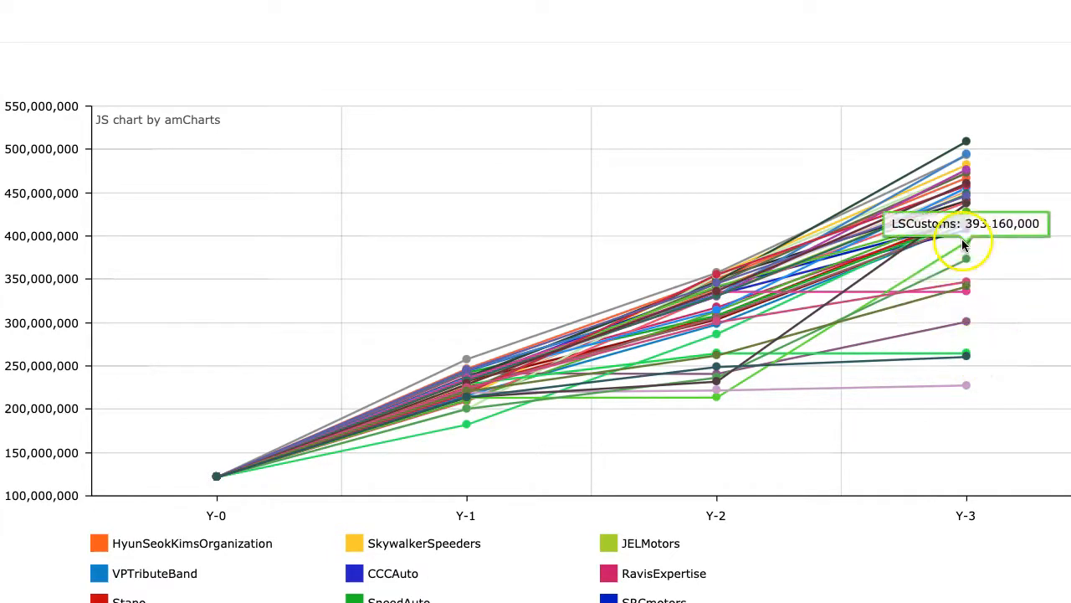
mouse_move(964, 137)
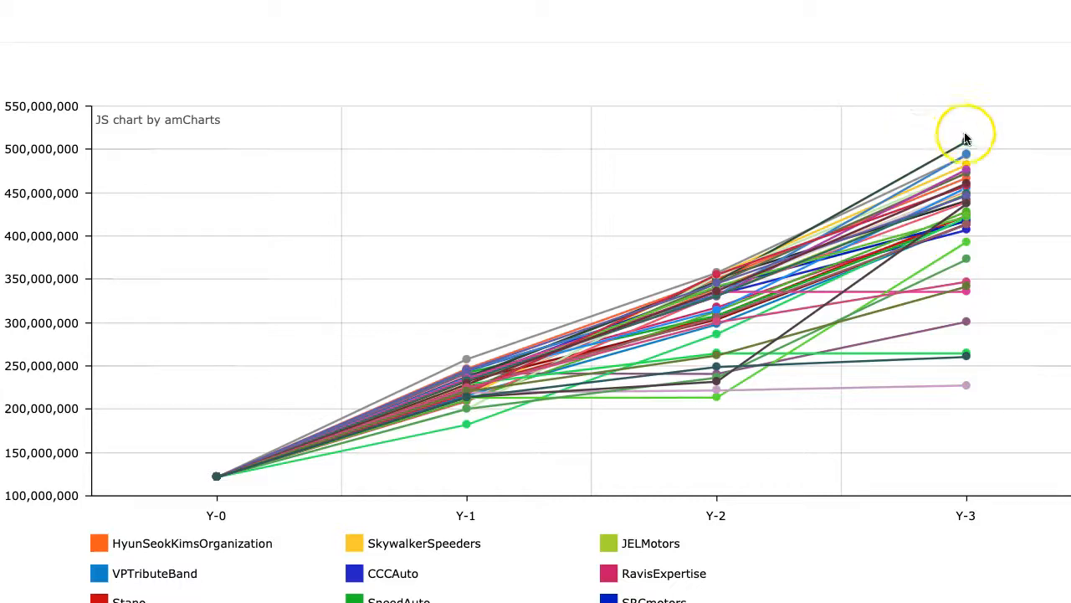
mouse_move(967, 142)
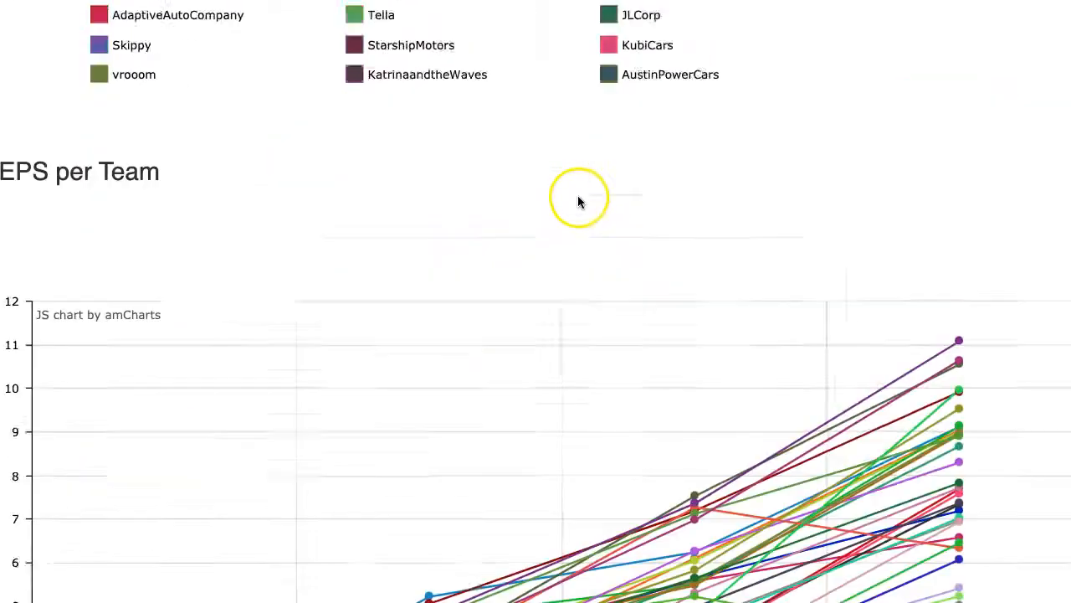
- Scroll to bring the EPS per Team chart into view
scroll(down, 3)
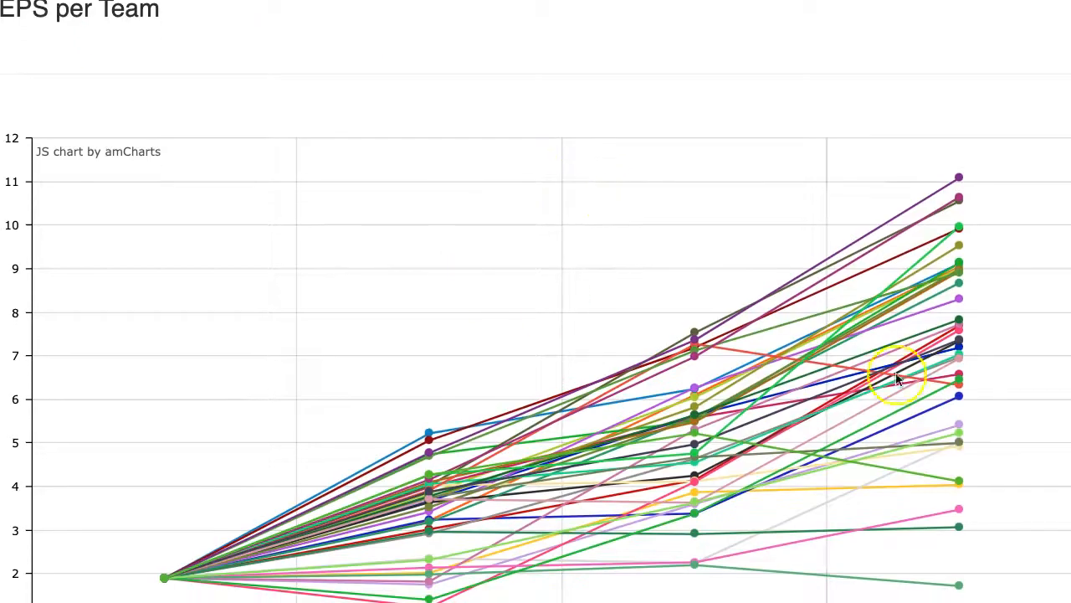
mouse_move(961, 391)
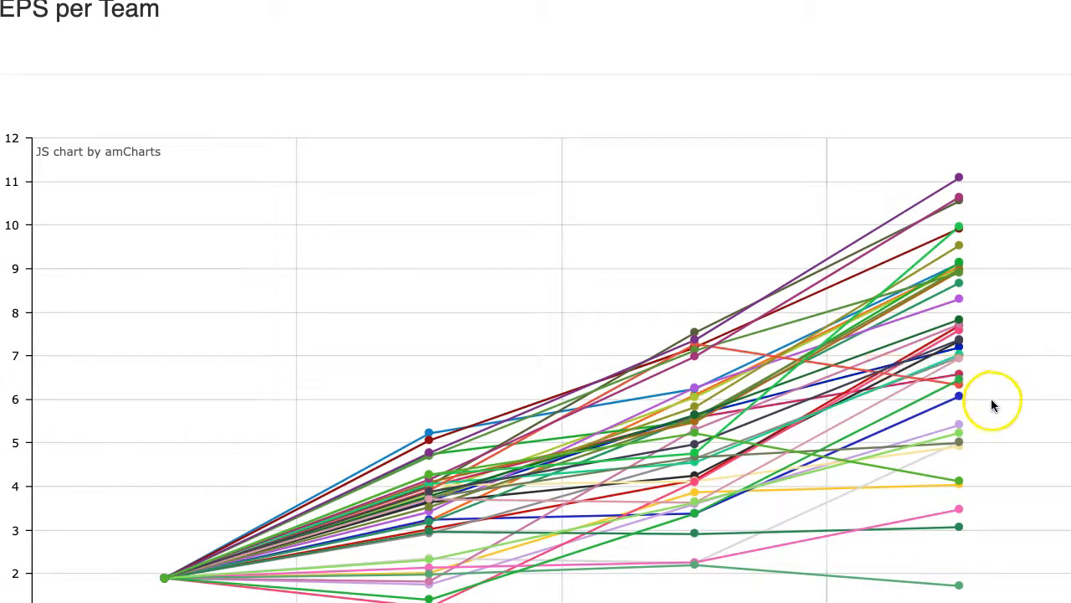
mouse_move(960, 399)
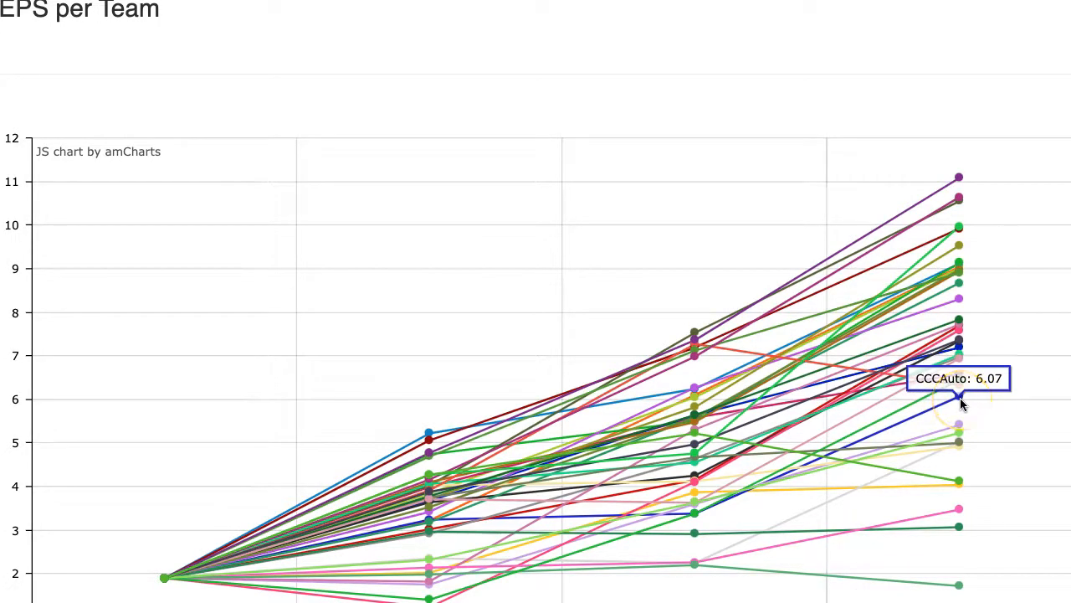
mouse_move(958, 183)
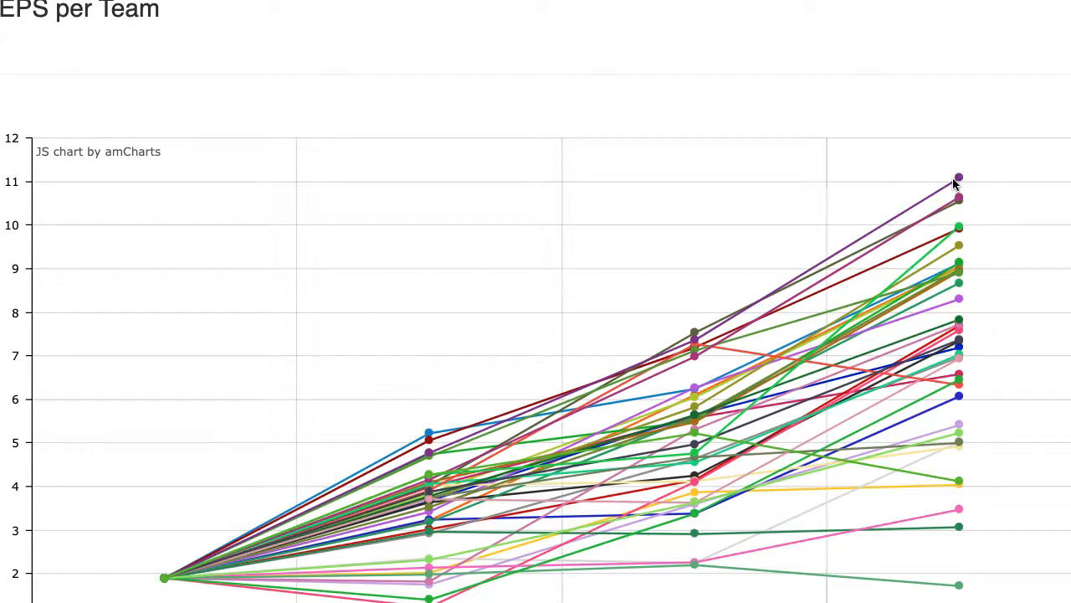
mouse_move(957, 199)
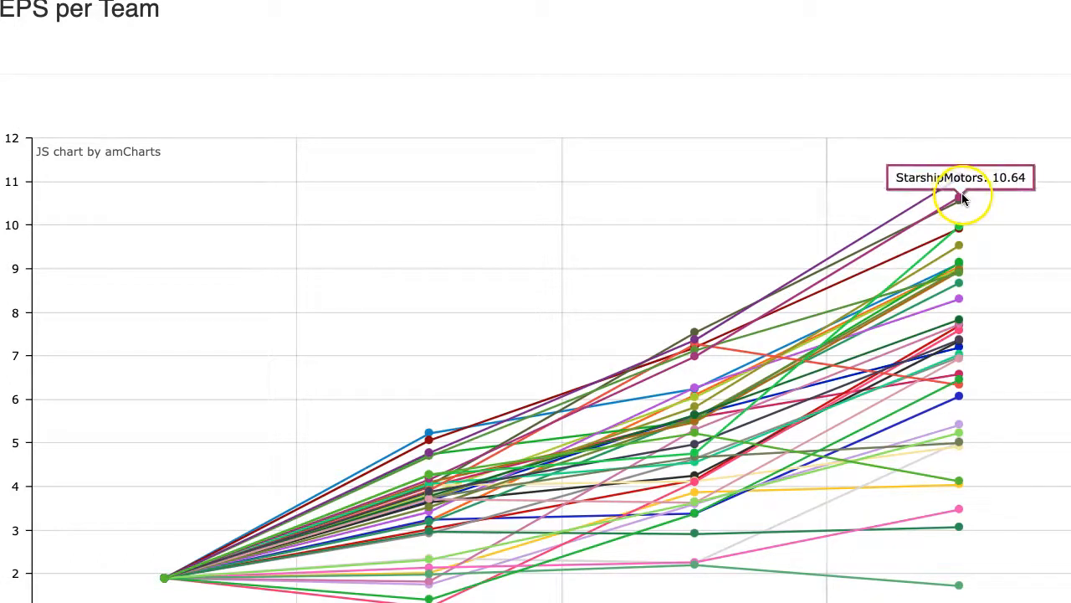
mouse_move(960, 219)
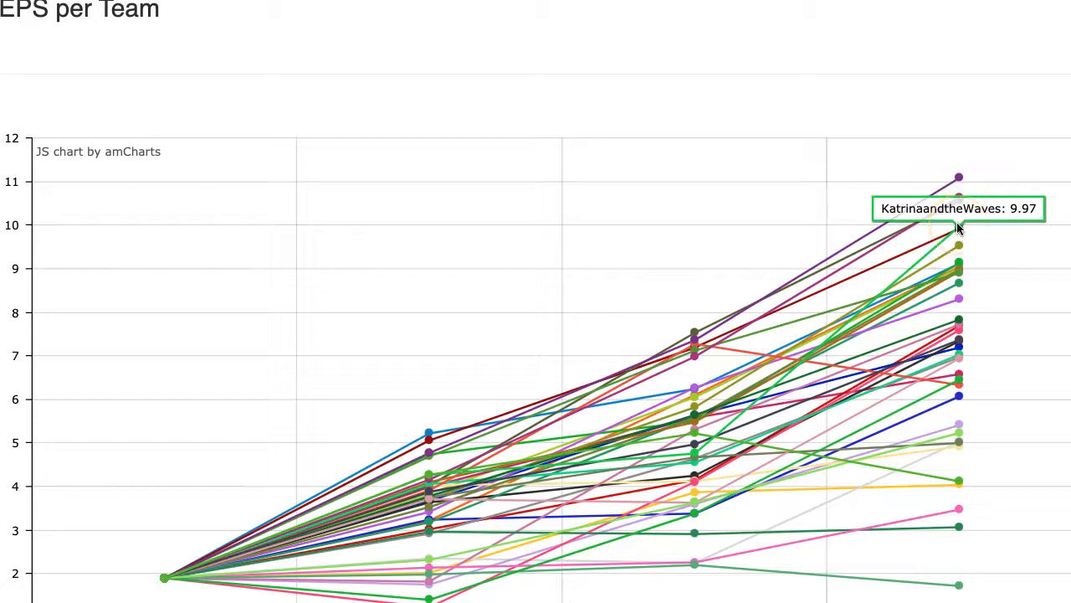
mouse_move(960, 248)
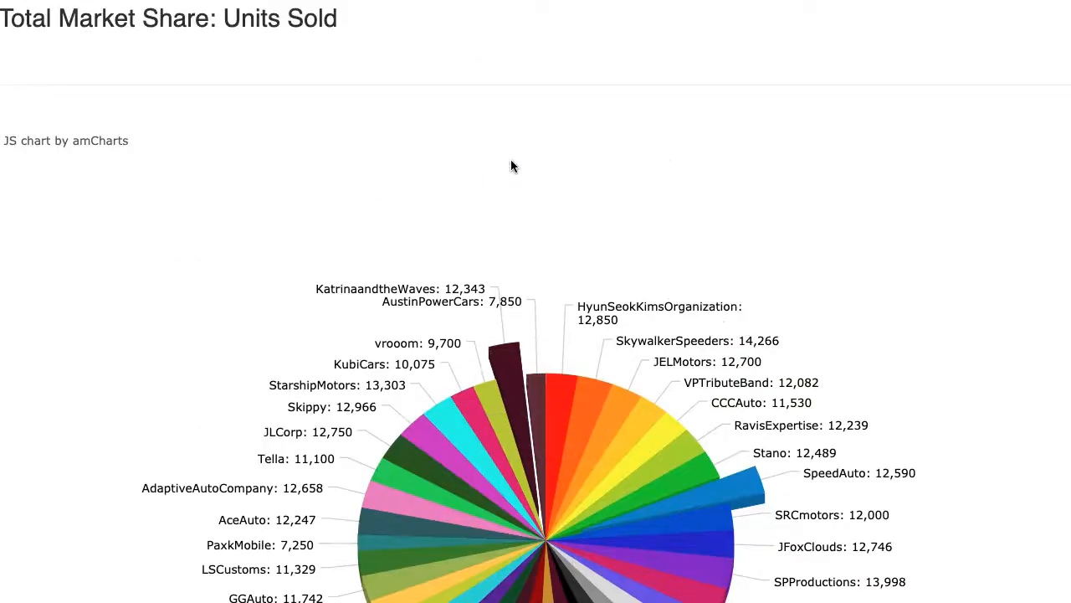
- Scroll from the Units Sold pie (SkywalkerSpeeders 14,266 units, 3.03%) toward the Sales market-share chart
scroll(down, 3)
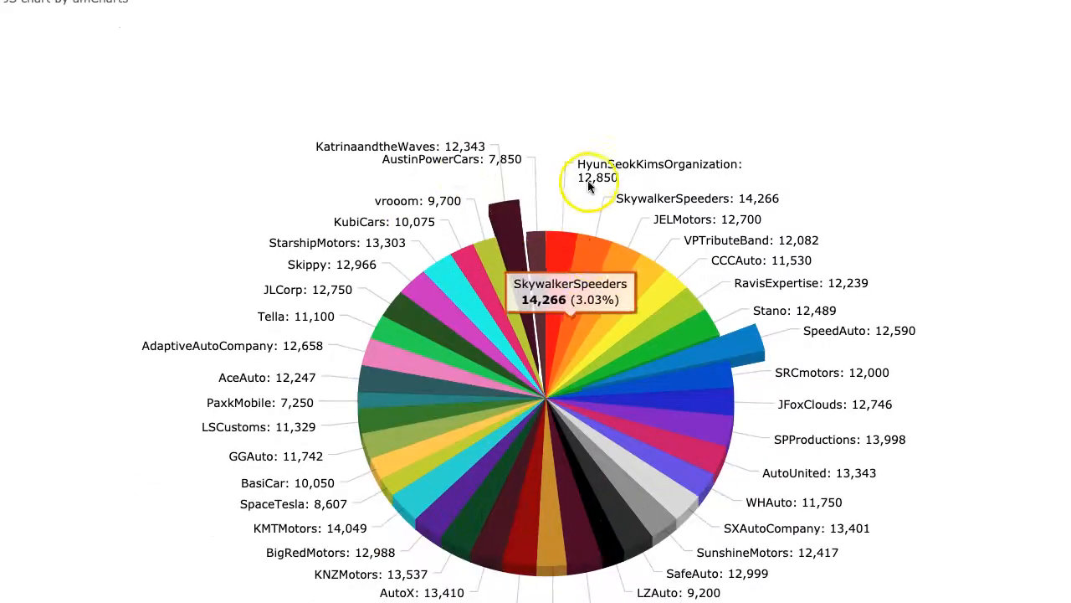
mouse_move(539, 559)
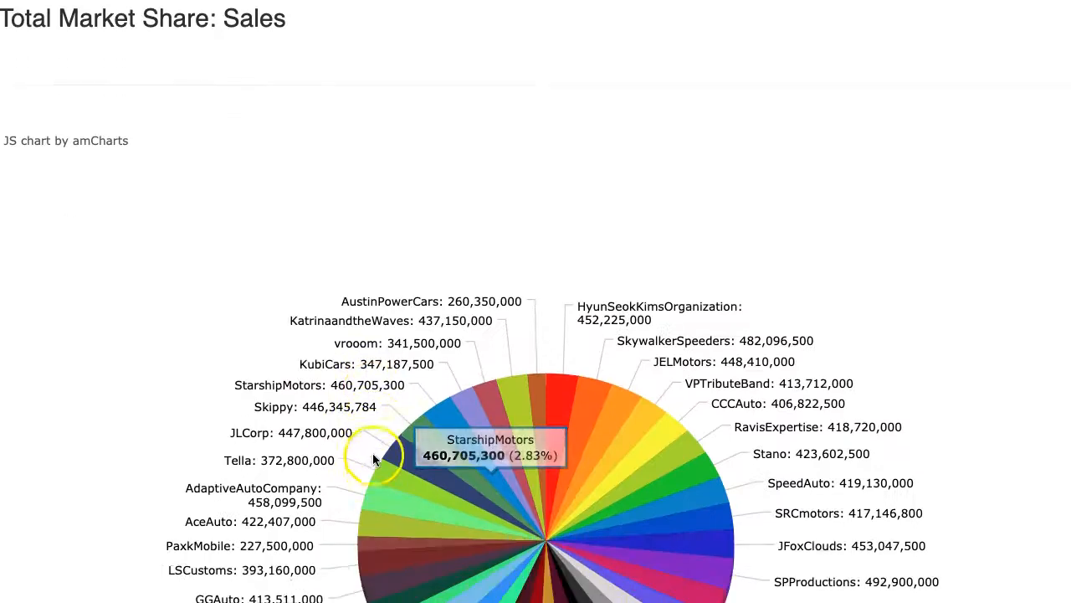
mouse_move(489, 389)
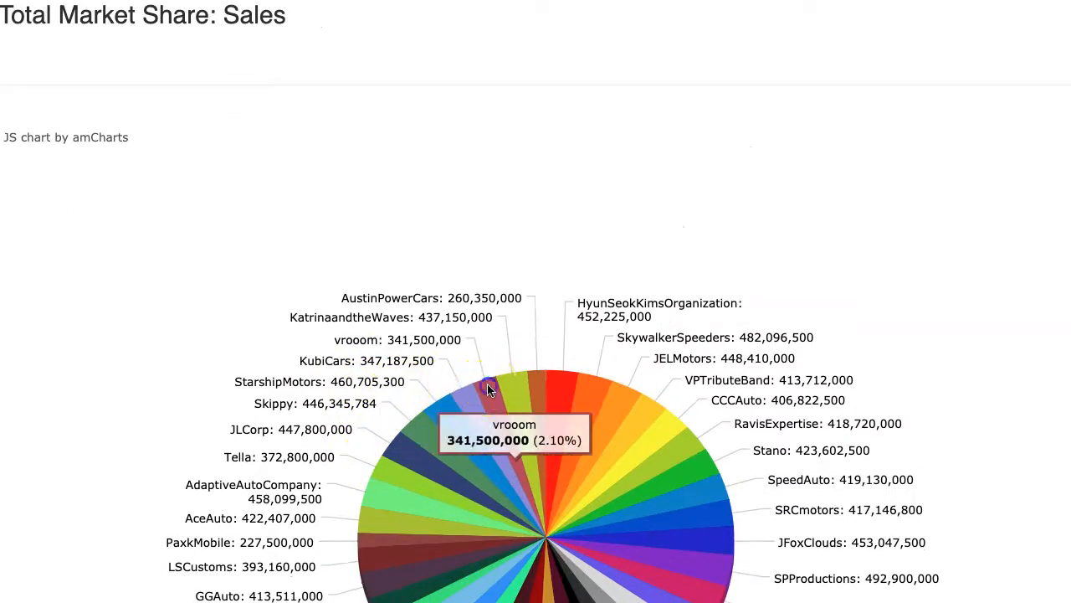